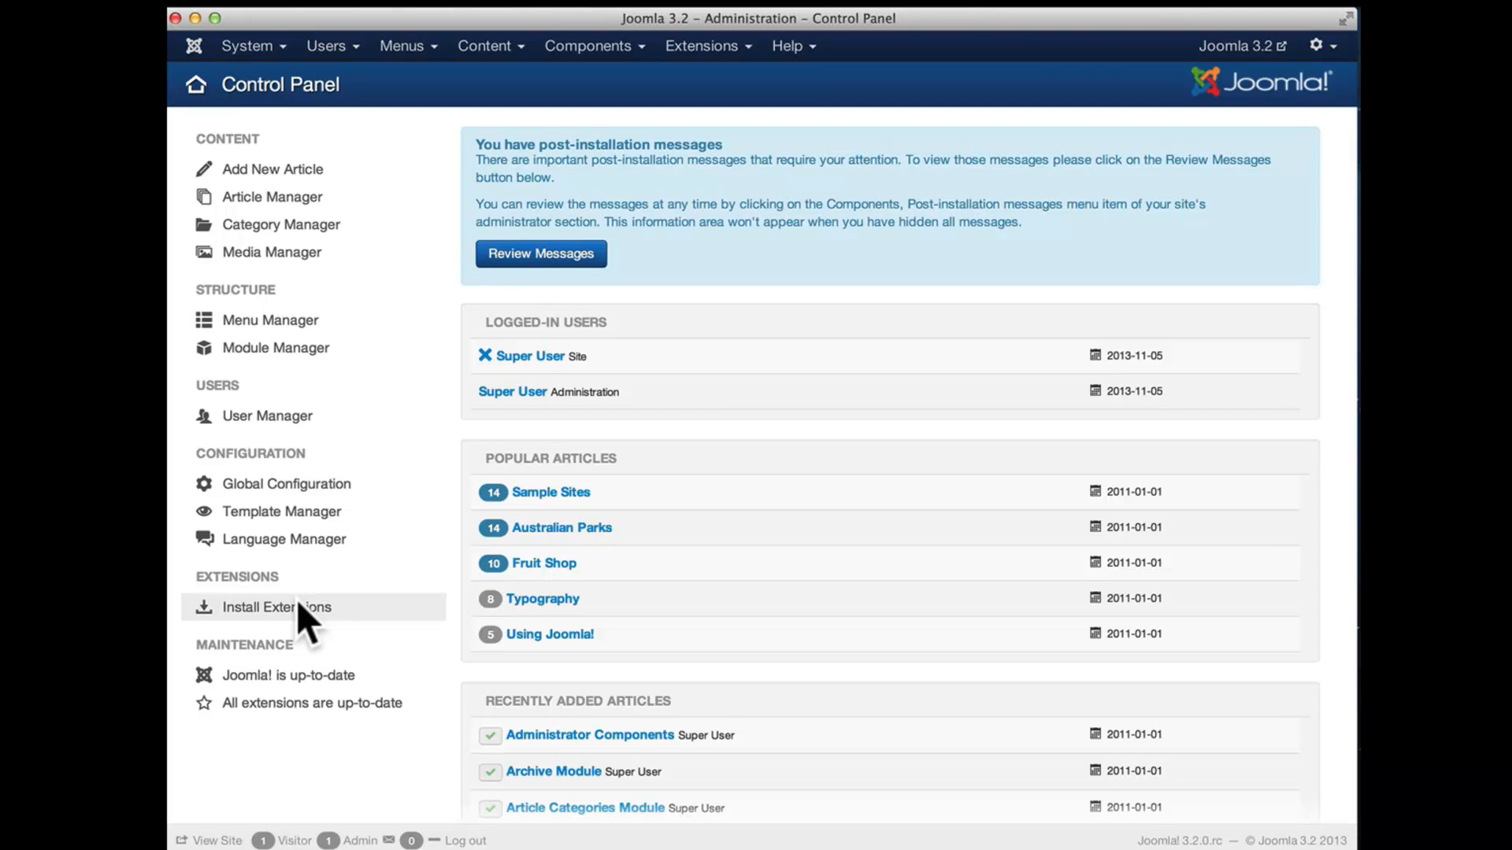
- Go to Install Extensions from the Control Panel sidebar
{"action": "left_click", "coordinate": [275, 606]}
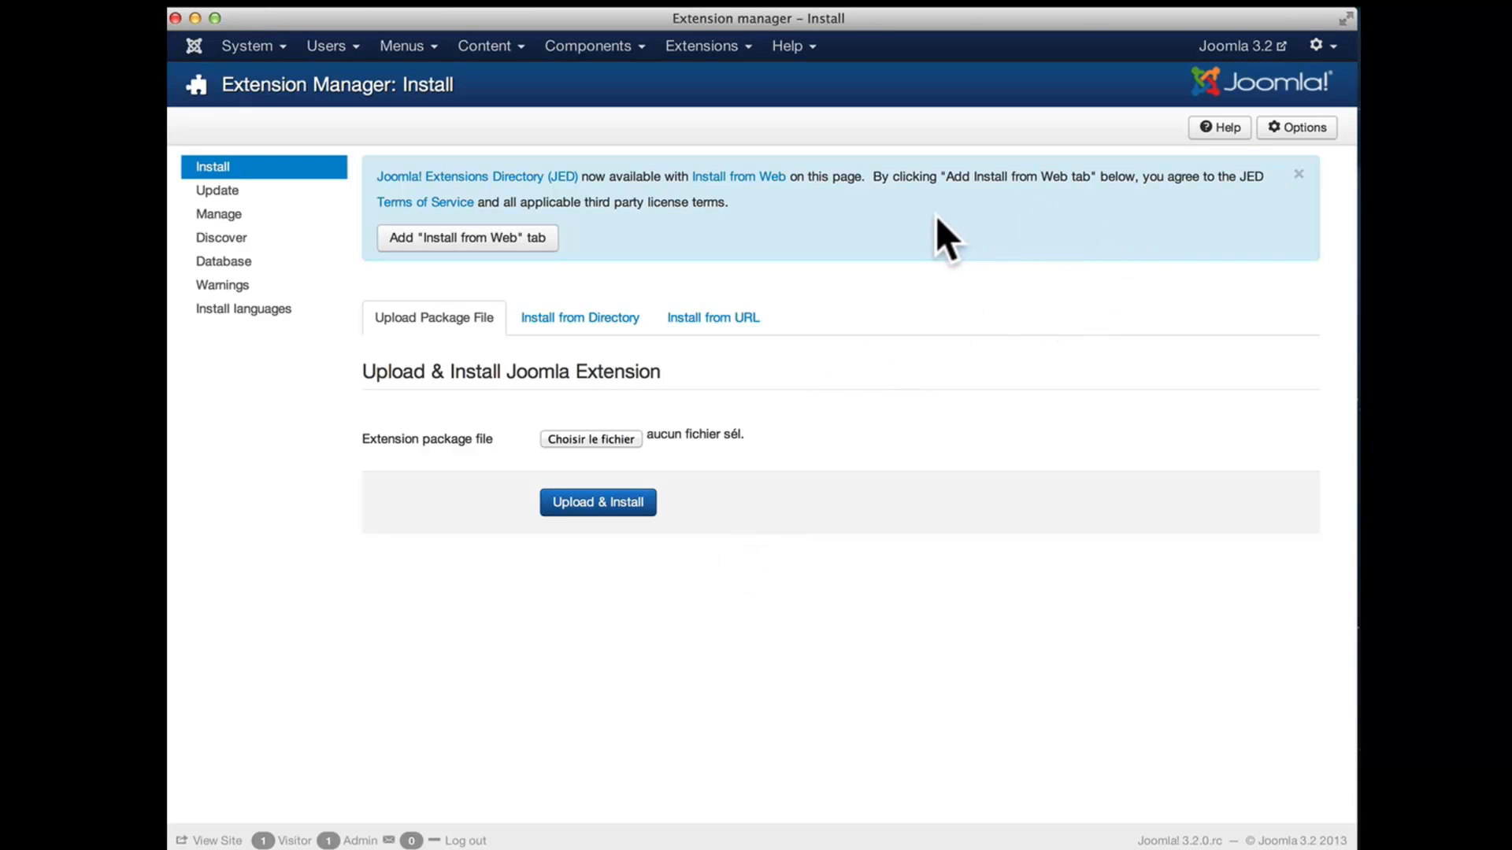
{"action": "mouse_move", "coordinate": [564, 205]}
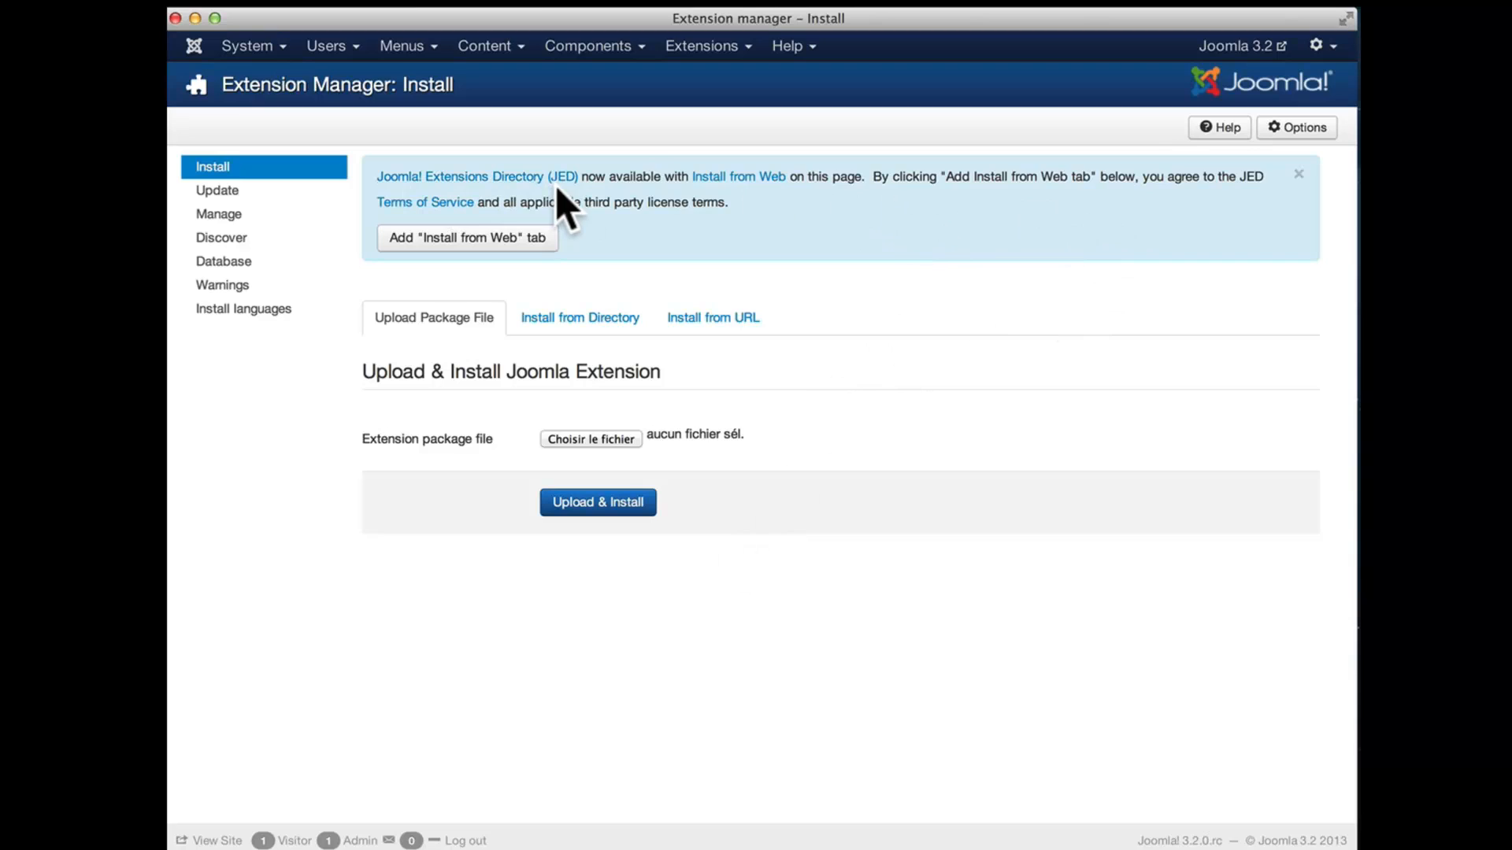
{"action": "mouse_move", "coordinate": [840, 214]}
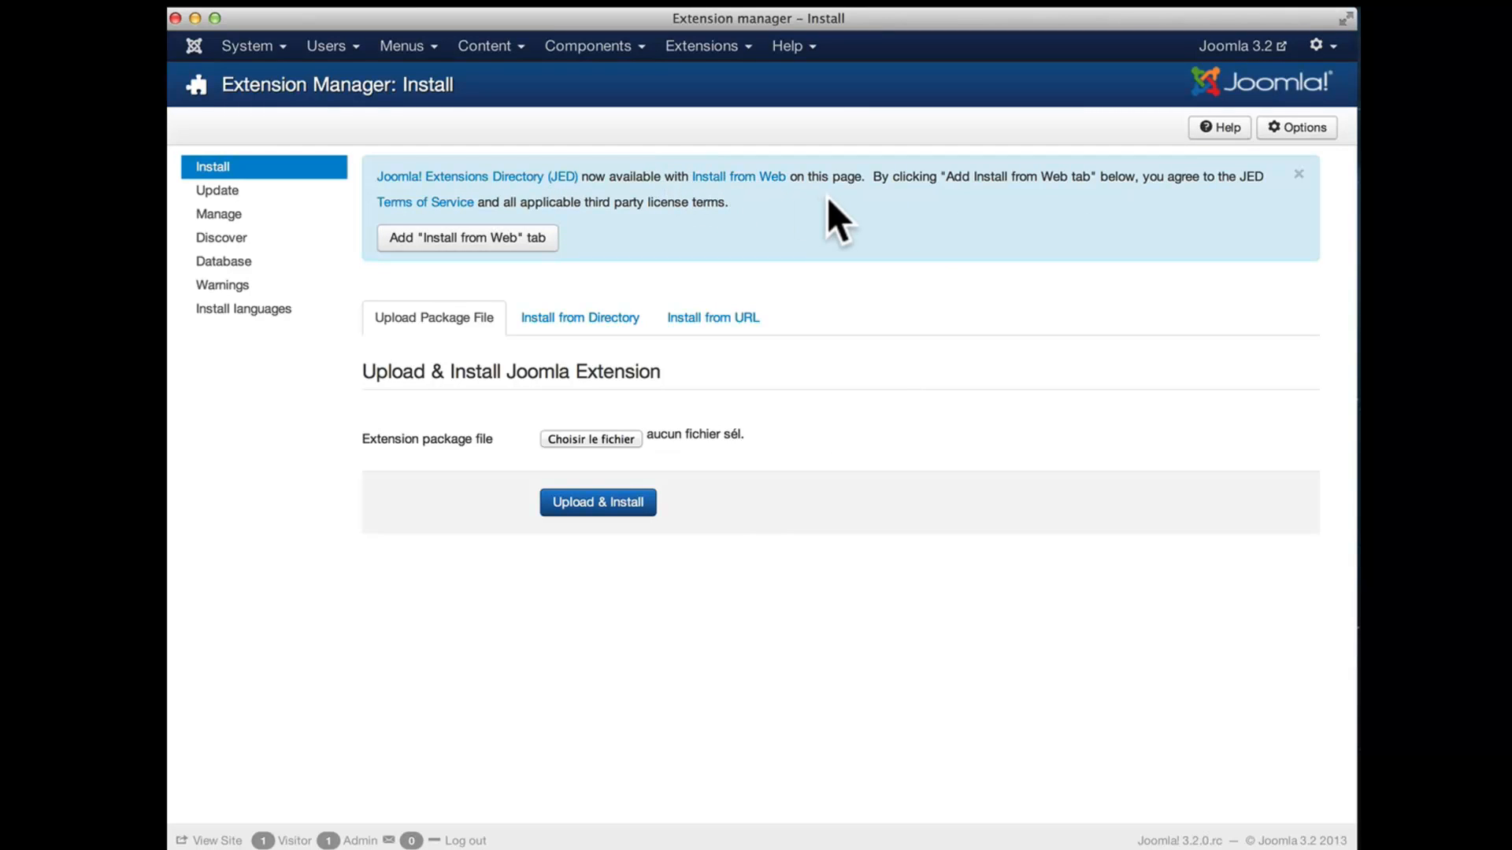
{"action": "mouse_move", "coordinate": [587, 182]}
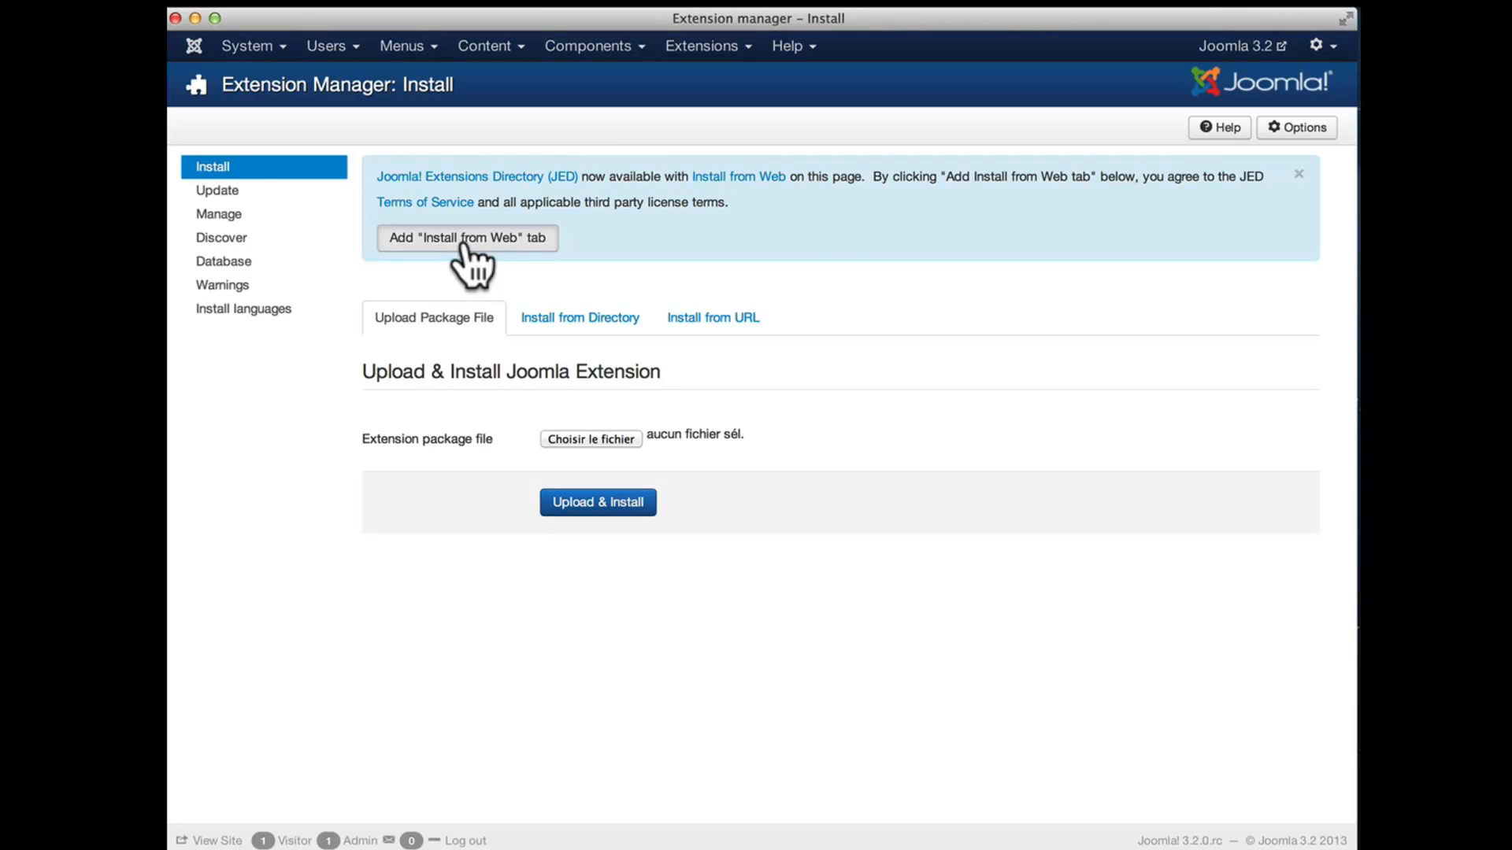
- Add the Install from Web tab to the installer and reload the page
{"action": "left_click", "coordinate": [467, 238]}
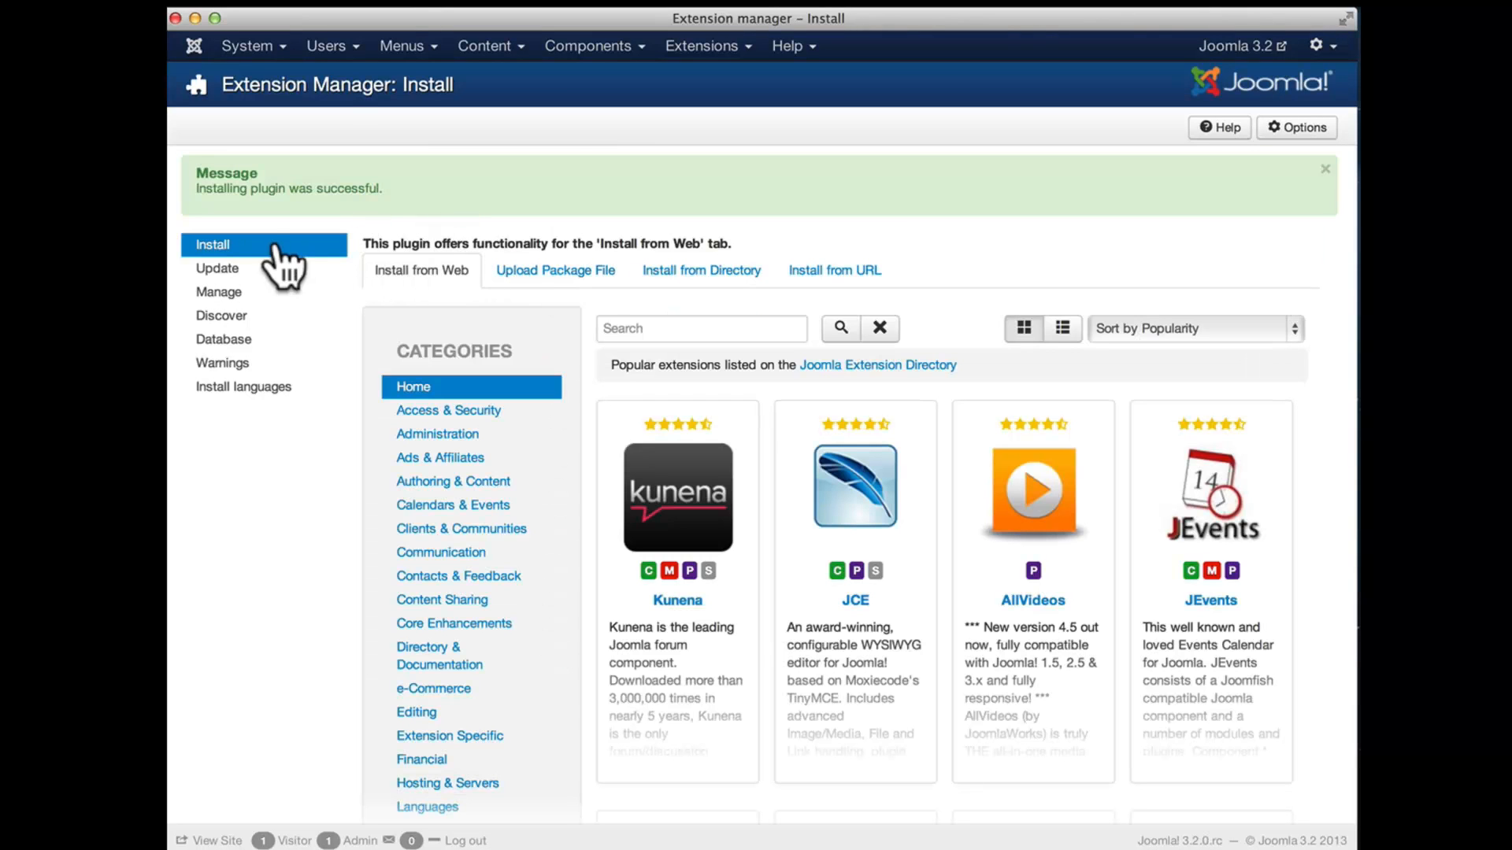
{"action": "left_click", "coordinate": [1324, 169]}
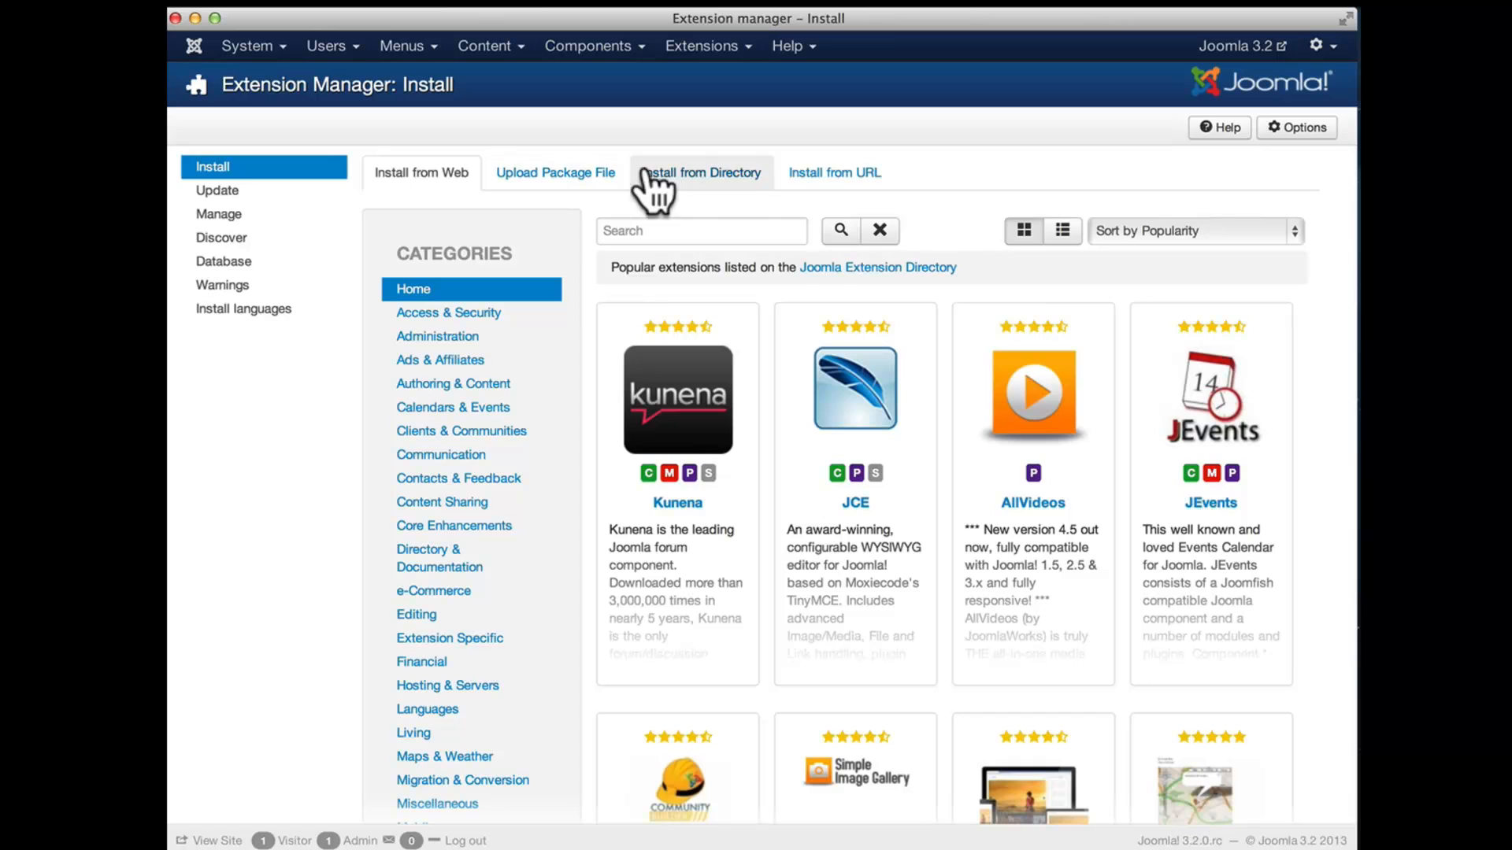
{"action": "mouse_move", "coordinate": [403, 204]}
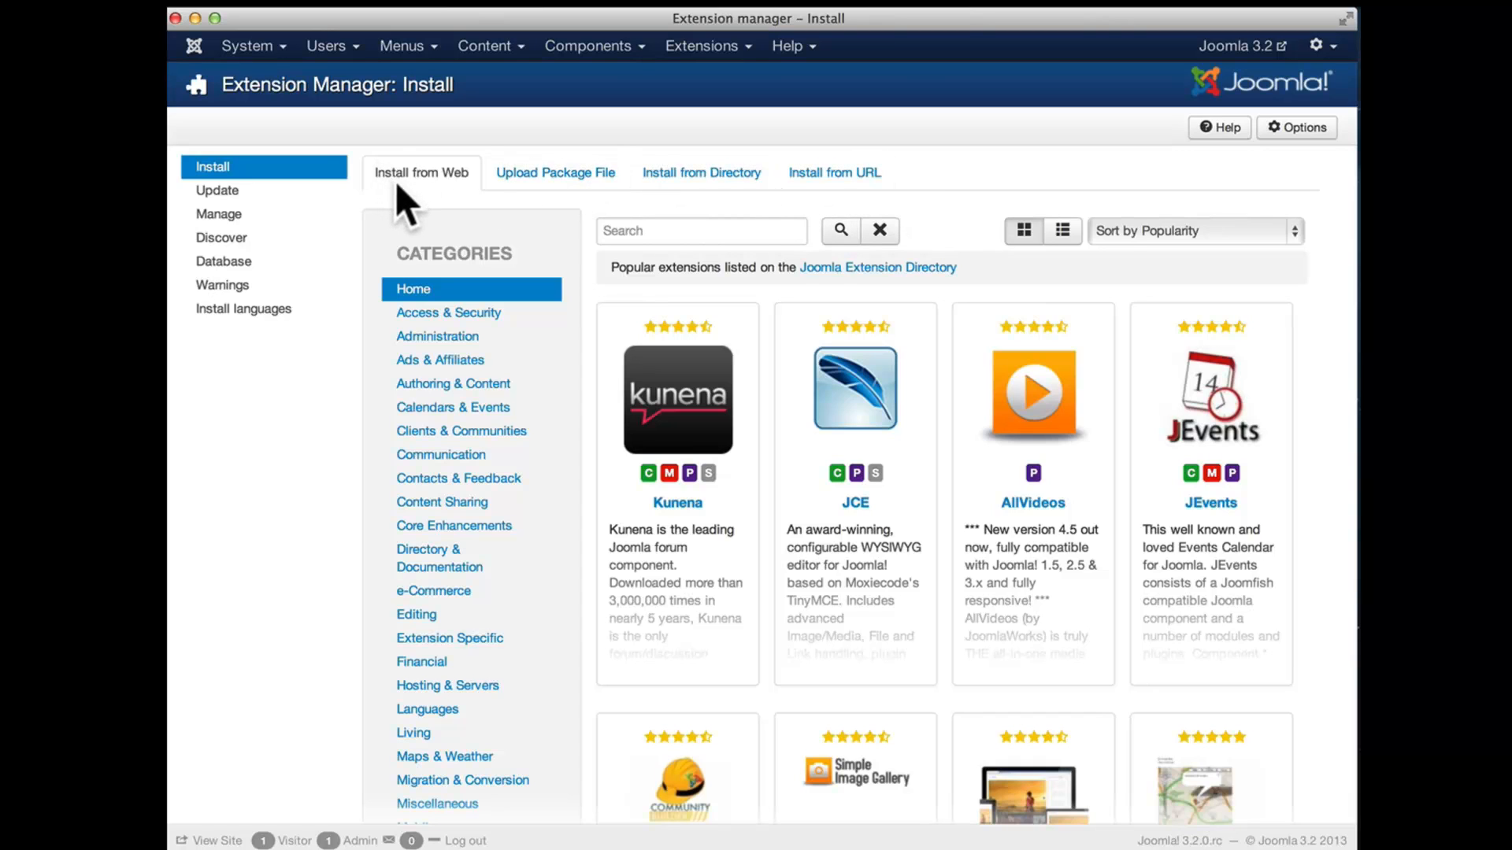
{"action": "mouse_move", "coordinate": [774, 399]}
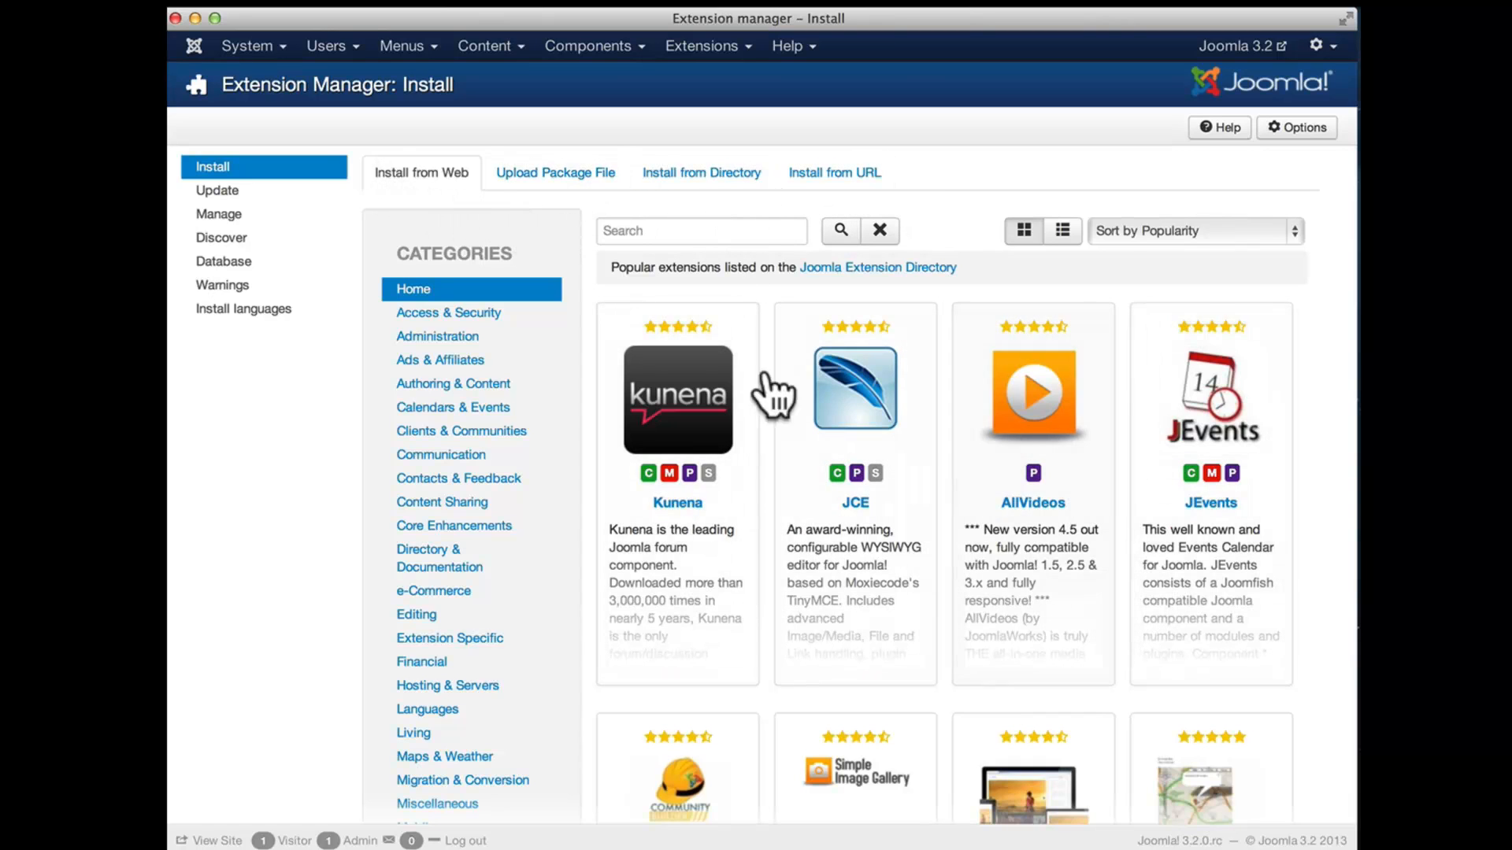
- Browse Ads & Affiliates, Authoring & Content, then Administration down to the Admin Desk listings
{"action": "left_click", "coordinate": [449, 312]}
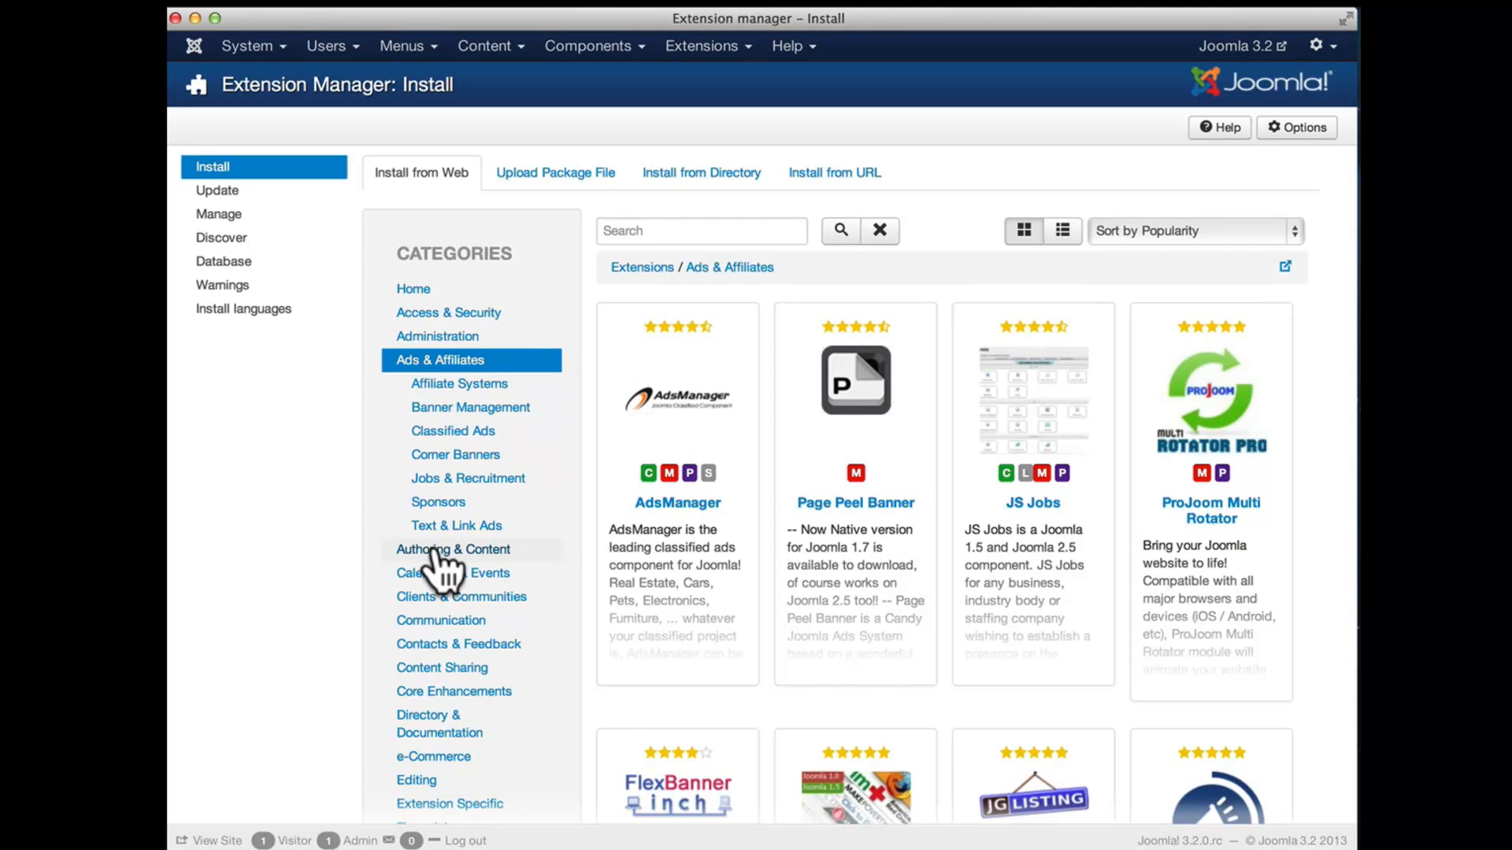
{"action": "left_click", "coordinate": [453, 548]}
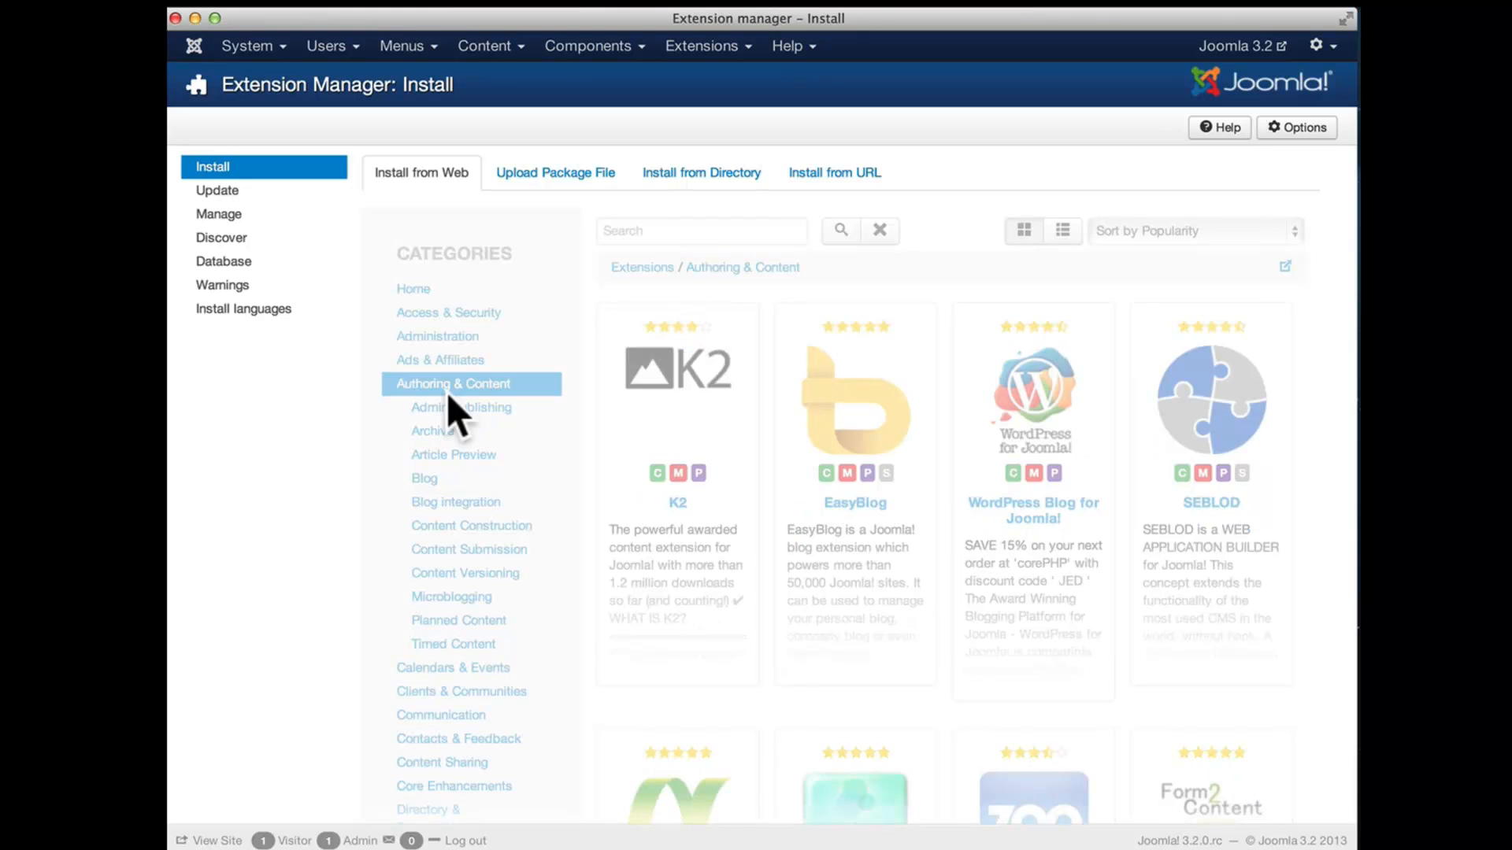
{"action": "left_click", "coordinate": [461, 406]}
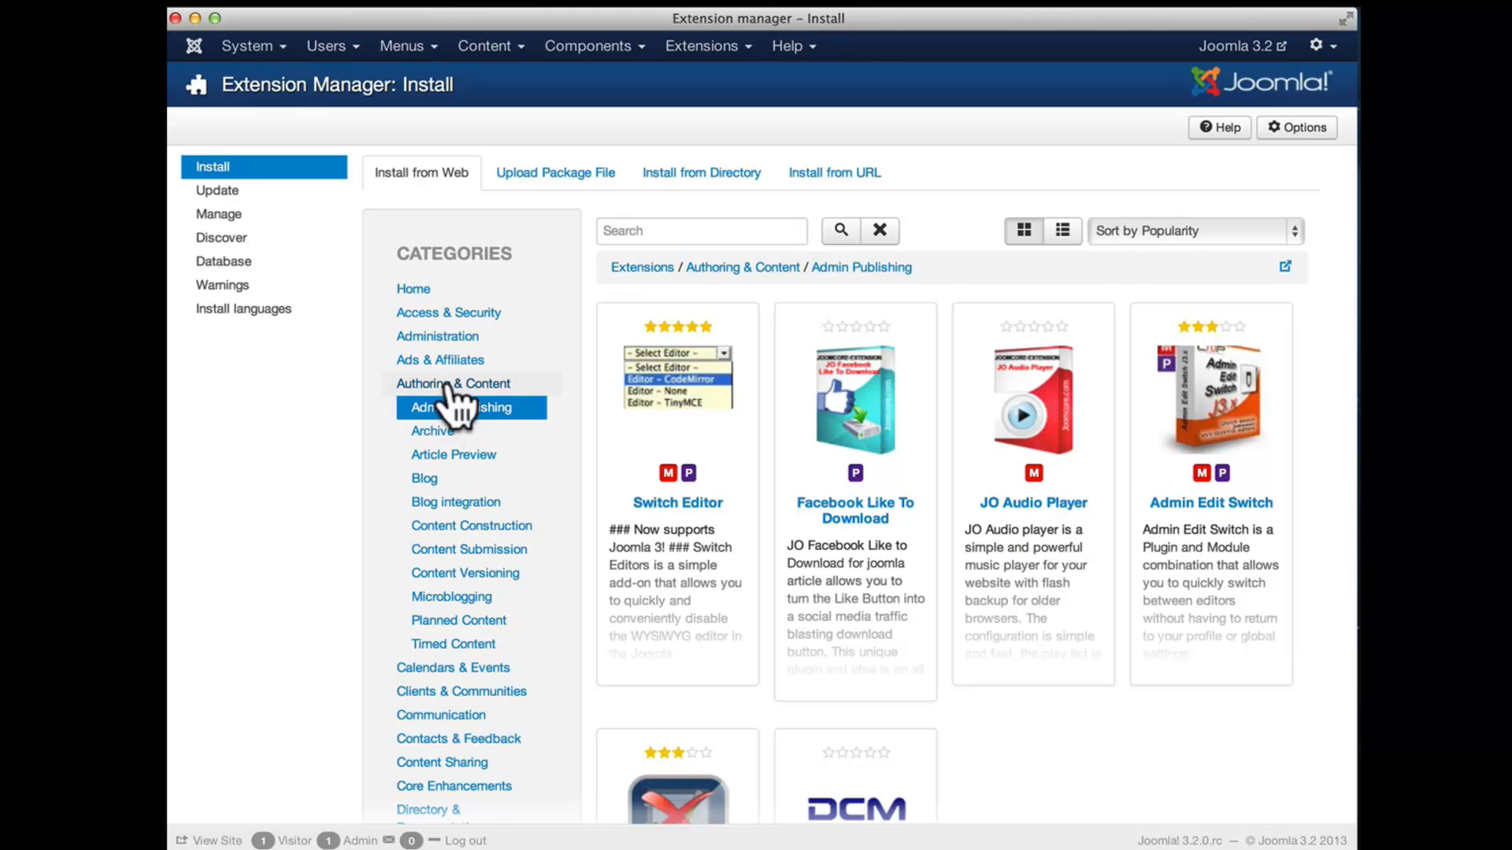
{"action": "left_click", "coordinate": [436, 336]}
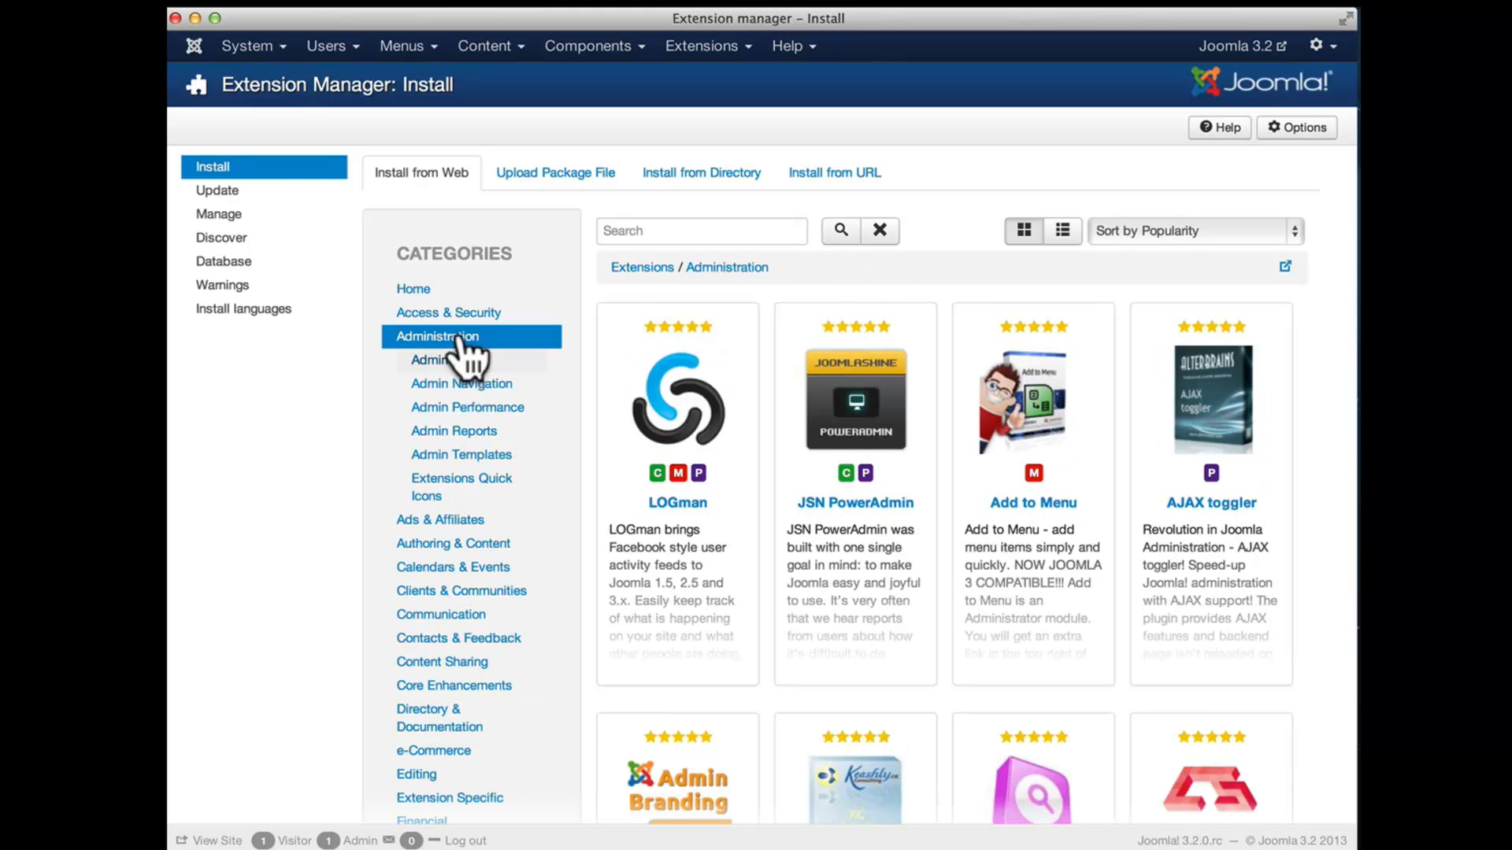
{"action": "left_click", "coordinate": [444, 359]}
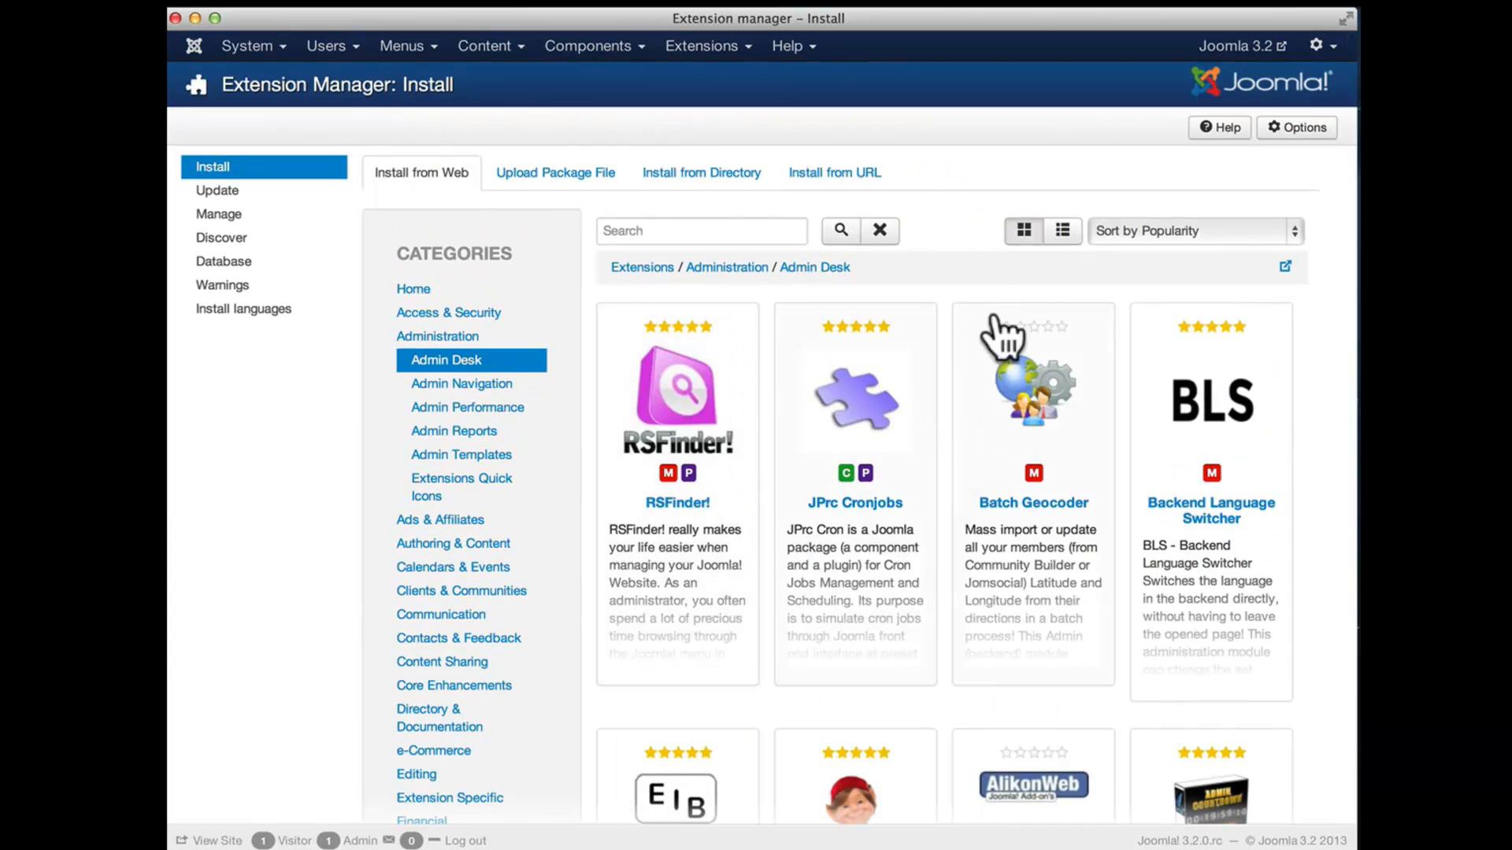
- Sort the Admin Desk listings by Name and back to Popularity, then return to Home
{"action": "left_click", "coordinate": [1061, 230]}
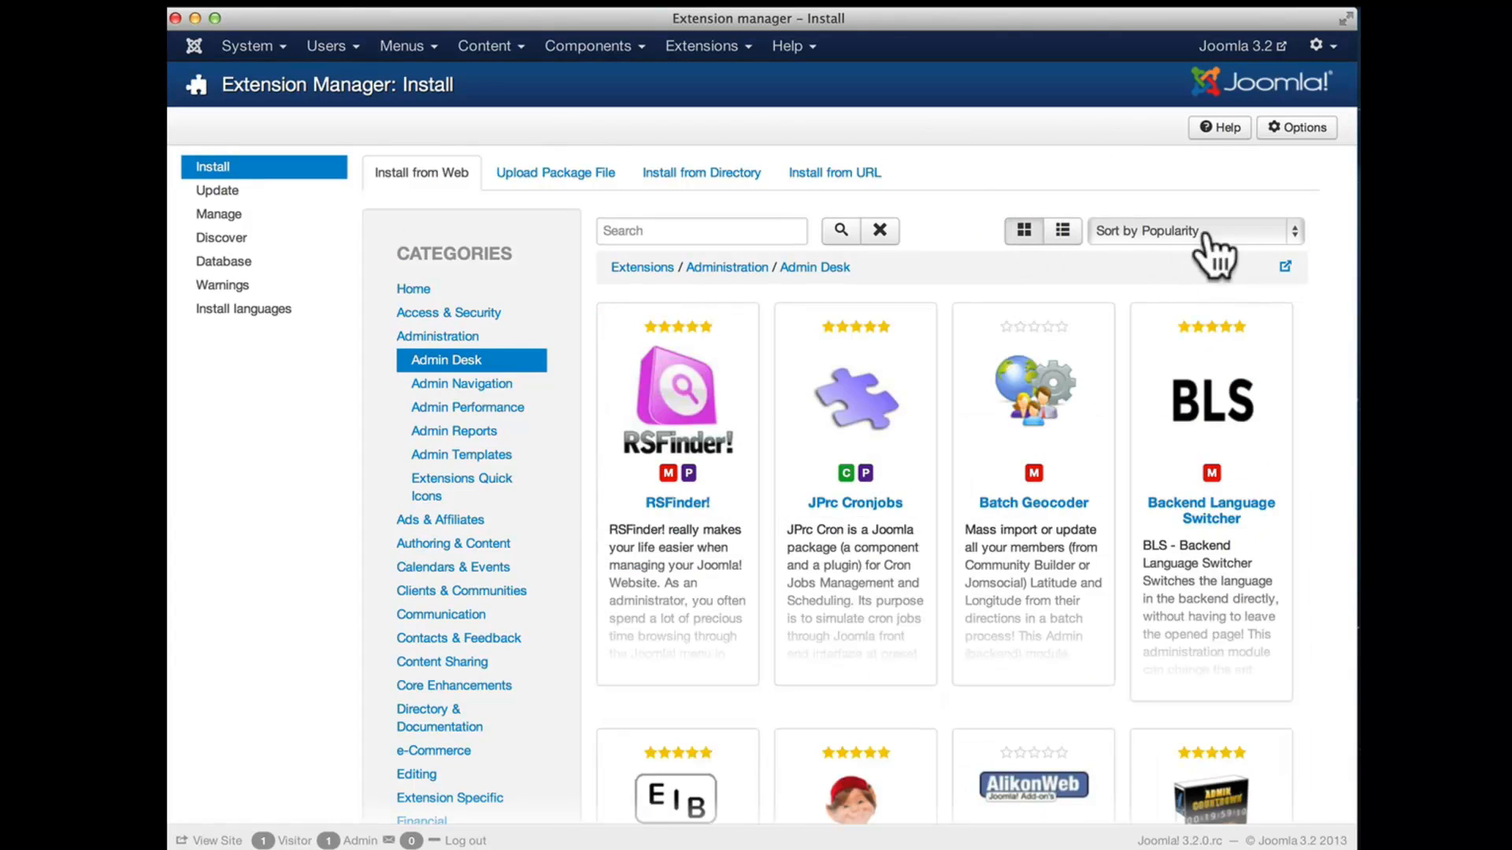
{"action": "left_click", "coordinate": [1192, 230]}
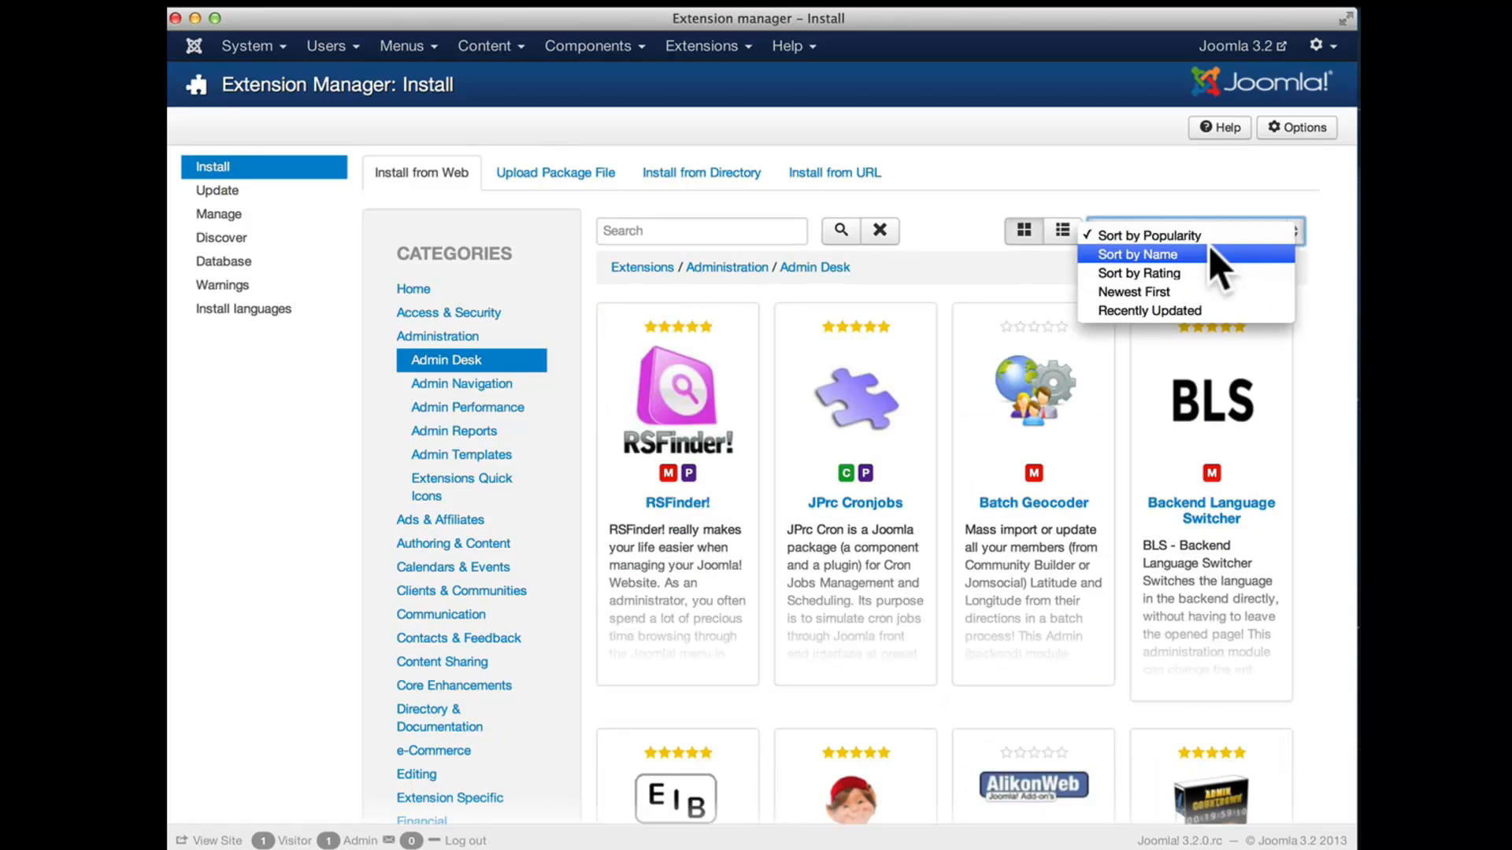
{"action": "left_click", "coordinate": [1137, 255]}
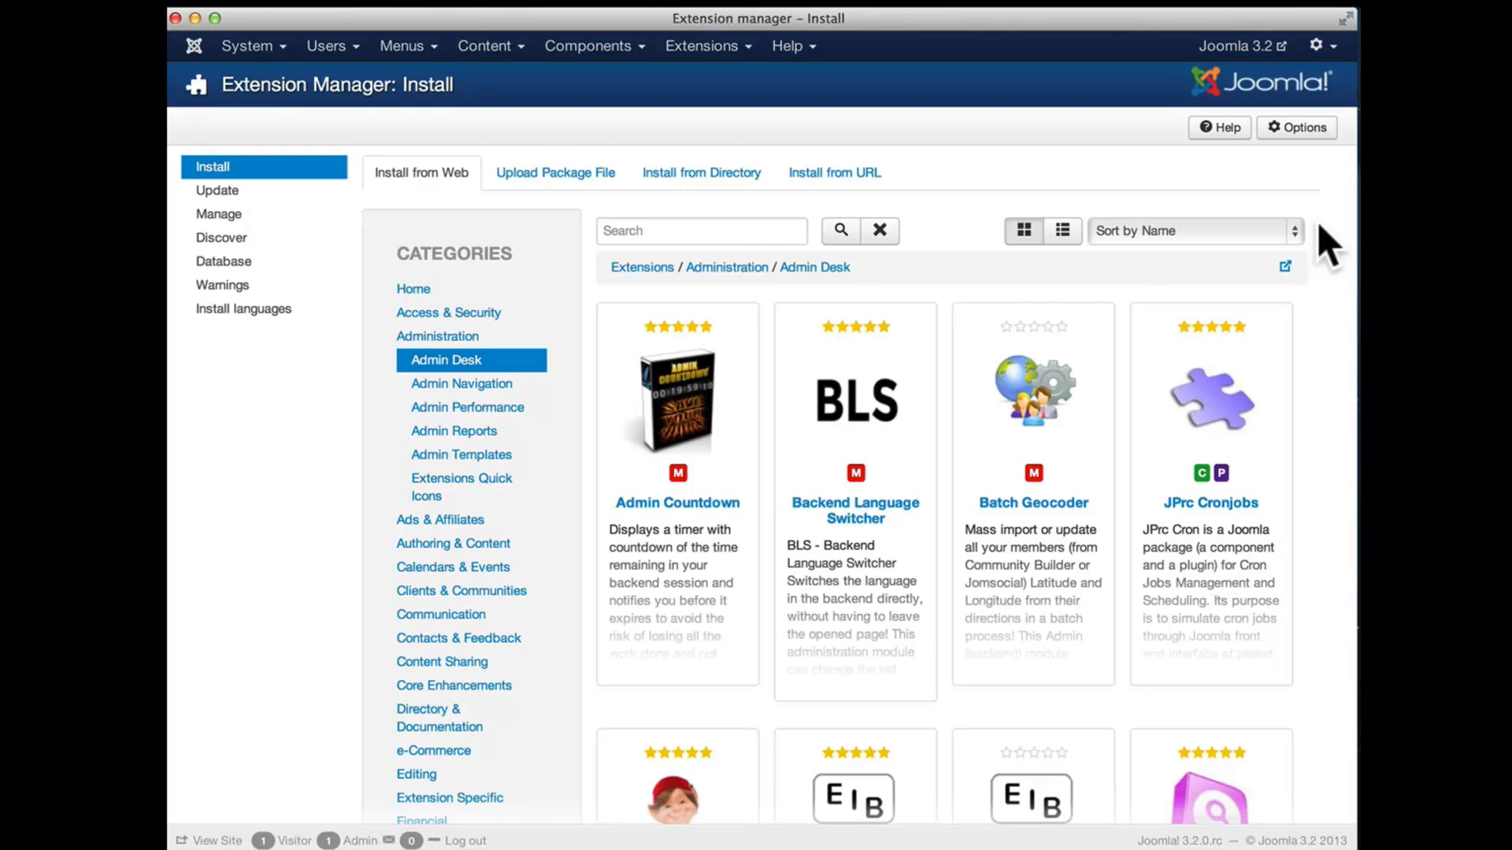
{"action": "left_click", "coordinate": [1191, 230]}
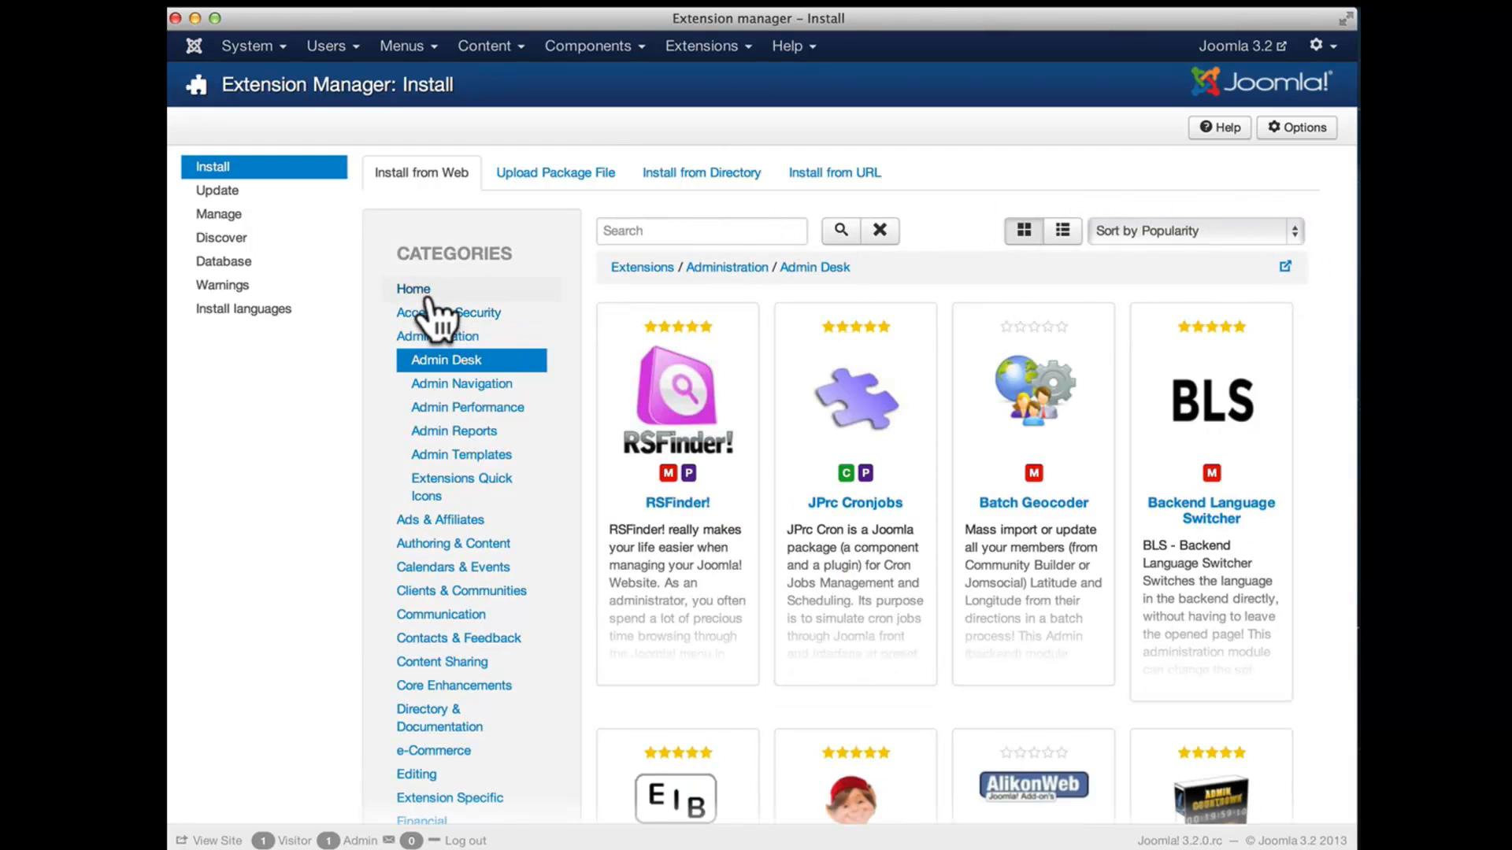
{"action": "left_click", "coordinate": [413, 288]}
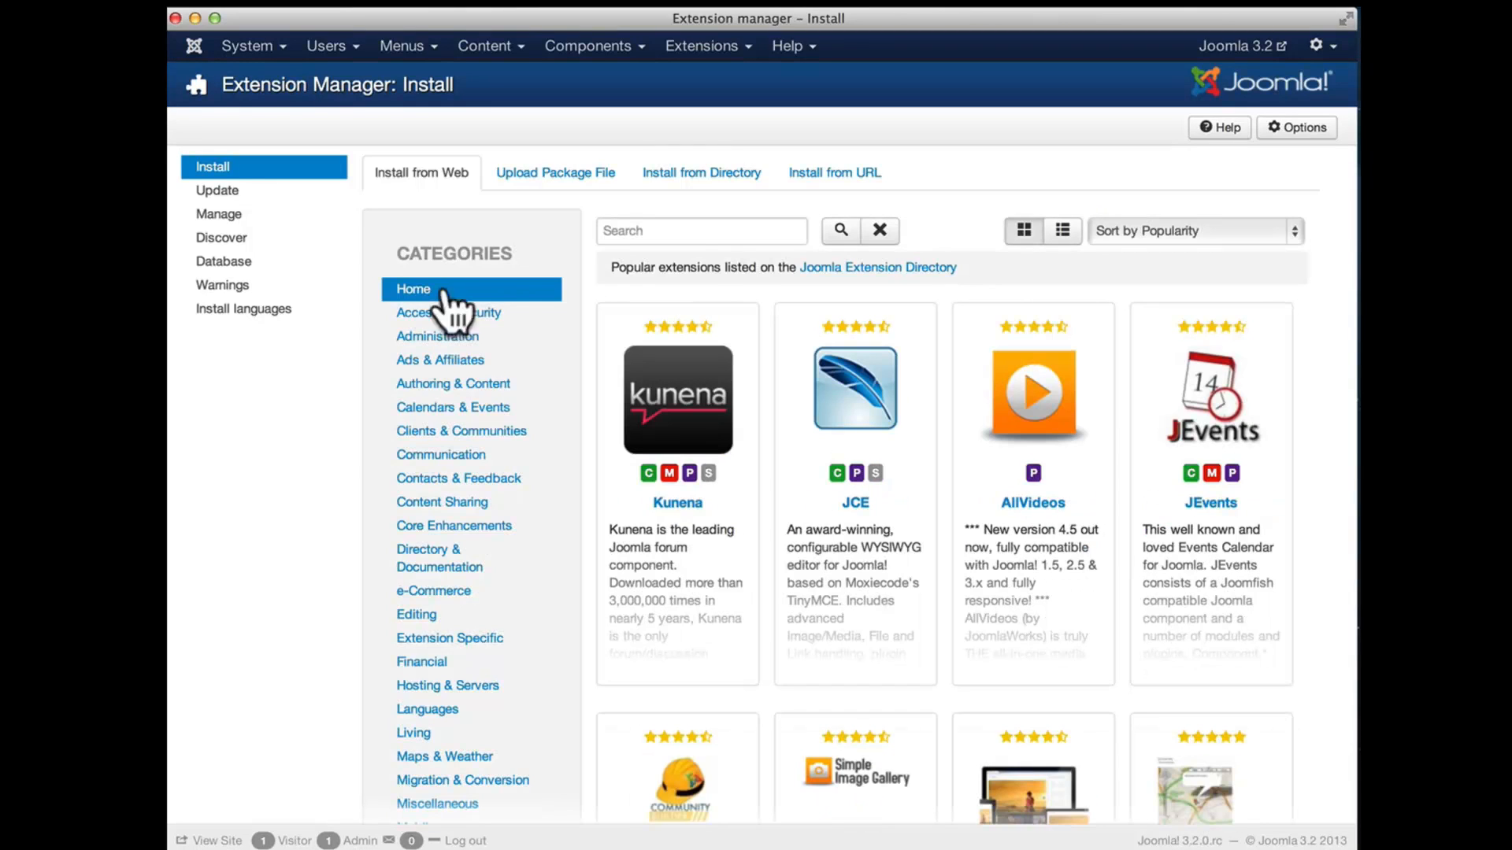
{"action": "left_click", "coordinate": [701, 230]}
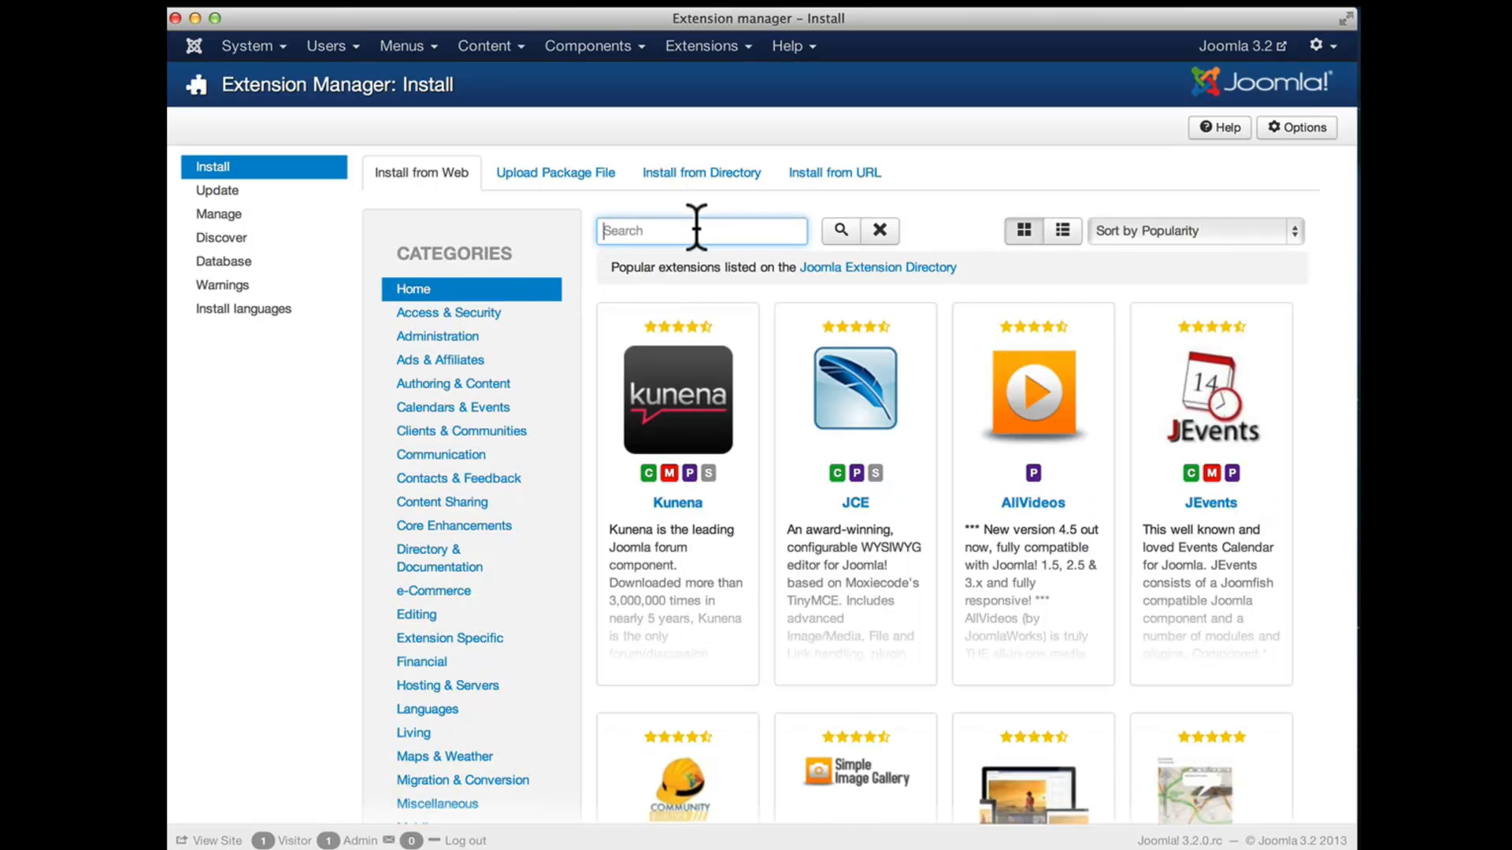
{"action": "type", "text": "maps"}
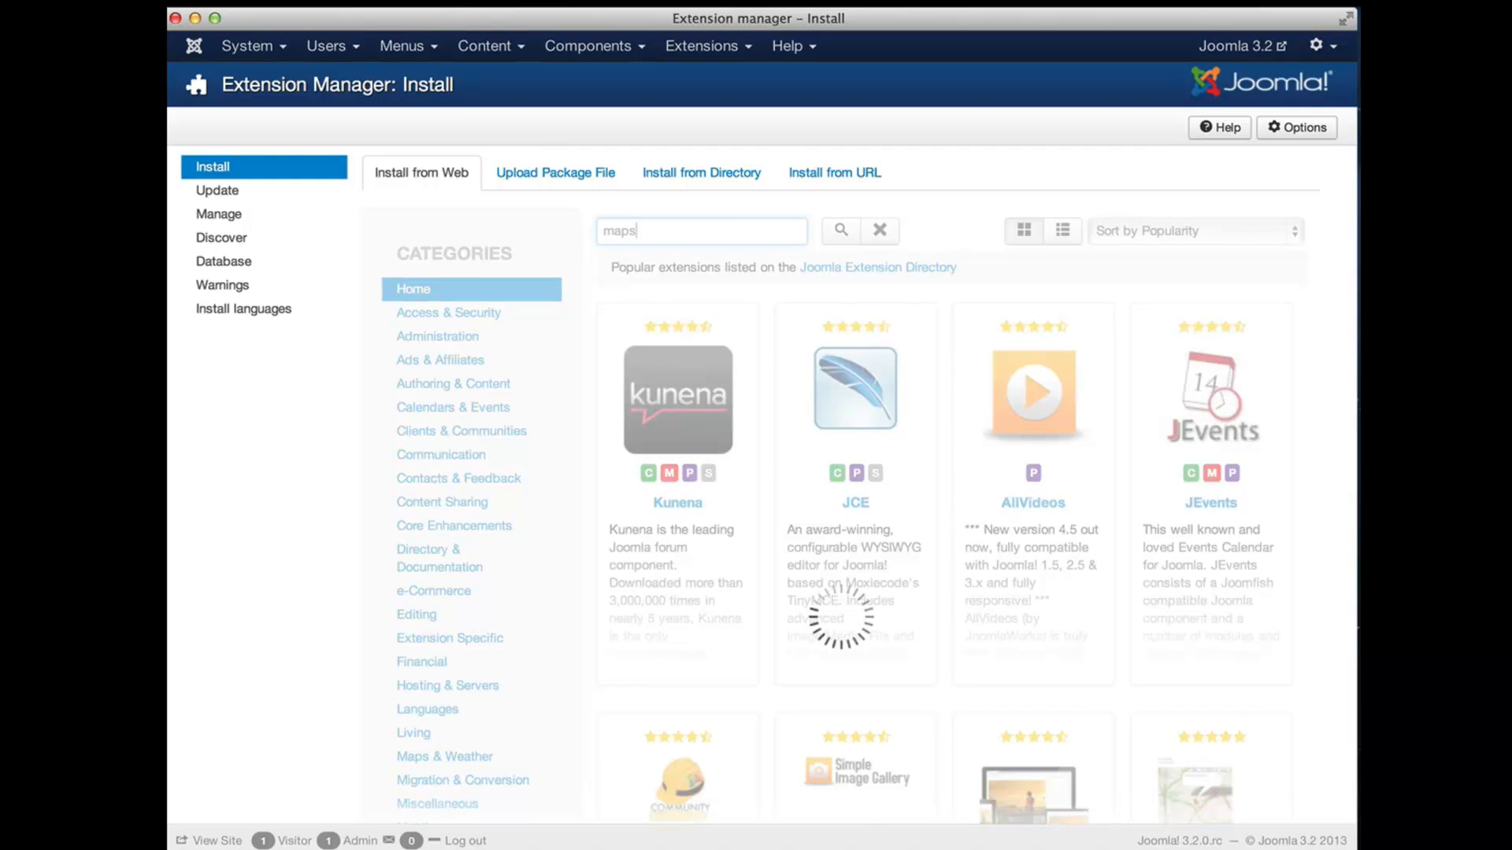
{"action": "left_click", "coordinate": [838, 230]}
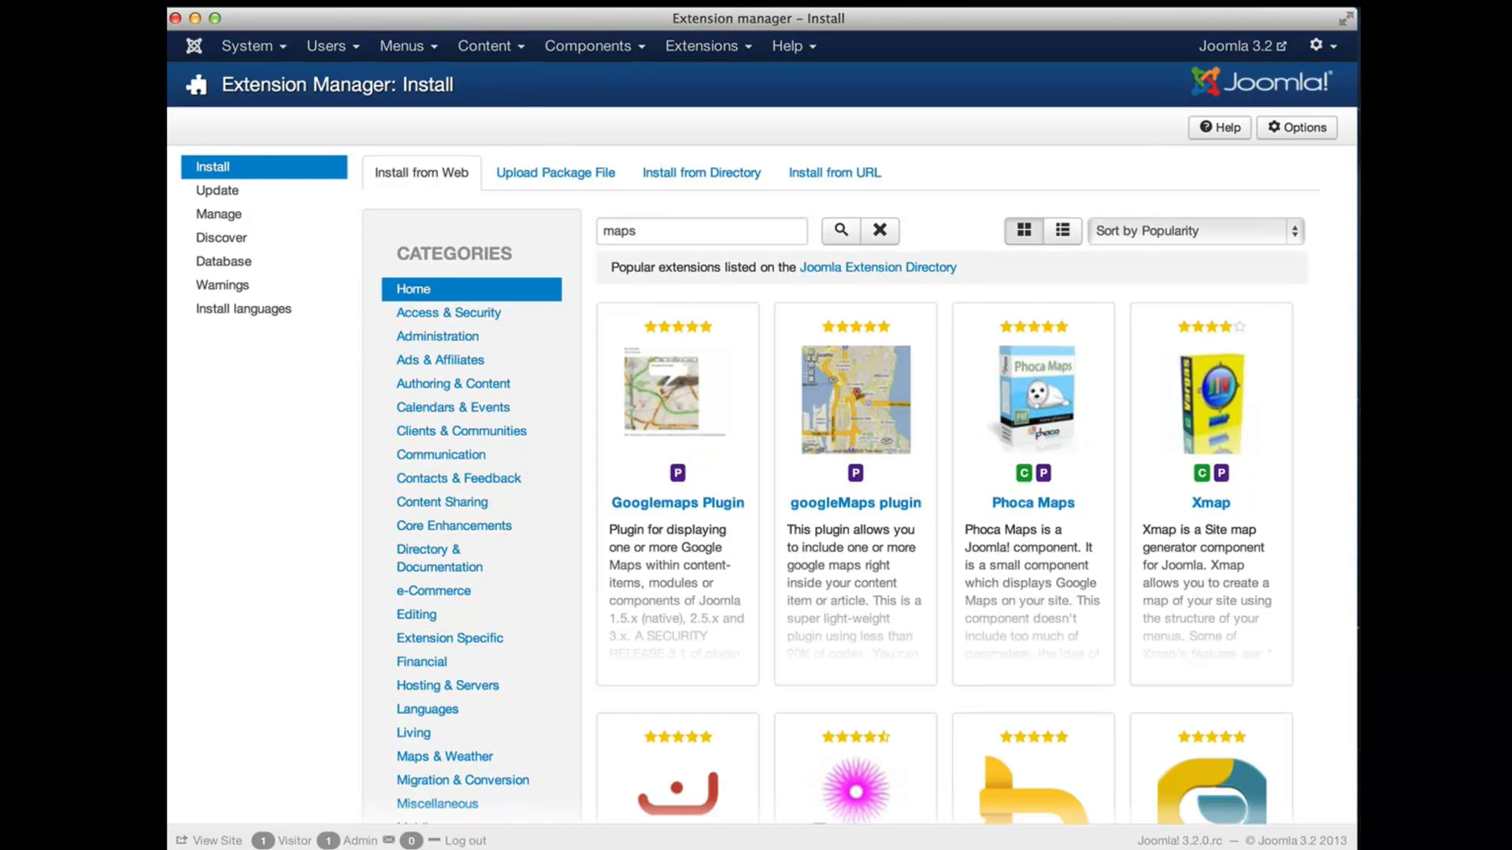
{"action": "mouse_move", "coordinate": [886, 517]}
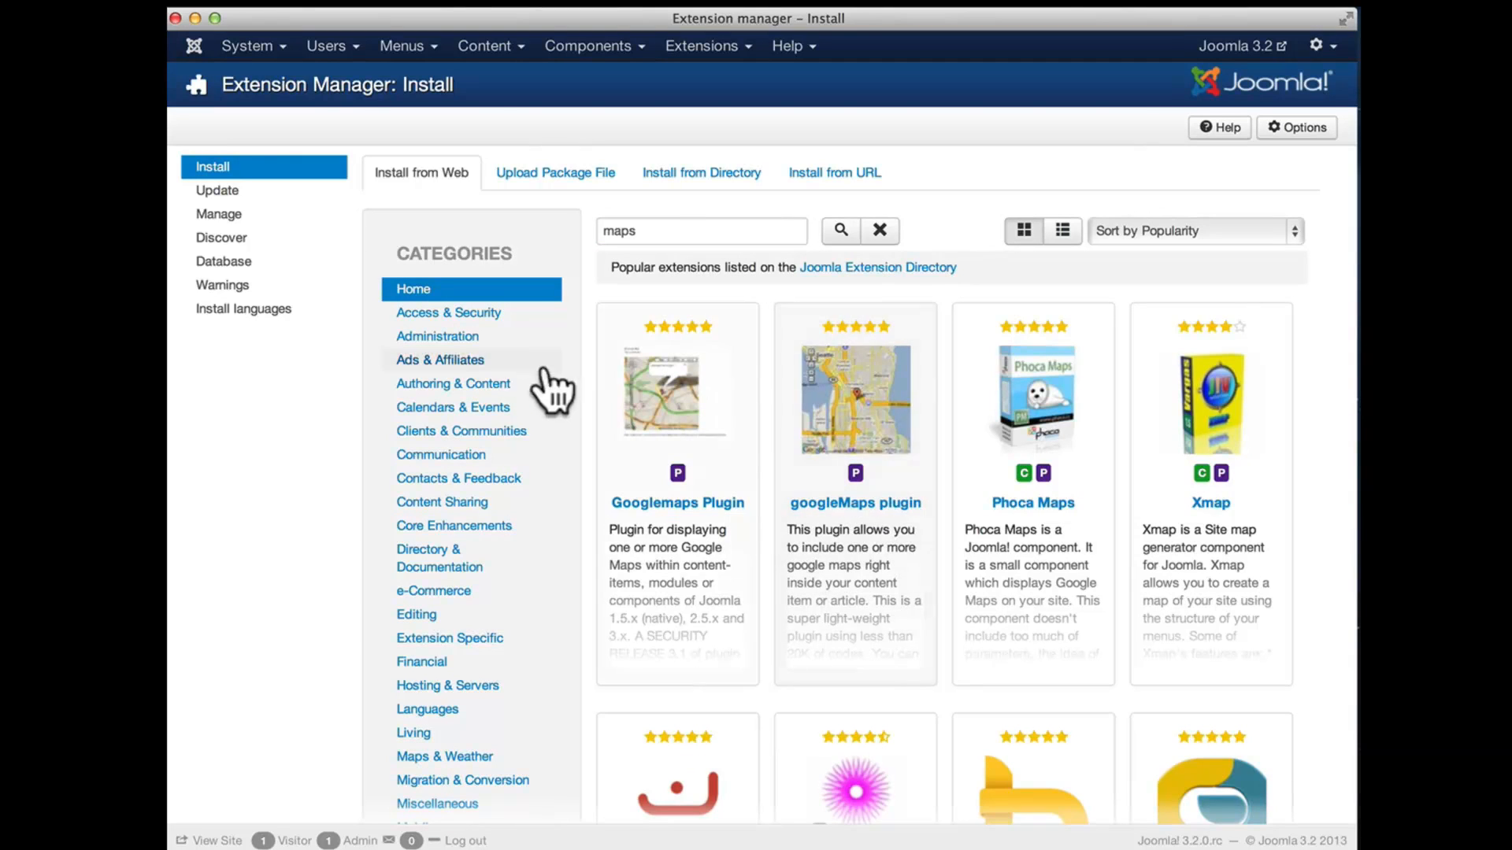
{"action": "left_click", "coordinate": [879, 230]}
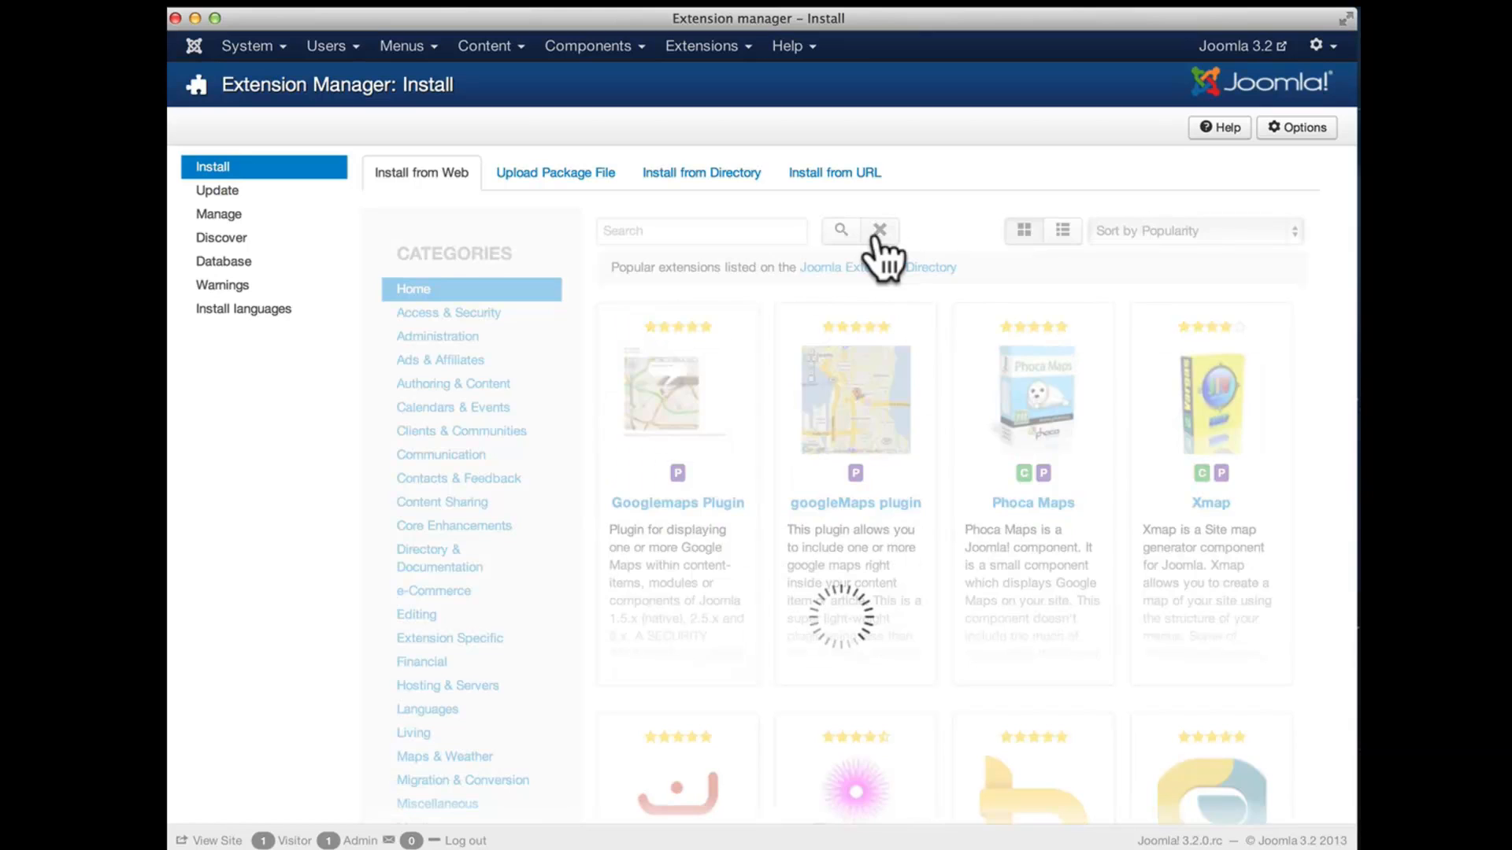
{"action": "left_click", "coordinate": [878, 230]}
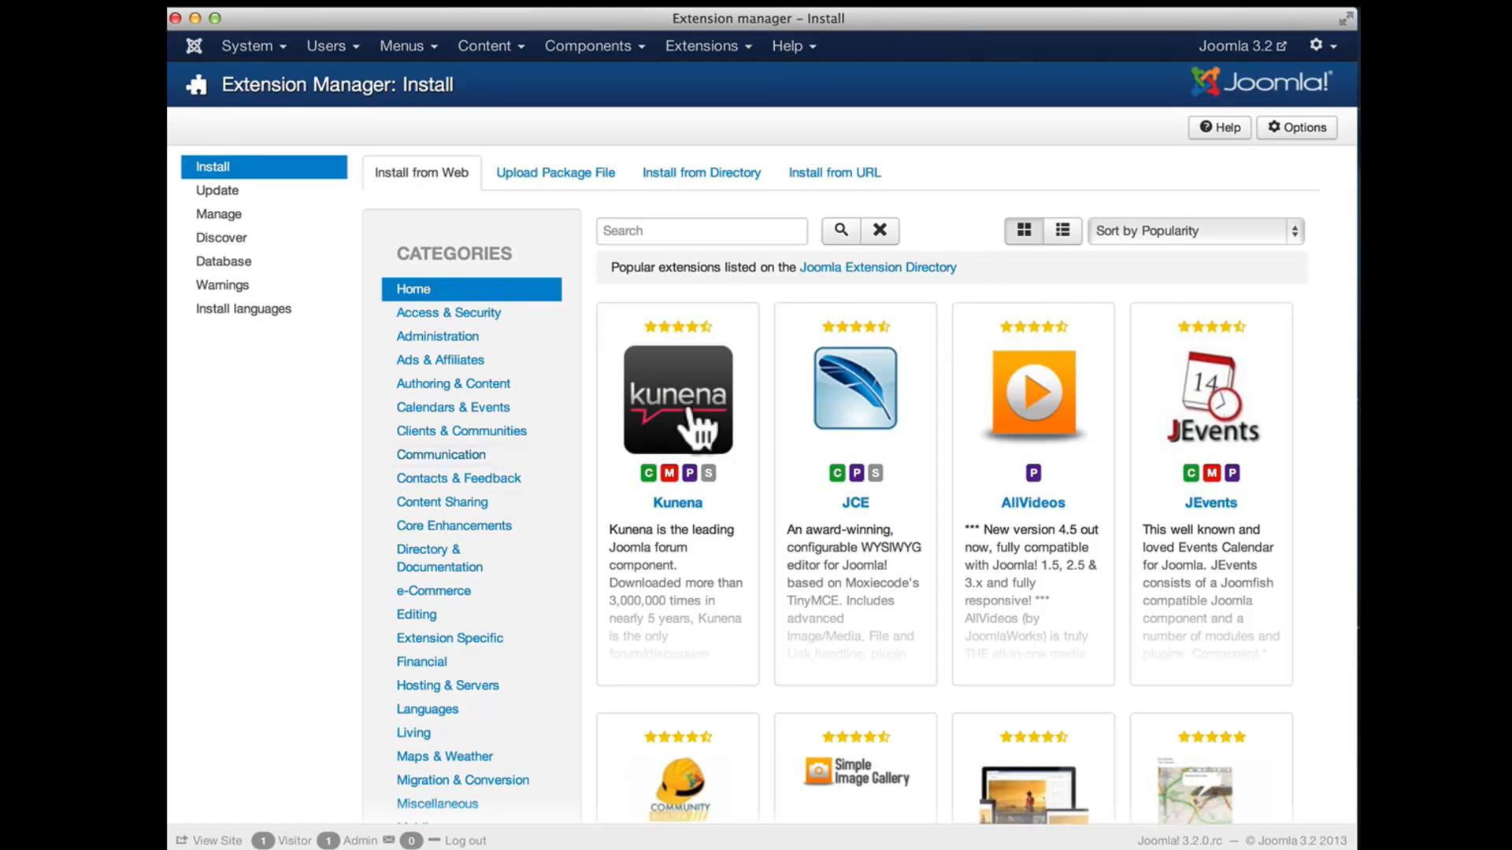
{"action": "left_click", "coordinate": [854, 389]}
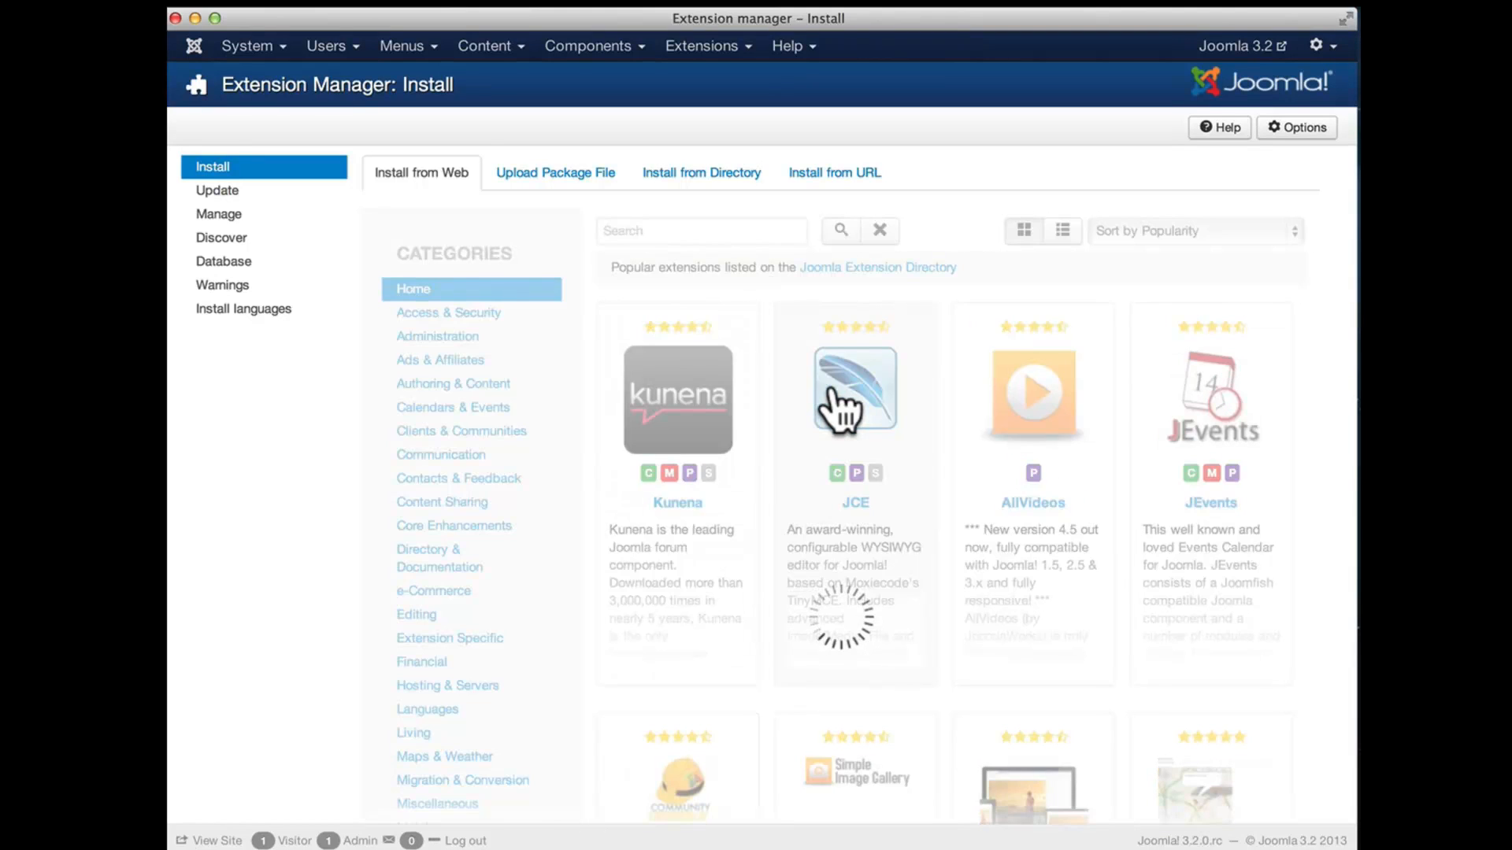
- View JCE's Directory Listing page with its 449 user reviews
{"action": "left_click", "coordinate": [852, 391]}
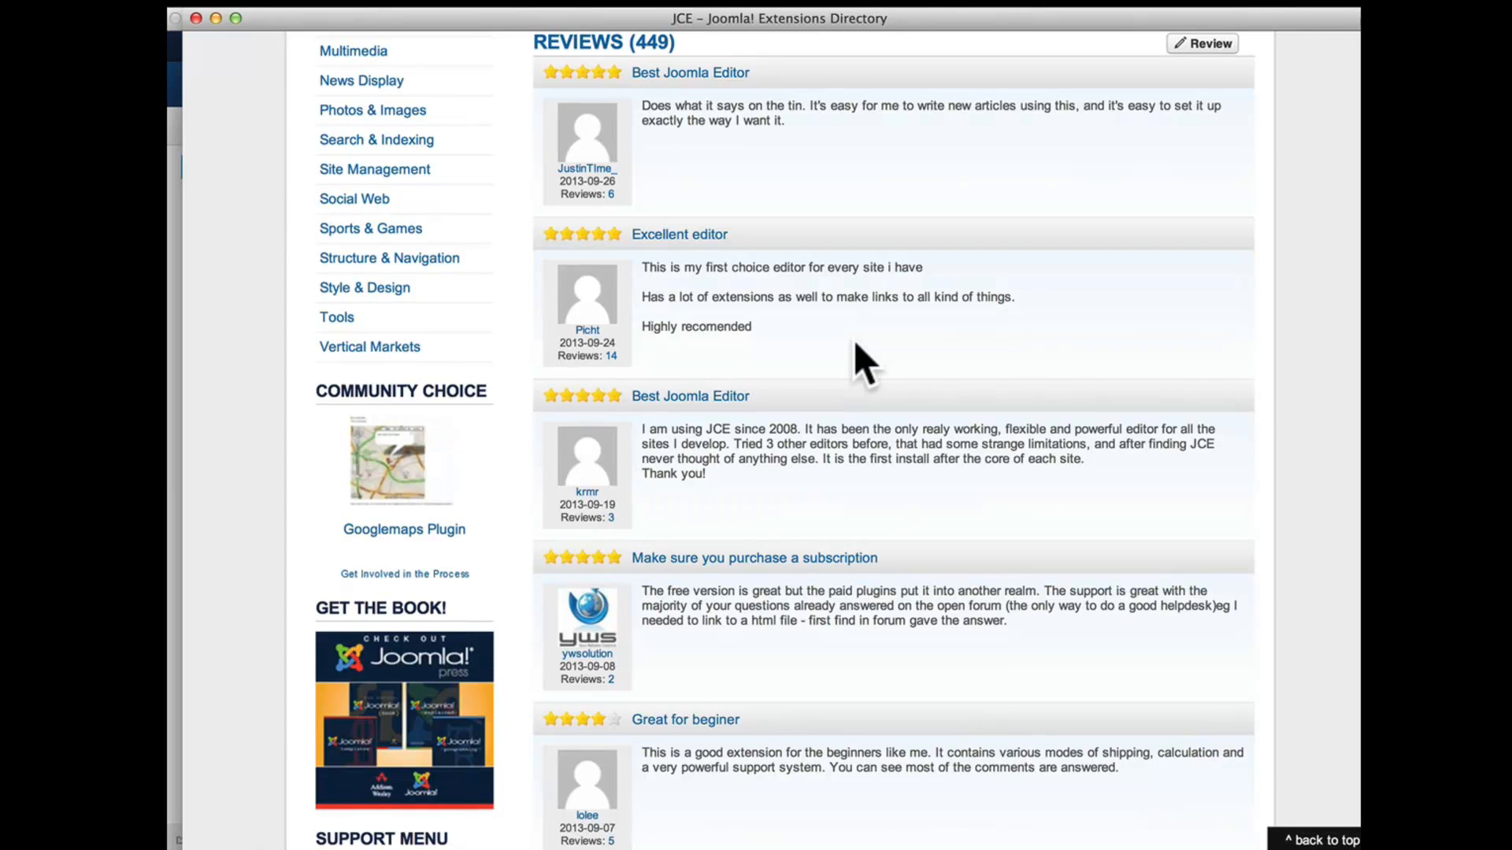
{"action": "mouse_move", "coordinate": [1100, 598]}
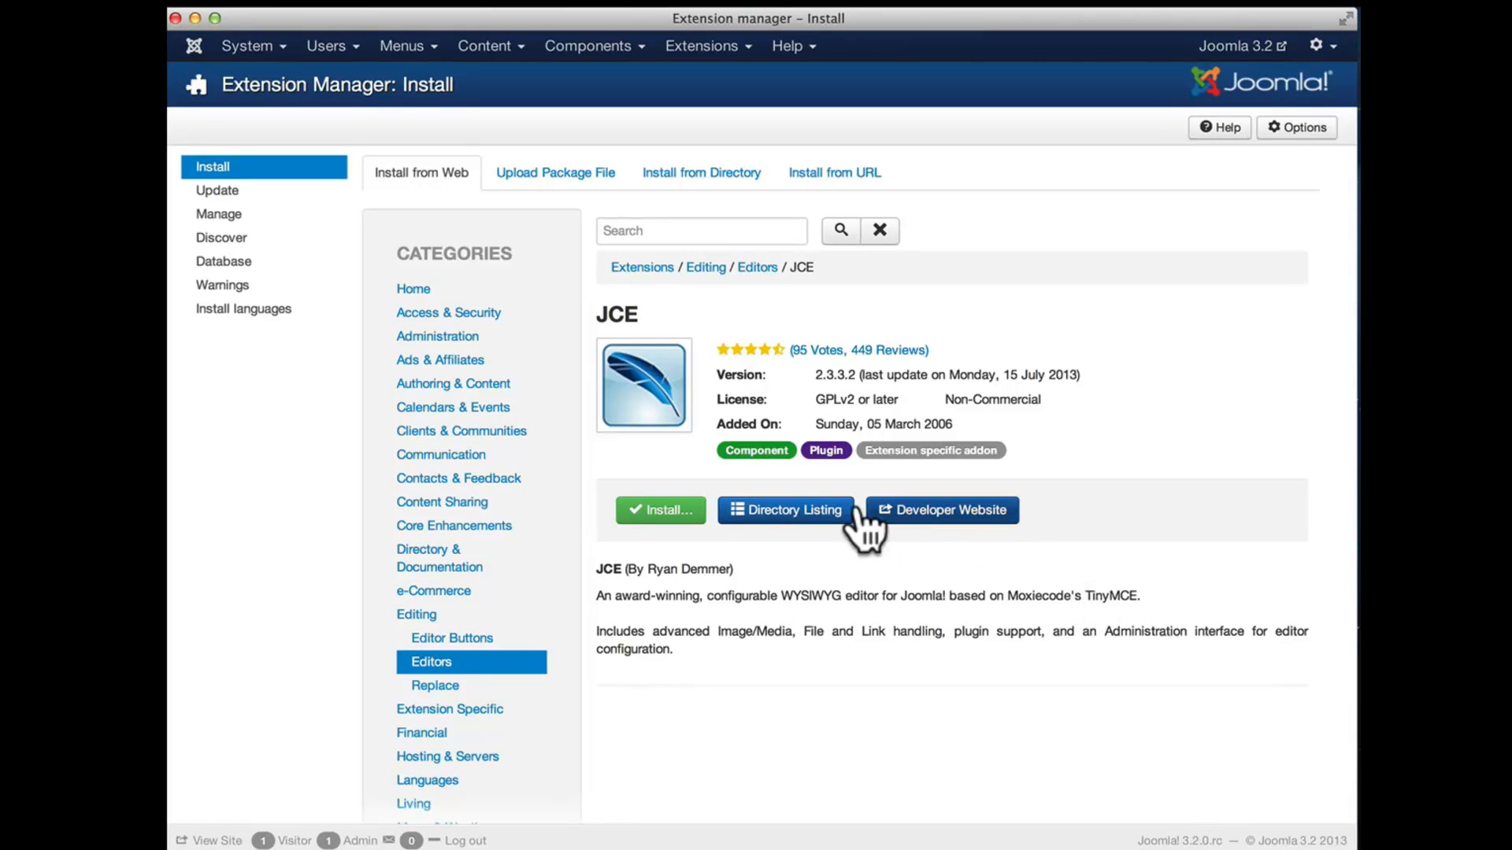
{"action": "mouse_move", "coordinate": [937, 529]}
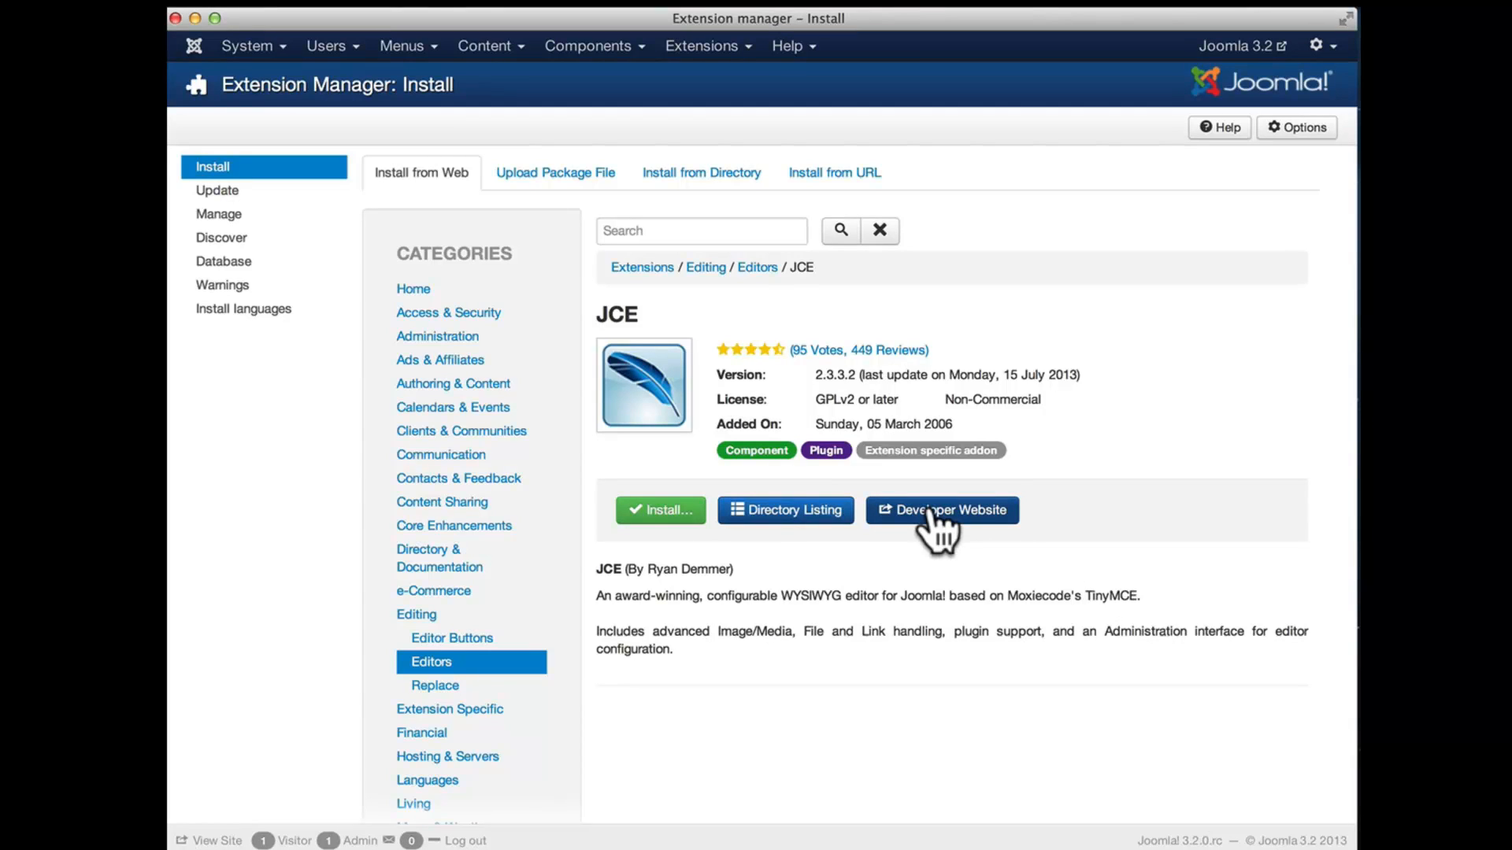
{"action": "mouse_move", "coordinate": [736, 766]}
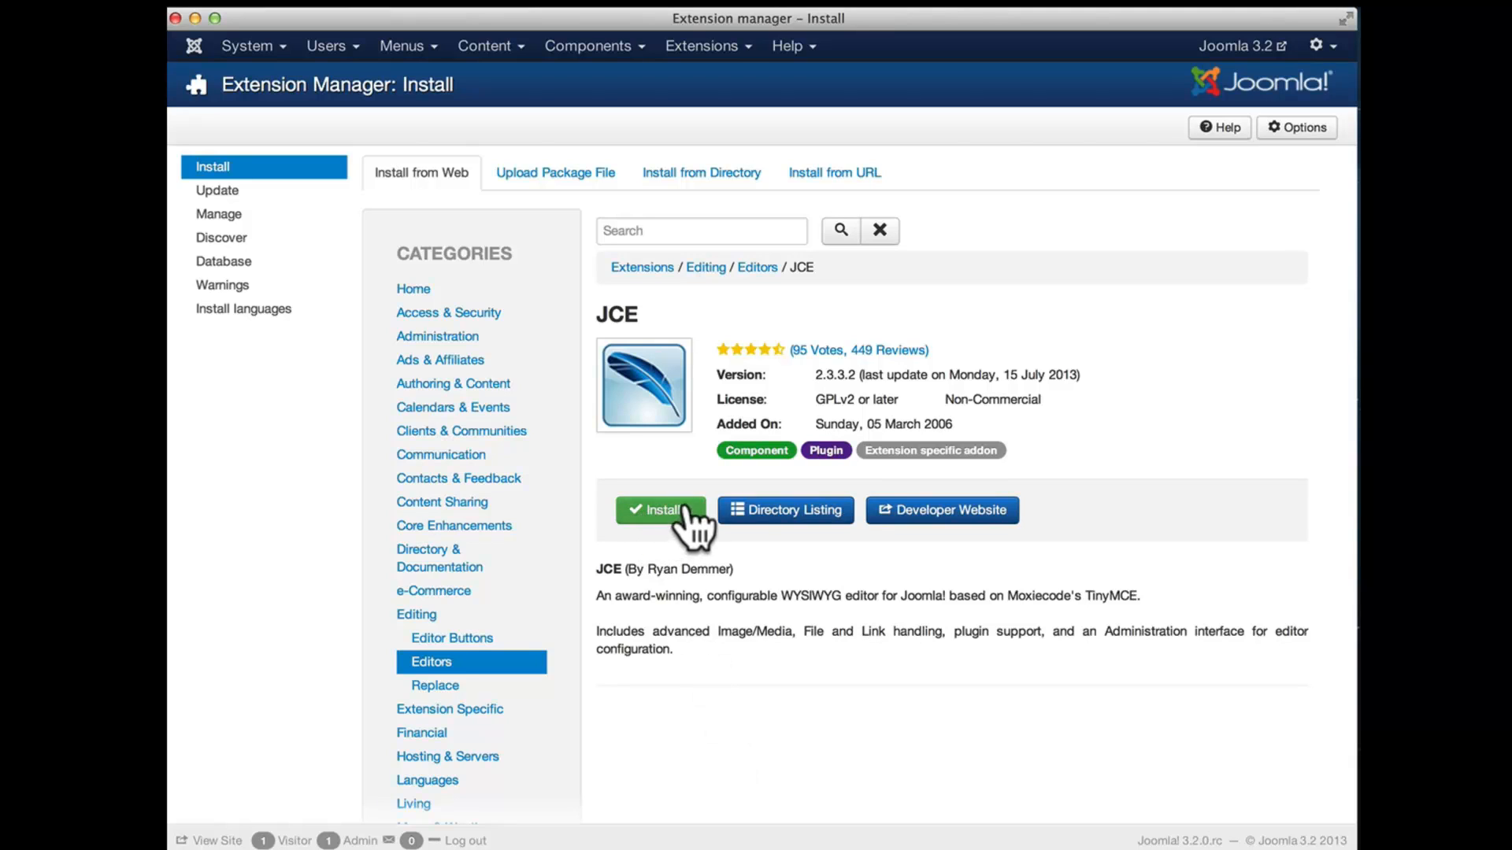
- Install JCE Editor 2.3.3.2 from Install from Web and confirm the installation
{"action": "left_click", "coordinate": [660, 510]}
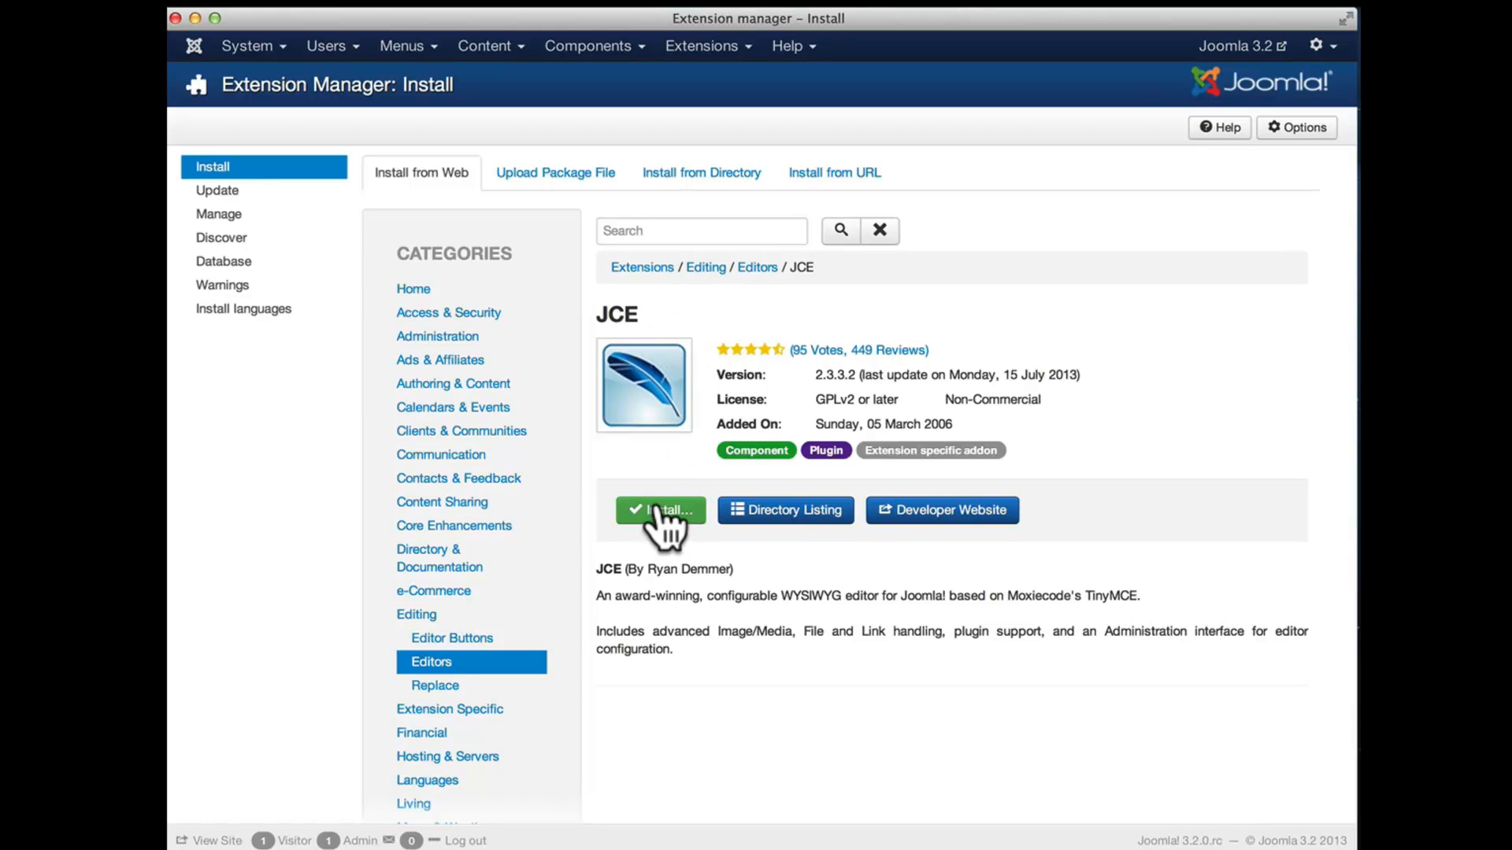
{"action": "left_click", "coordinate": [660, 509]}
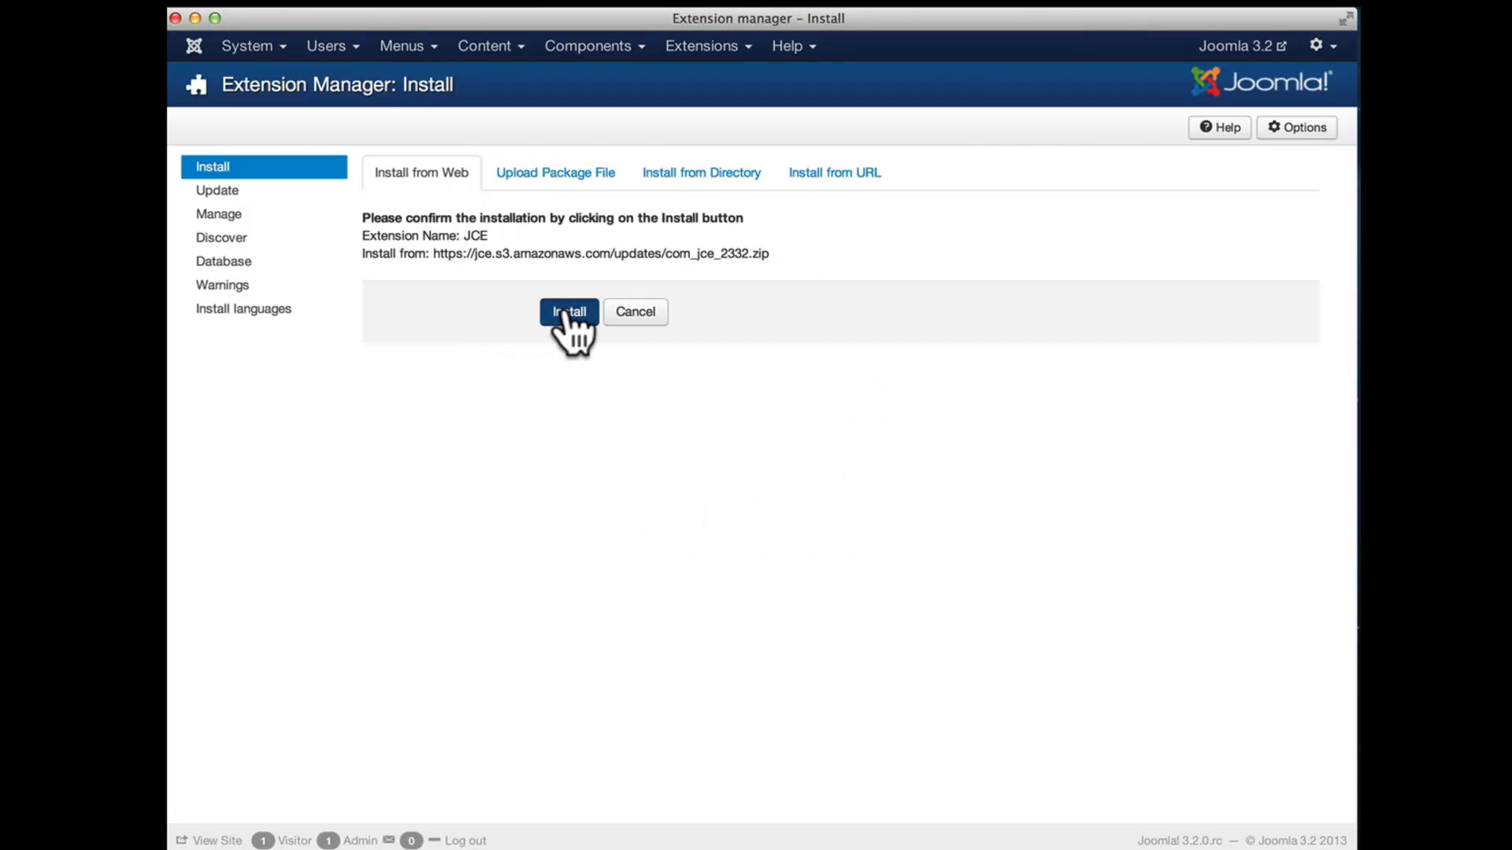
{"action": "left_click", "coordinate": [568, 312]}
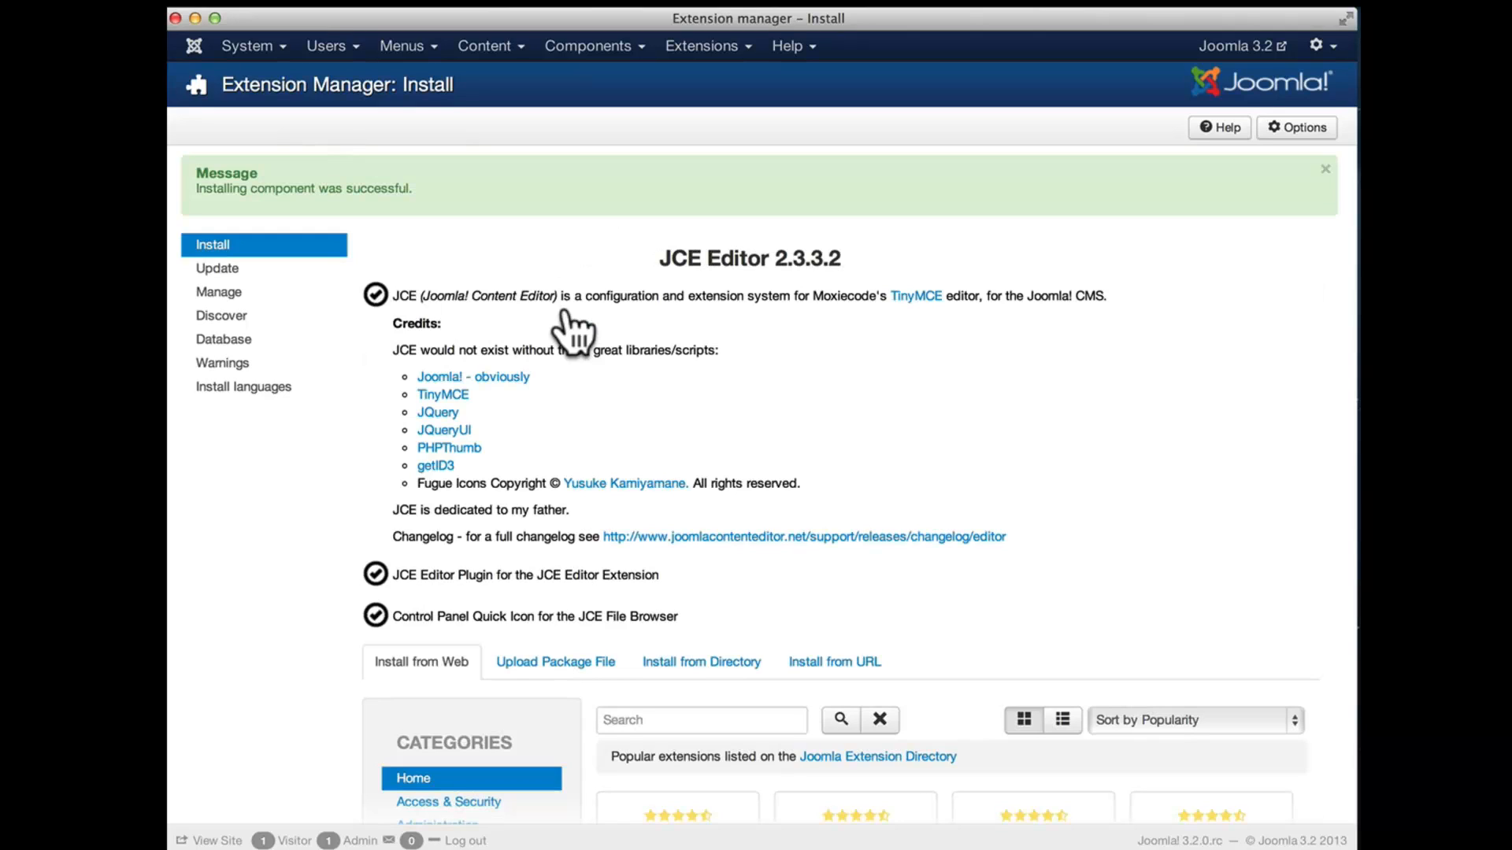
{"action": "mouse_move", "coordinate": [1089, 409]}
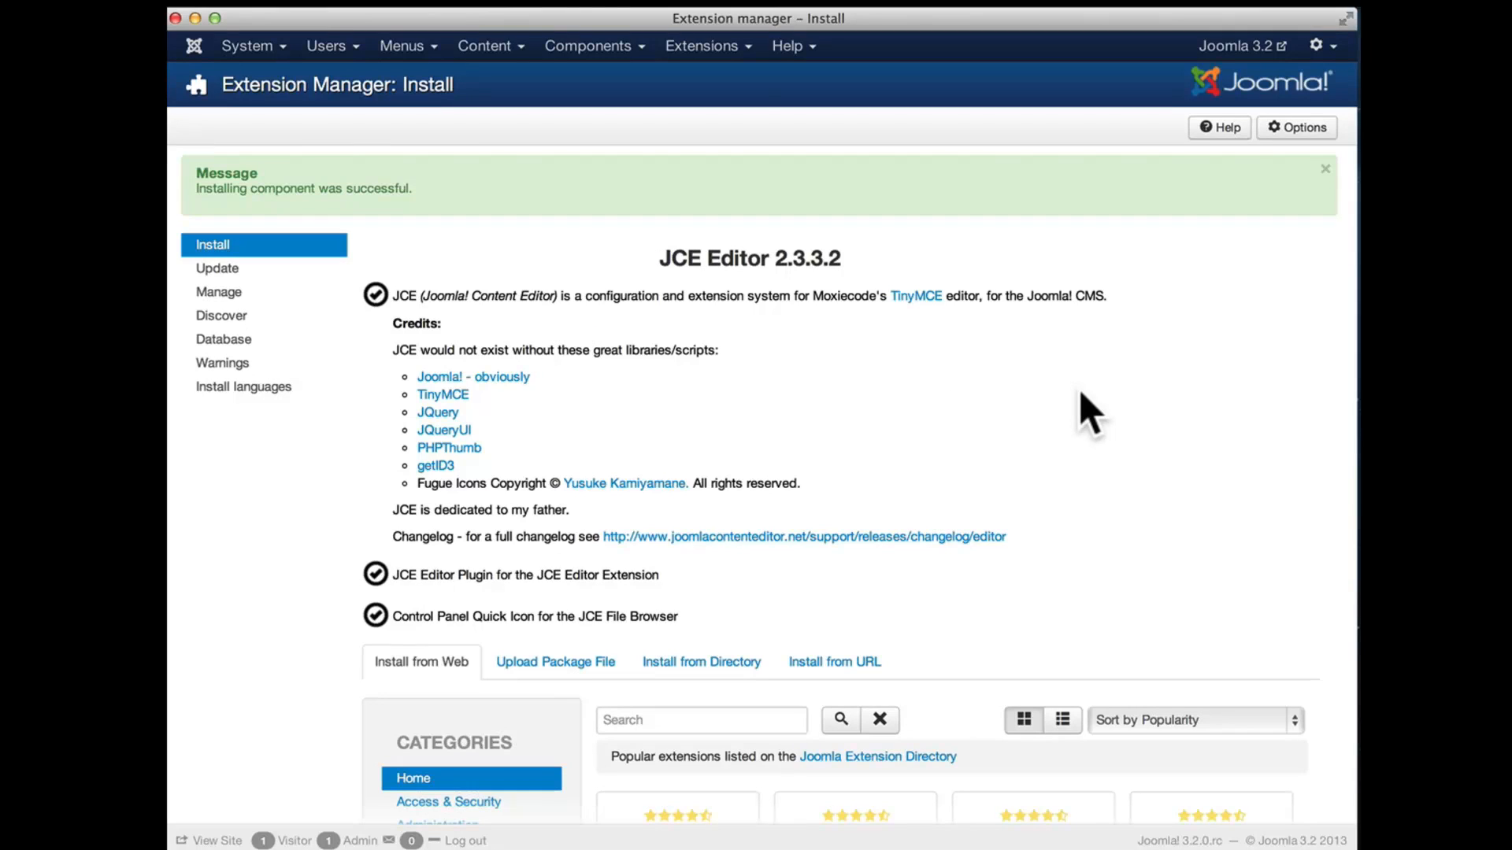
- Return to the web listing and install the Kunena 3.0.3 forum package, confirming it
{"action": "left_click", "coordinate": [589, 46]}
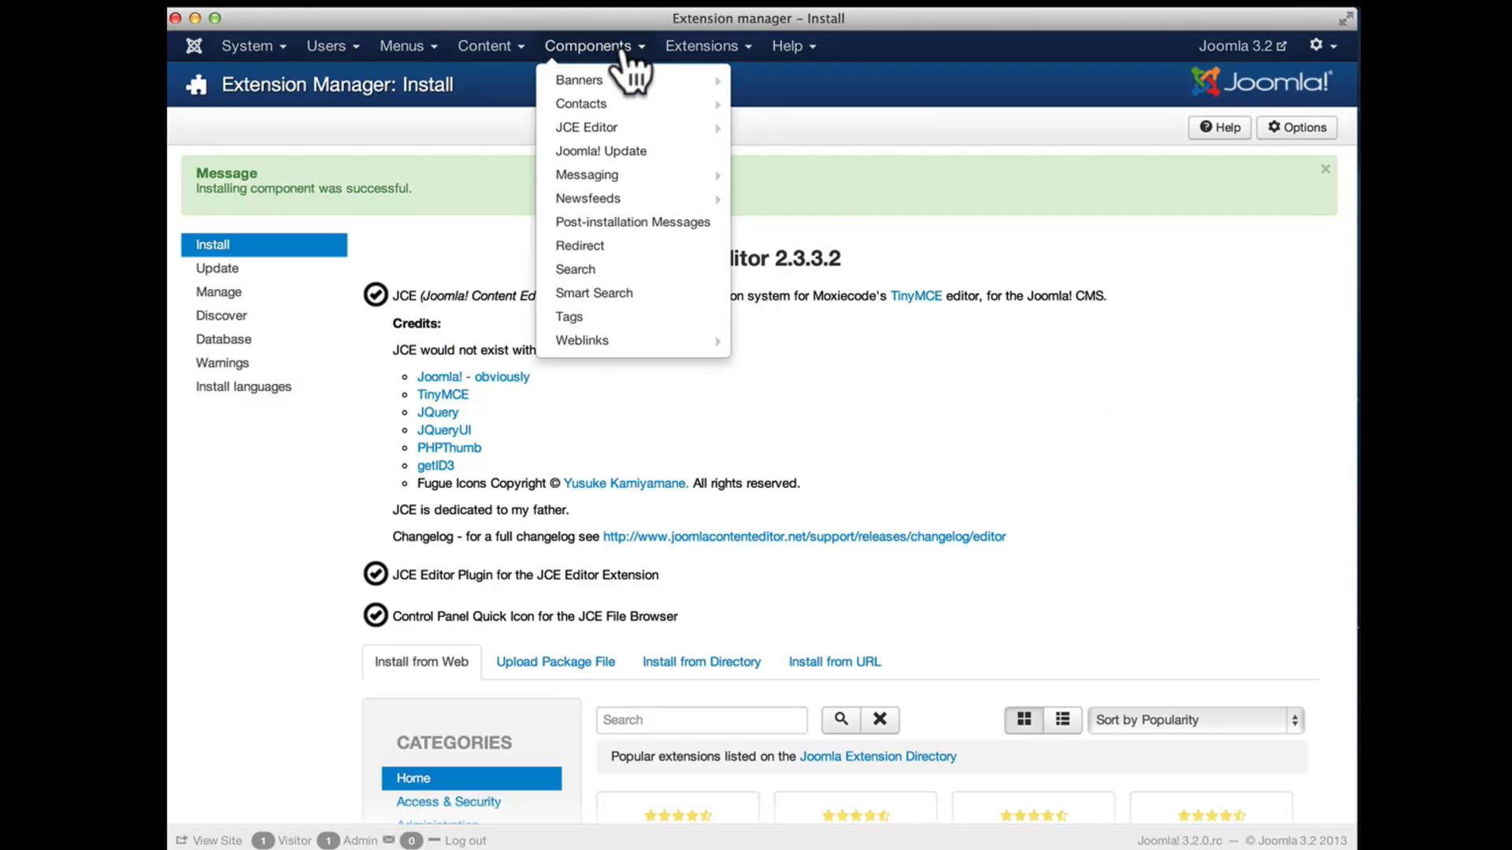
{"action": "mouse_move", "coordinate": [586, 126]}
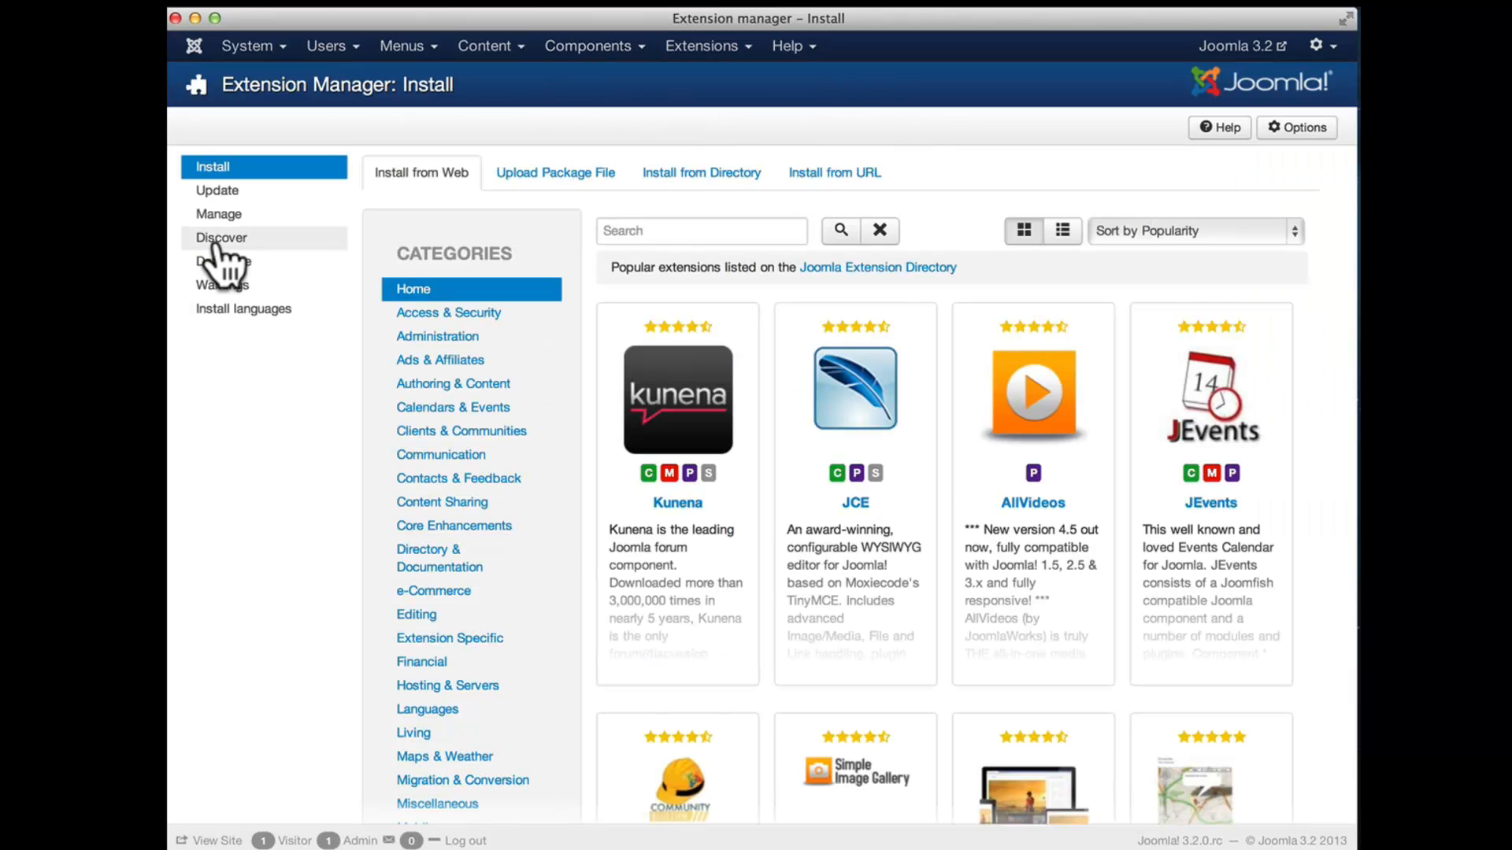
{"action": "left_click", "coordinate": [677, 399]}
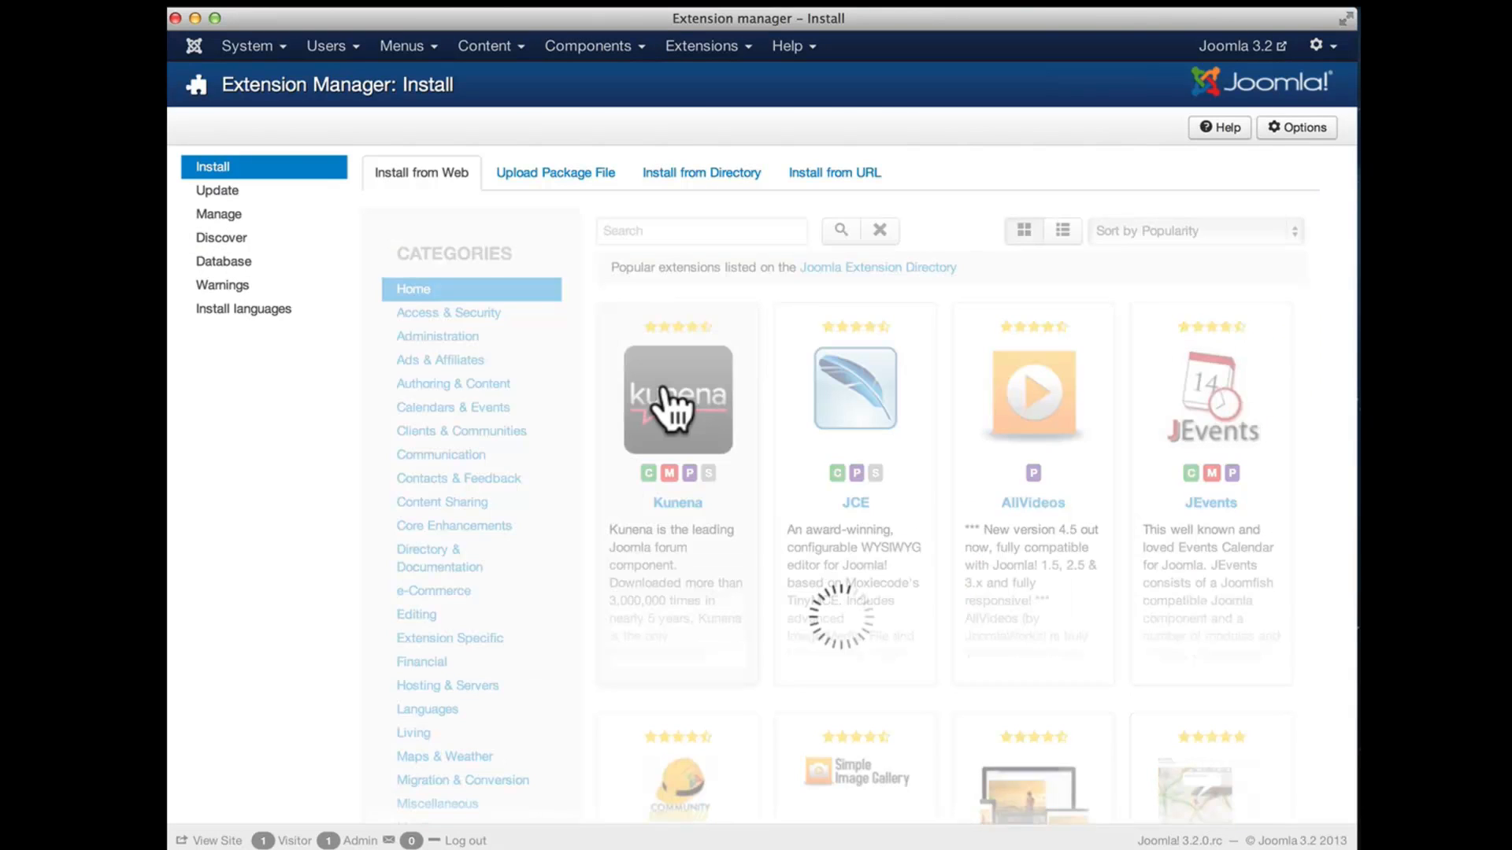
{"action": "left_click", "coordinate": [677, 399]}
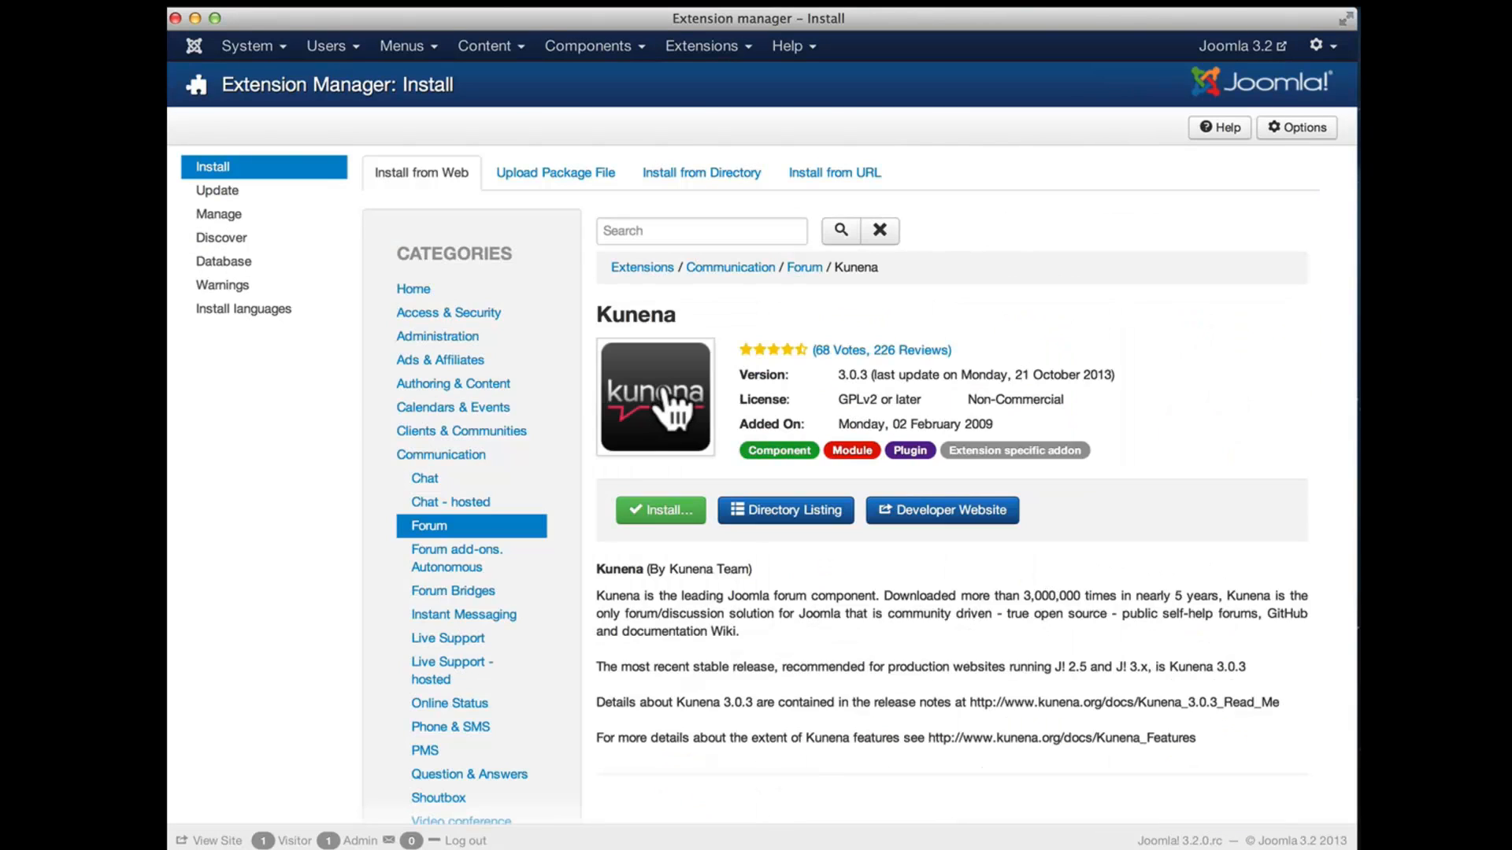
{"action": "left_click", "coordinate": [660, 510]}
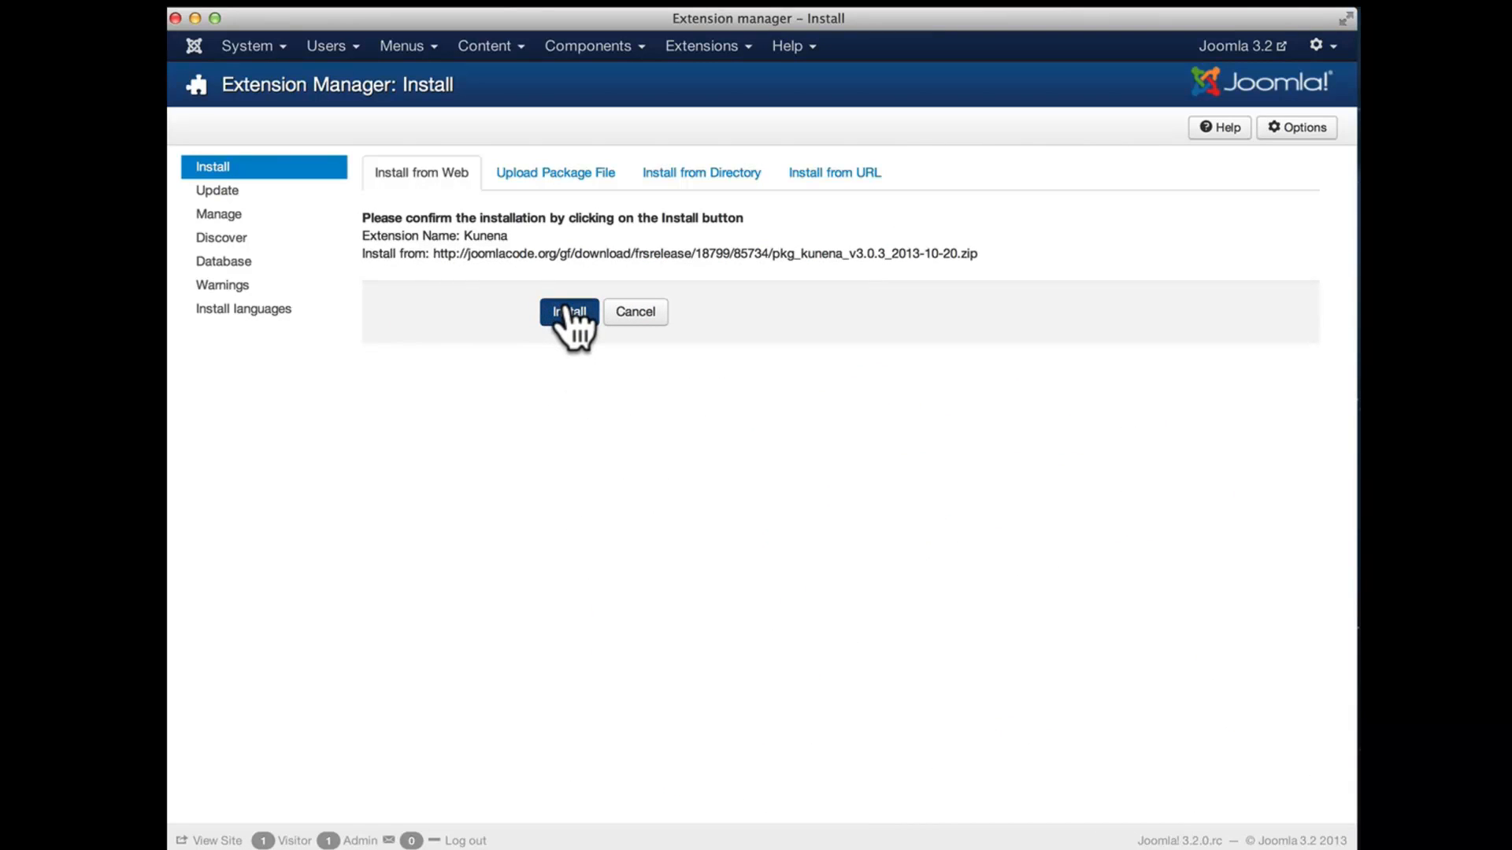
{"action": "mouse_move", "coordinate": [904, 486]}
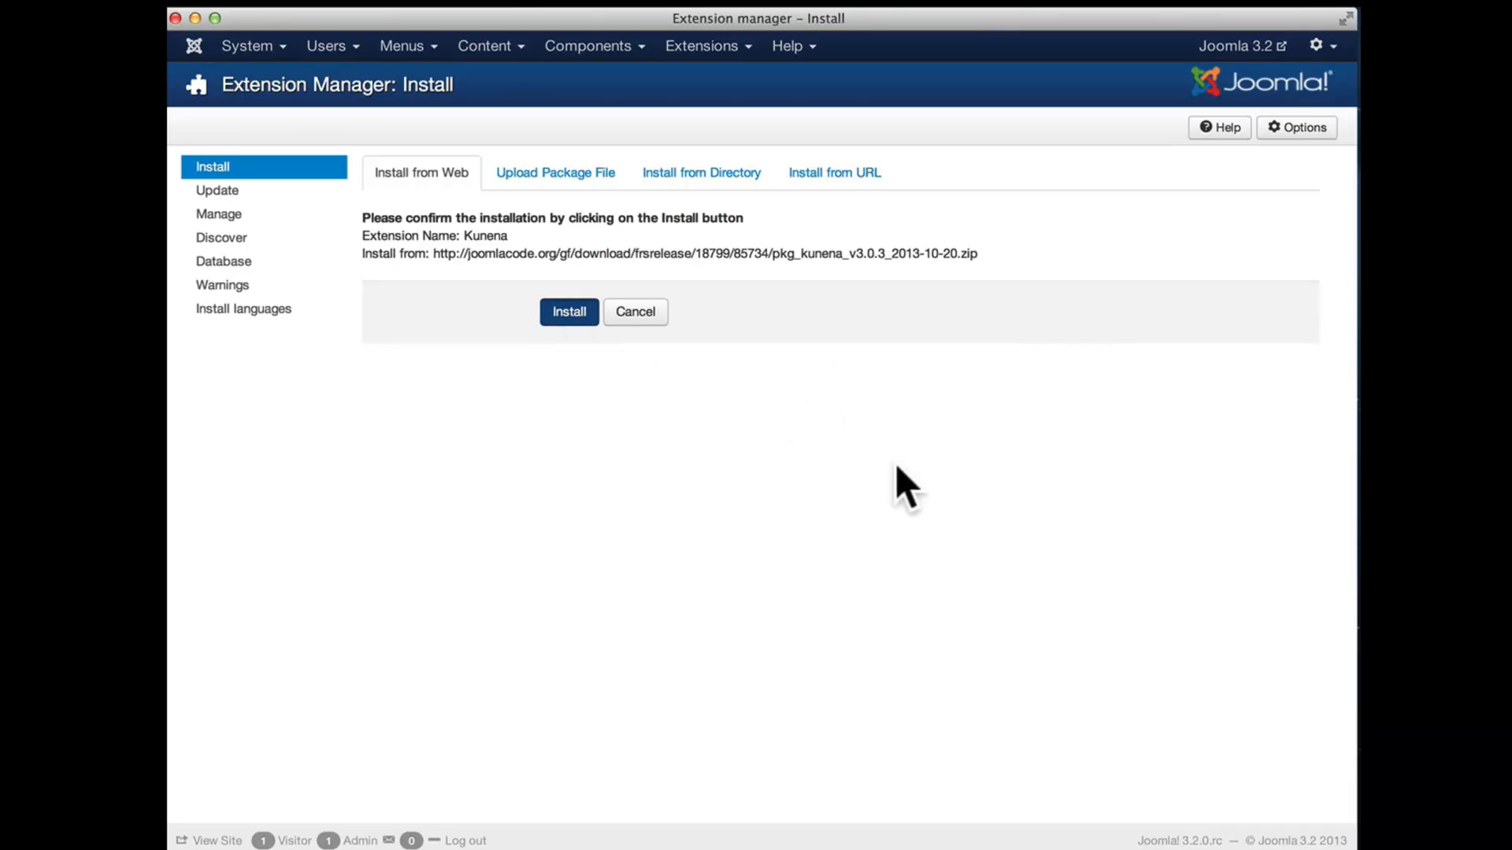
{"action": "mouse_move", "coordinate": [937, 513]}
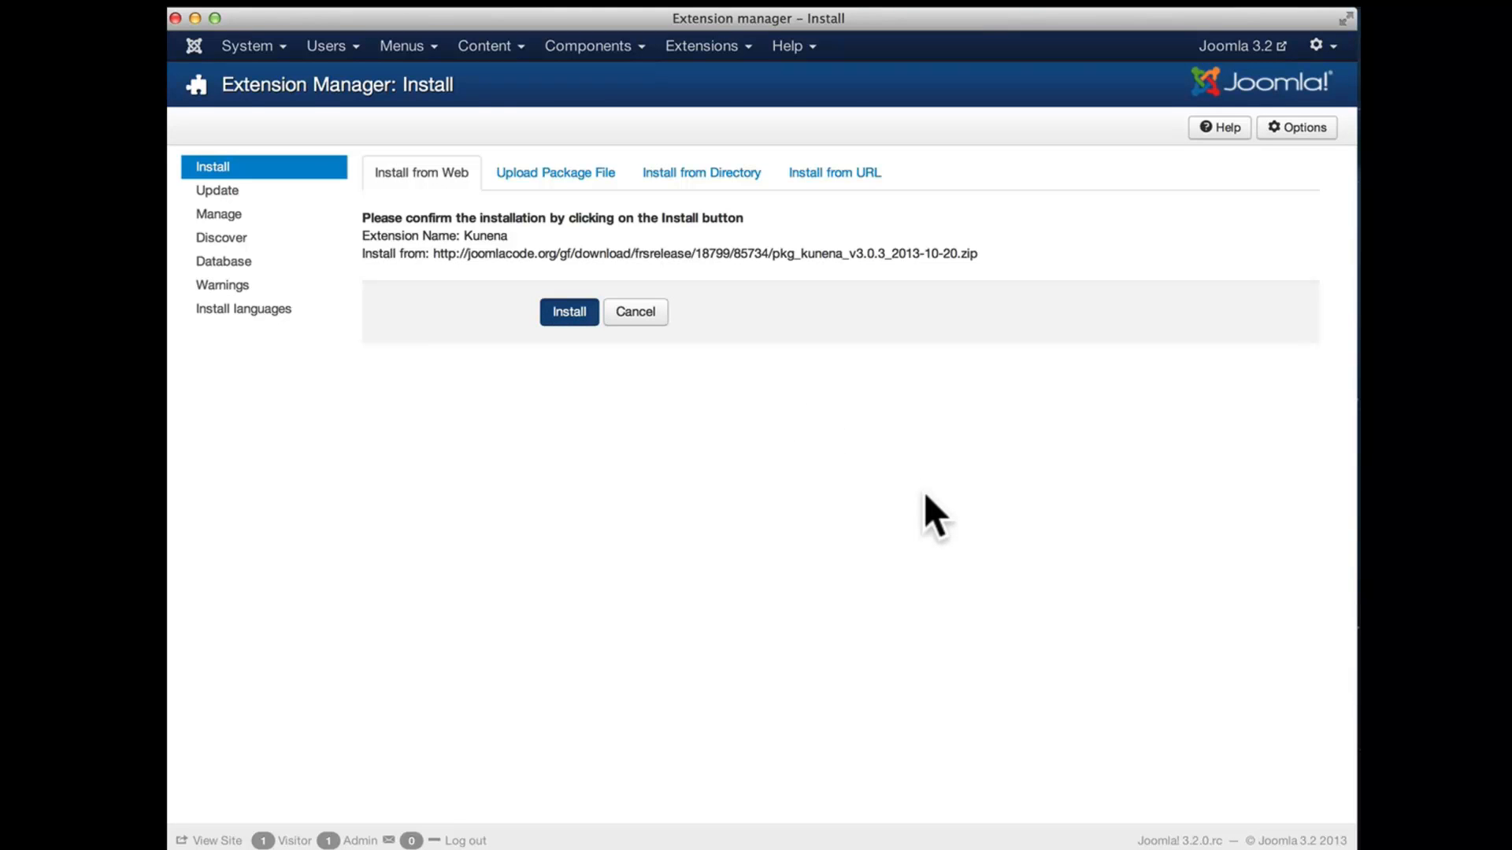
{"action": "left_click", "coordinate": [569, 312]}
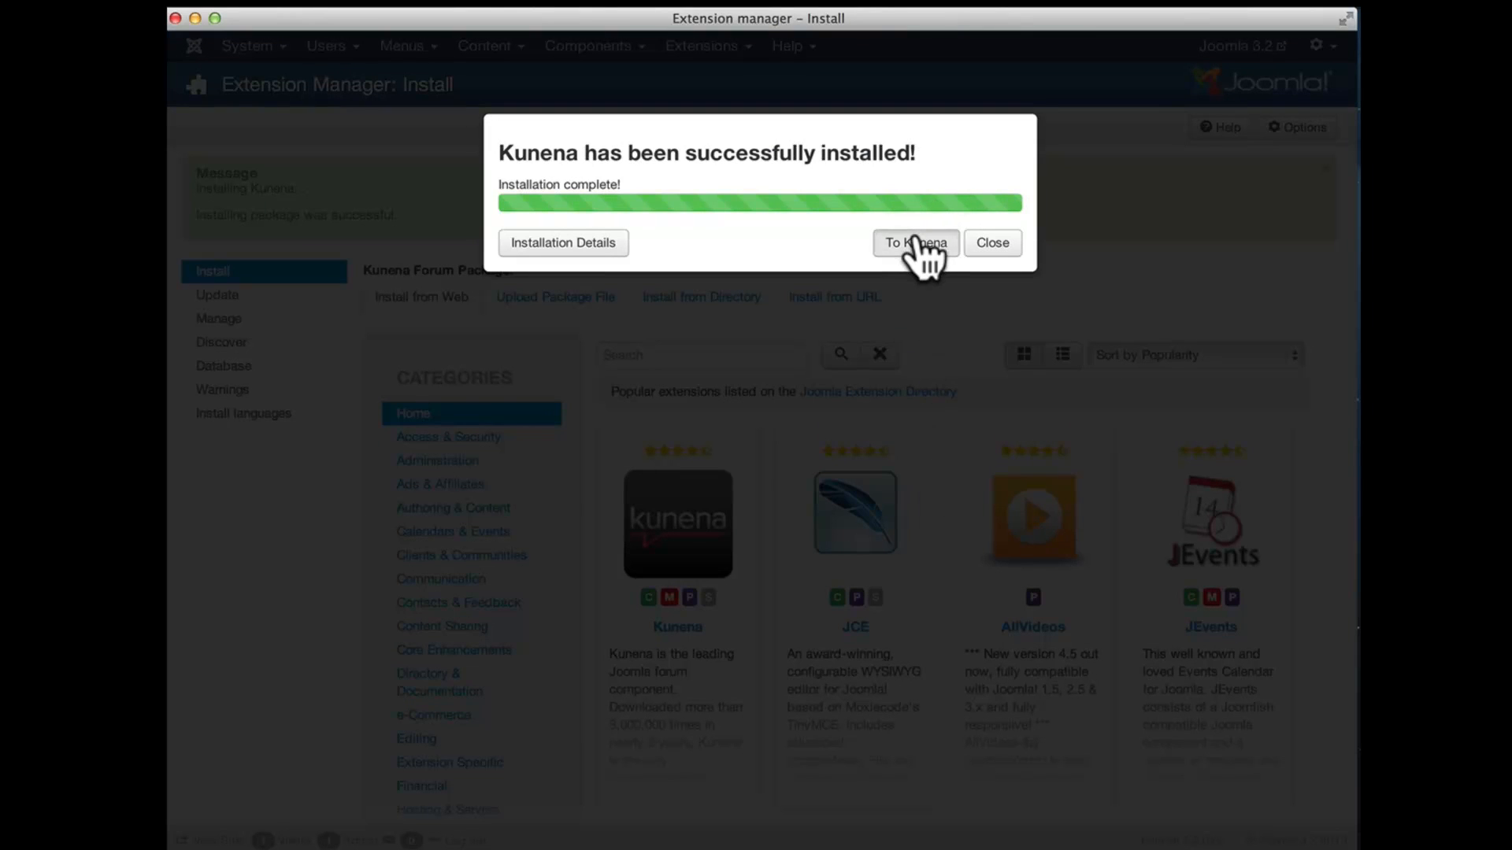
- Go to the Kunena forum dashboard from the installation success dialog
{"action": "left_click", "coordinate": [914, 243]}
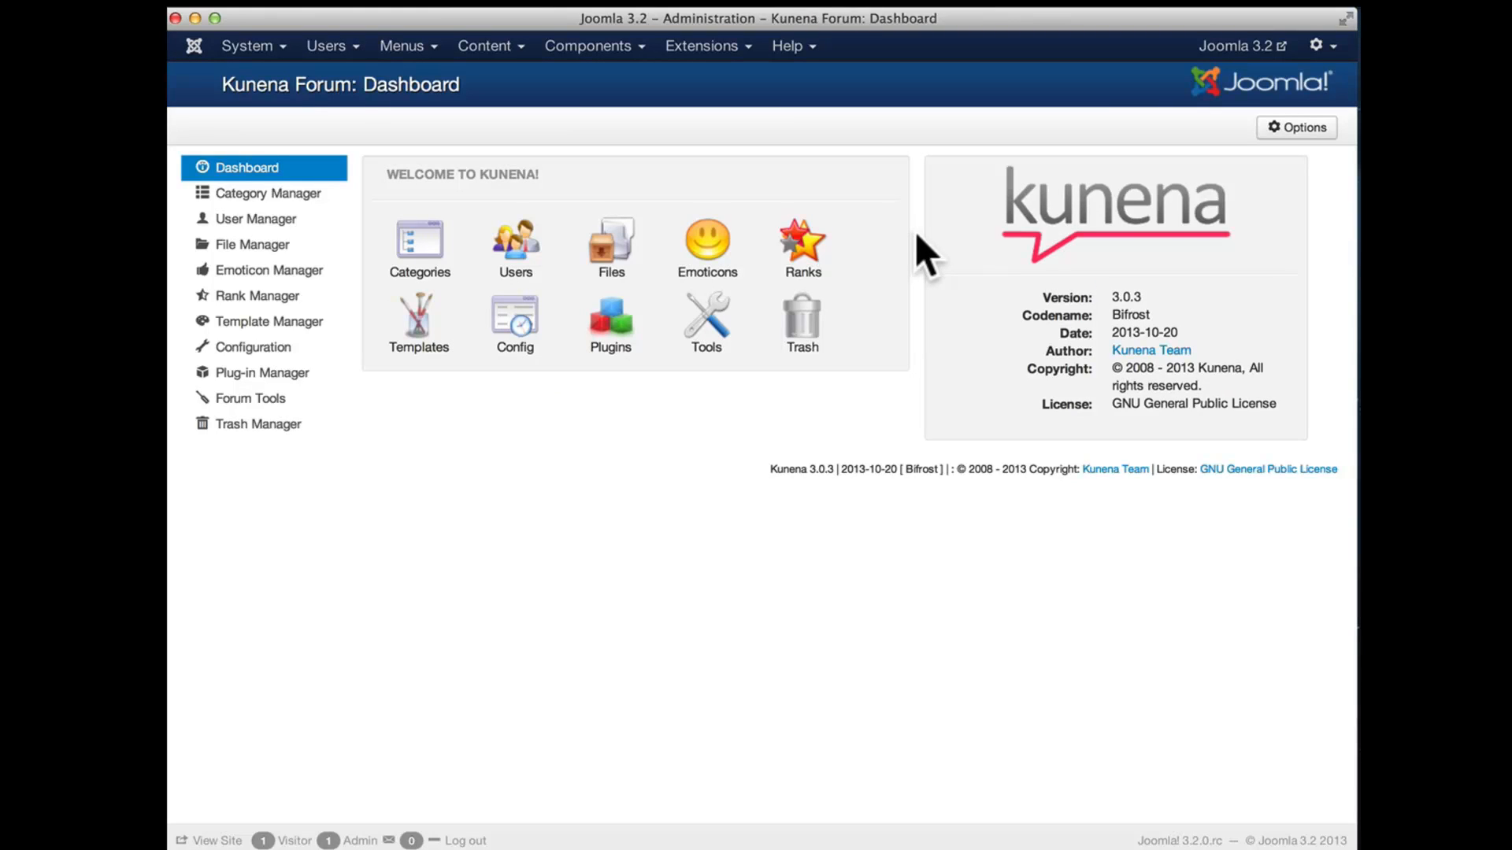
{"action": "mouse_move", "coordinate": [708, 54]}
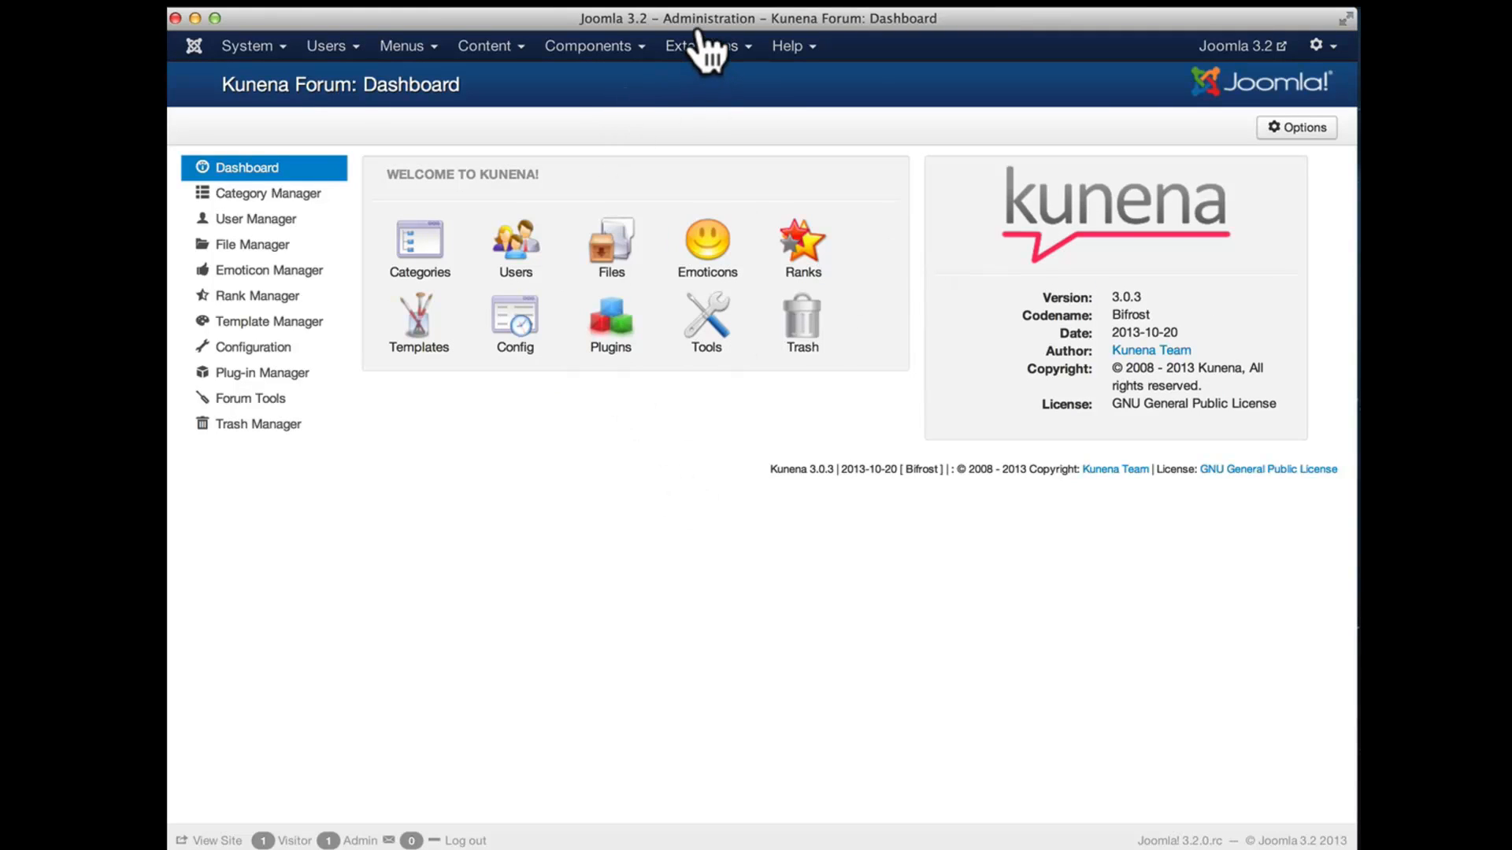
{"action": "left_click", "coordinate": [700, 45]}
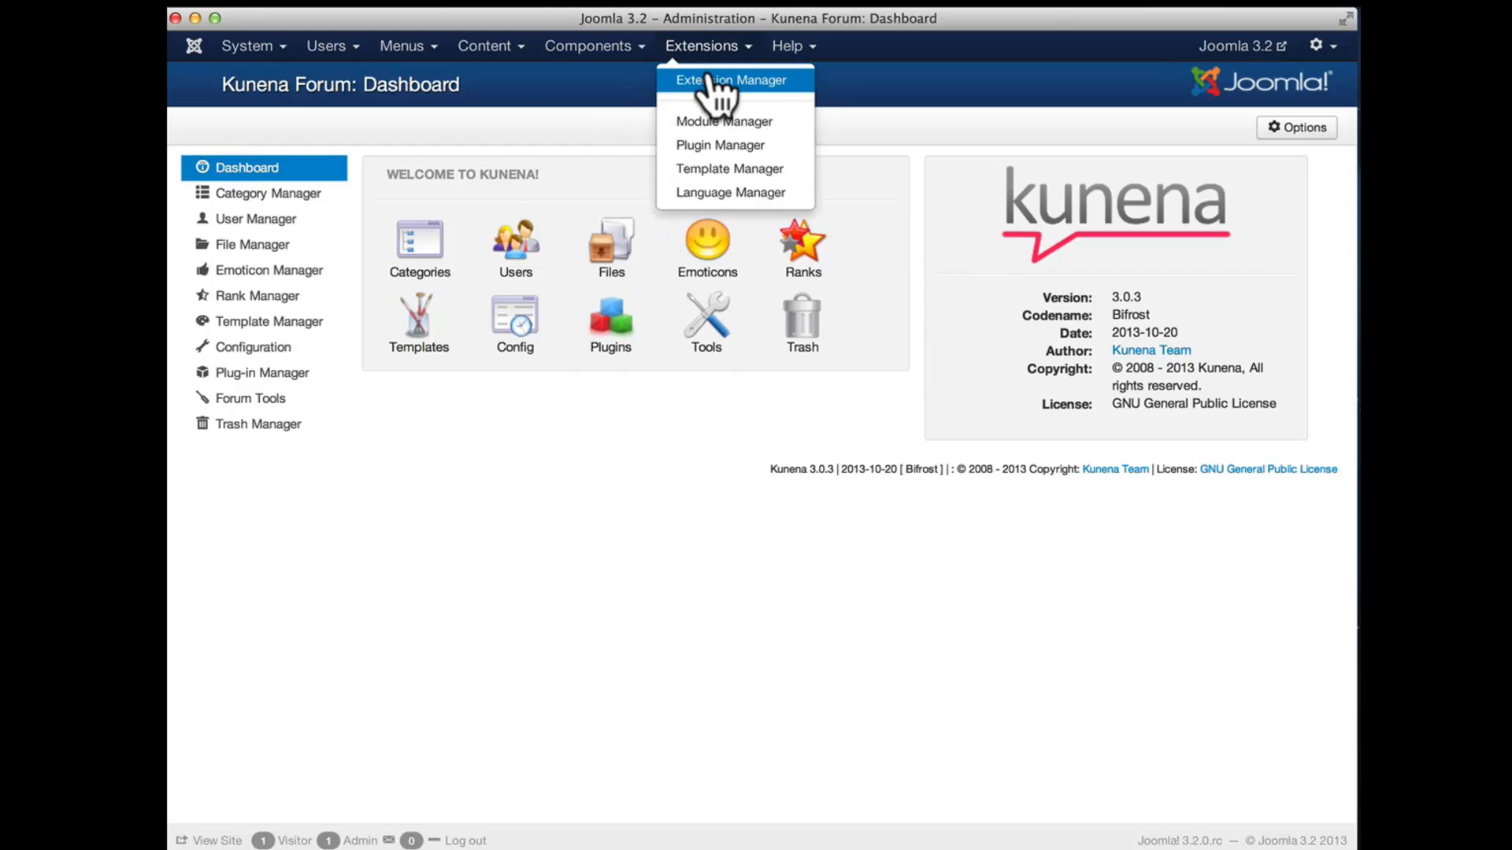
- Return to Extension Manager and review the Install from Web popular extensions
{"action": "left_click", "coordinate": [731, 80]}
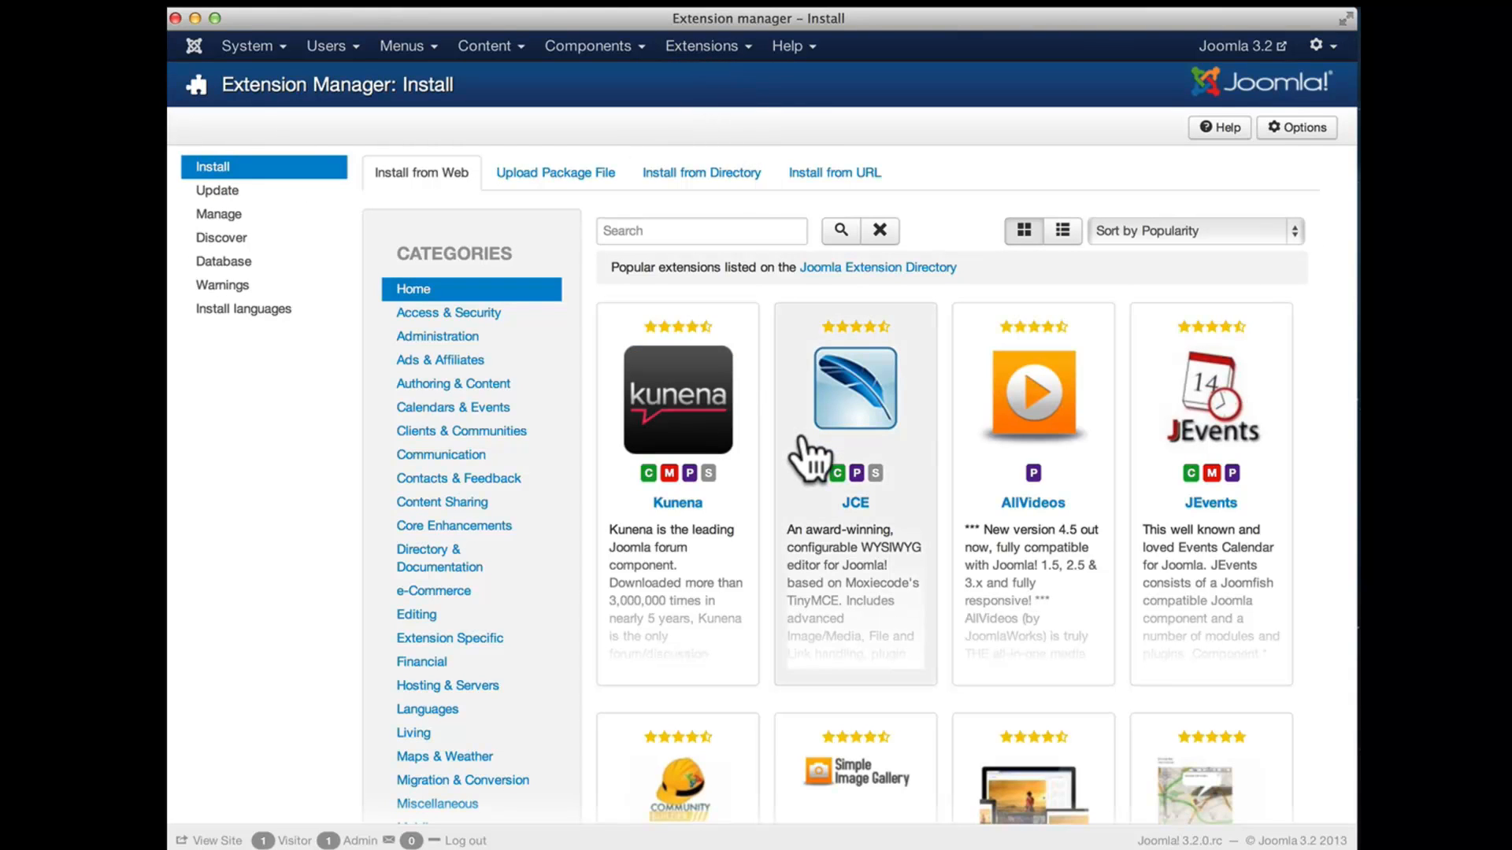
{"action": "scroll", "scroll_direction": "down", "scroll_amount": 3}
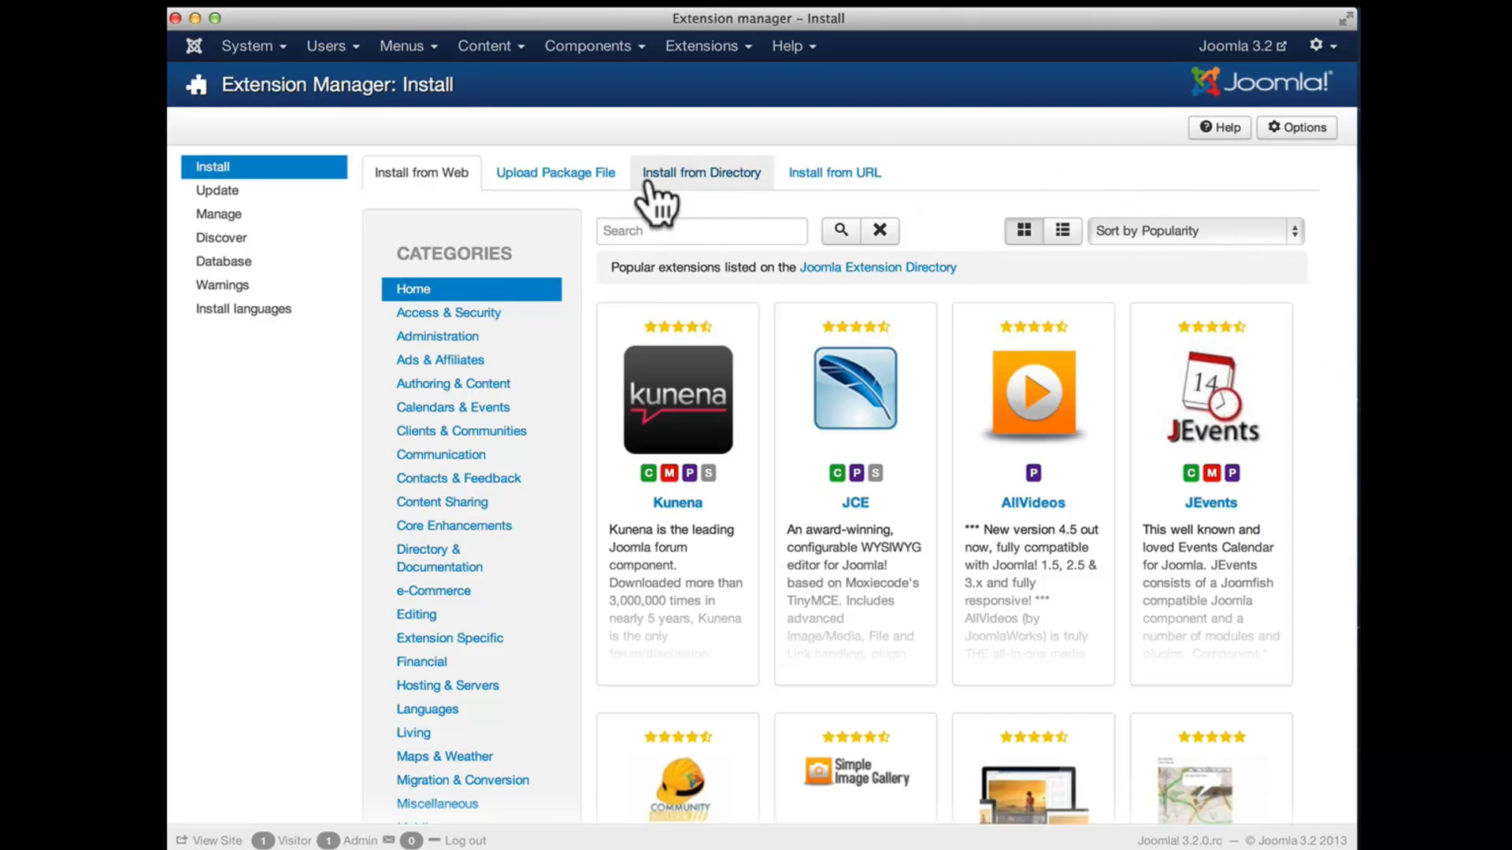
{"action": "mouse_move", "coordinate": [950, 186]}
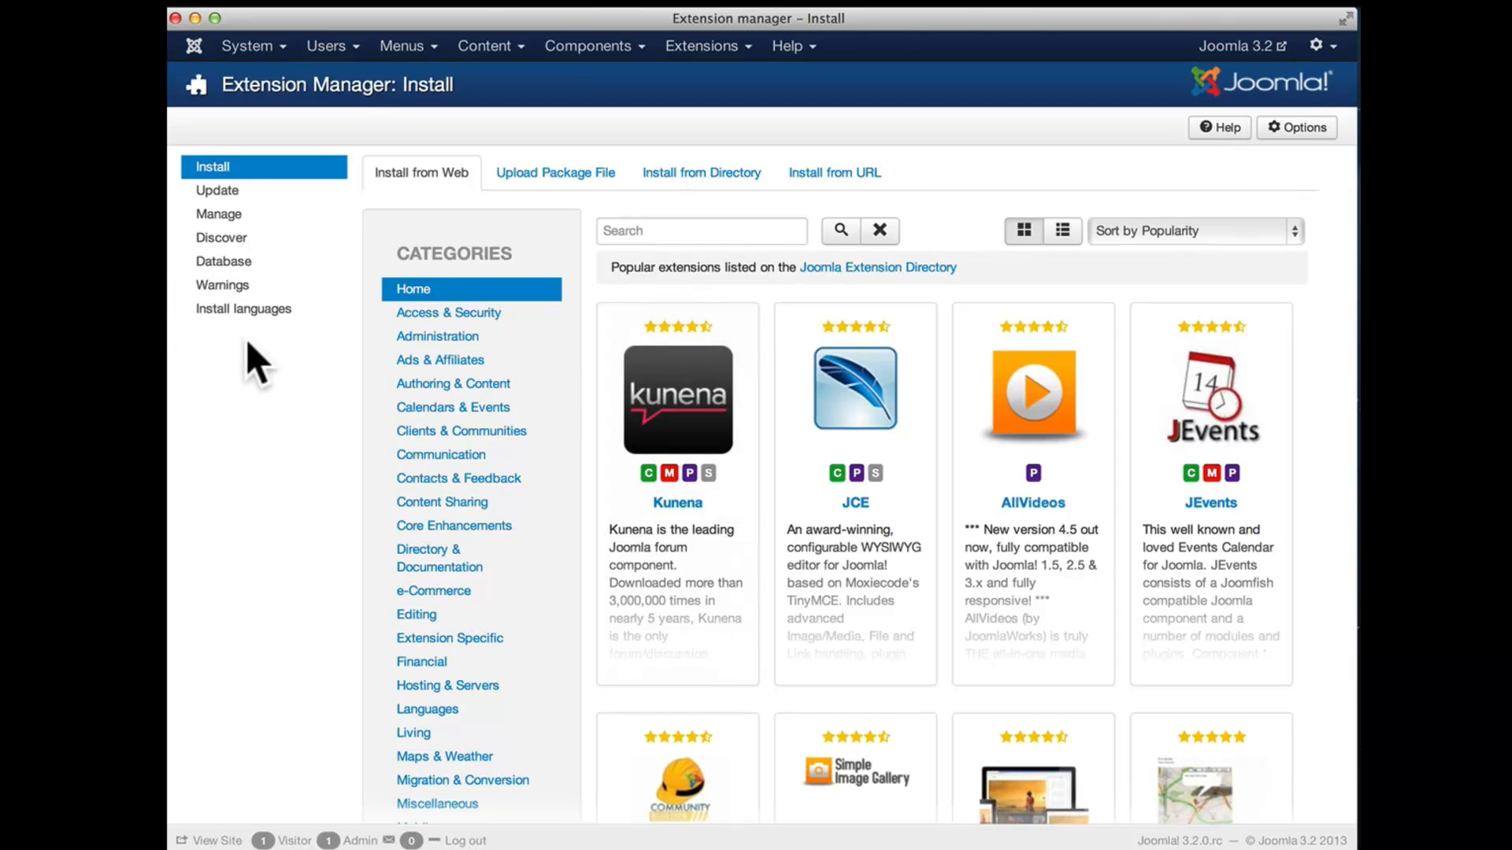
{"action": "left_click", "coordinate": [704, 46]}
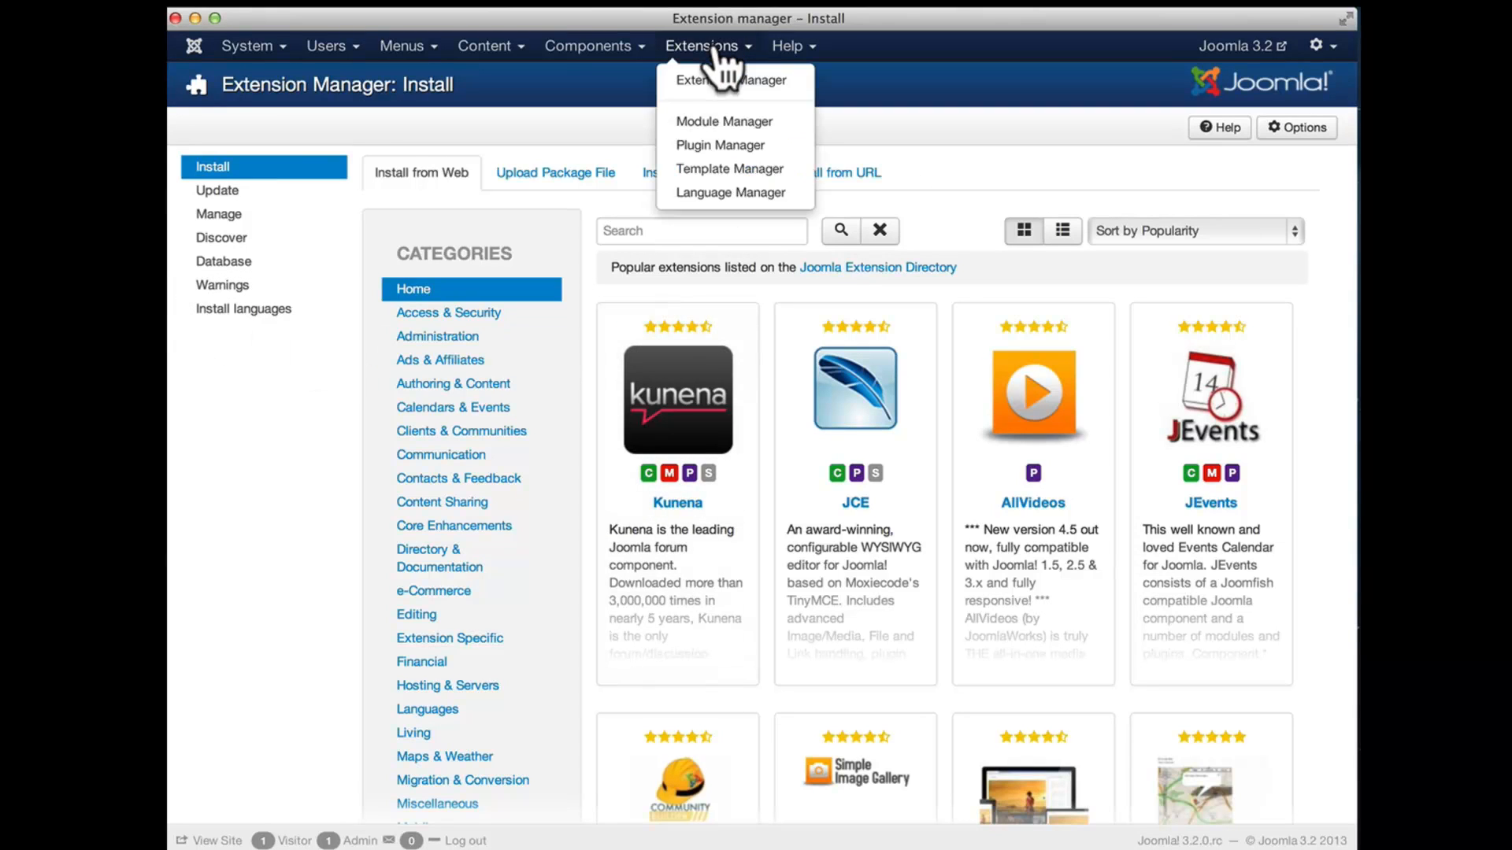
- In Plugin Manager, set Installer - Install from Web's Tab Position to Last and save
{"action": "left_click", "coordinate": [718, 145]}
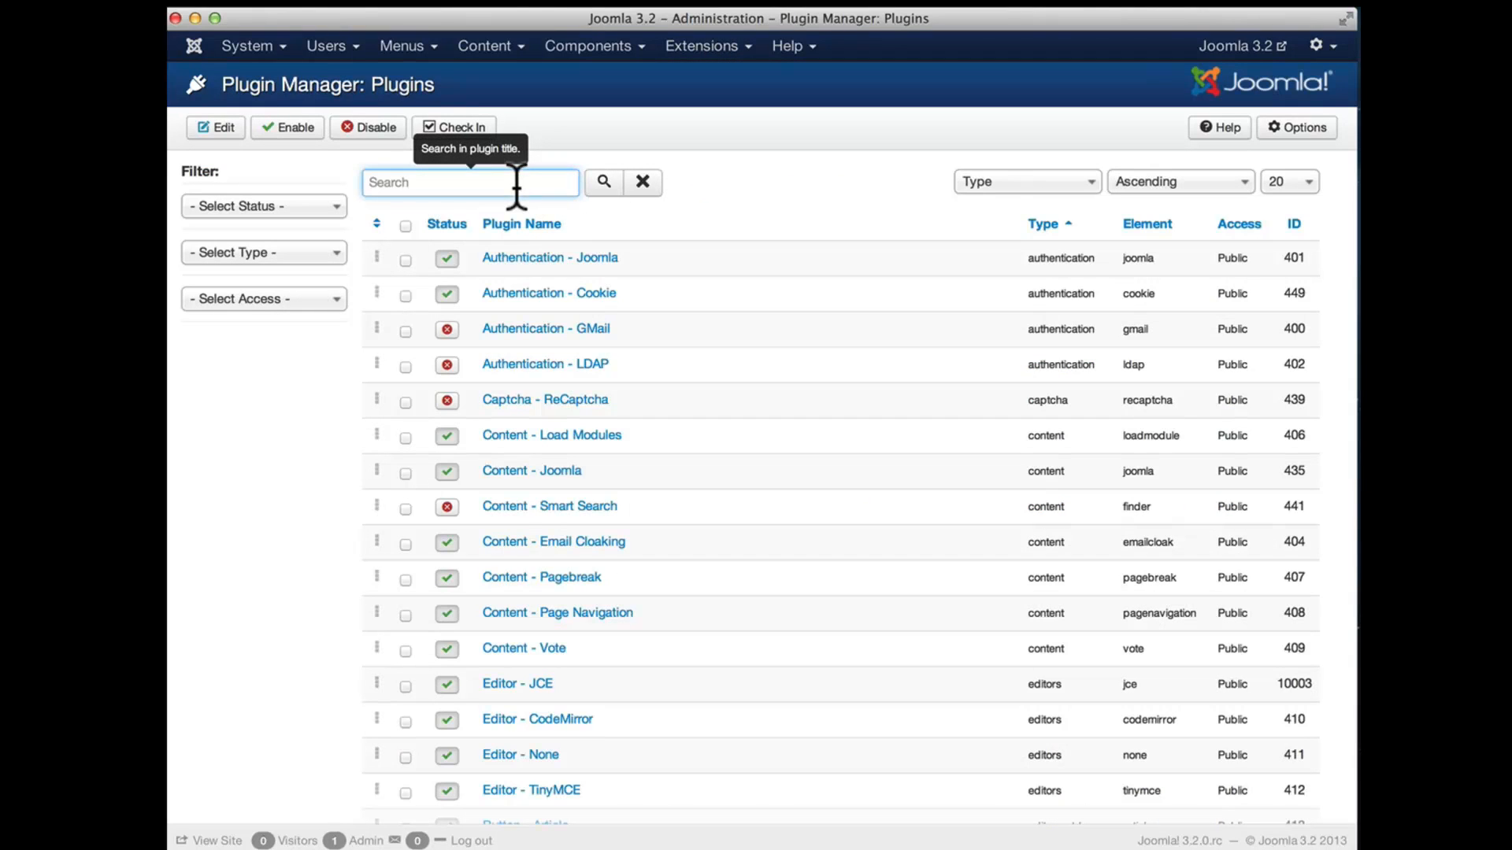
{"action": "type", "text": "web"}
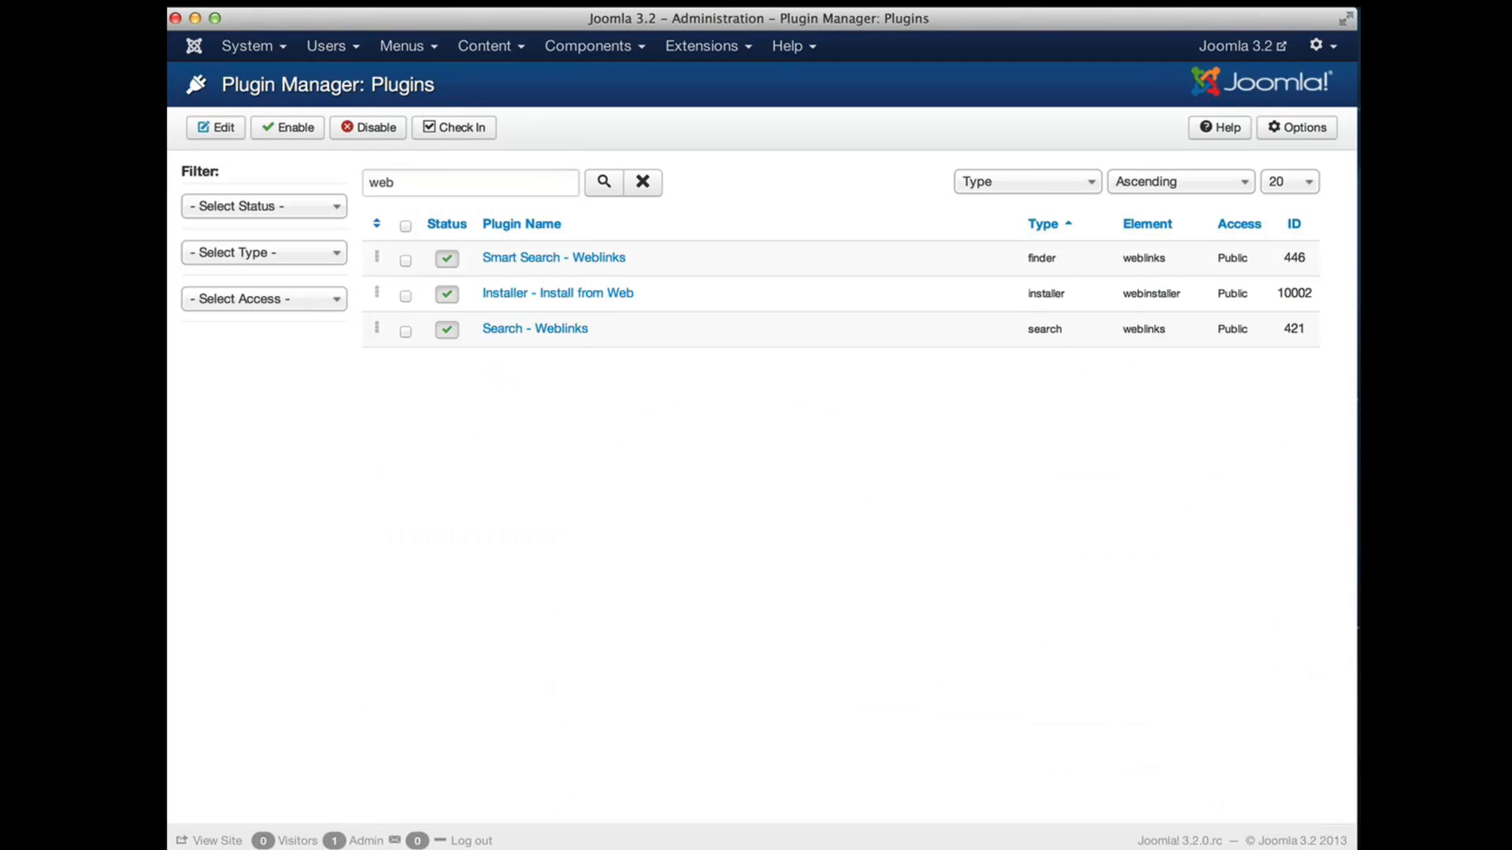
{"action": "mouse_move", "coordinate": [557, 293]}
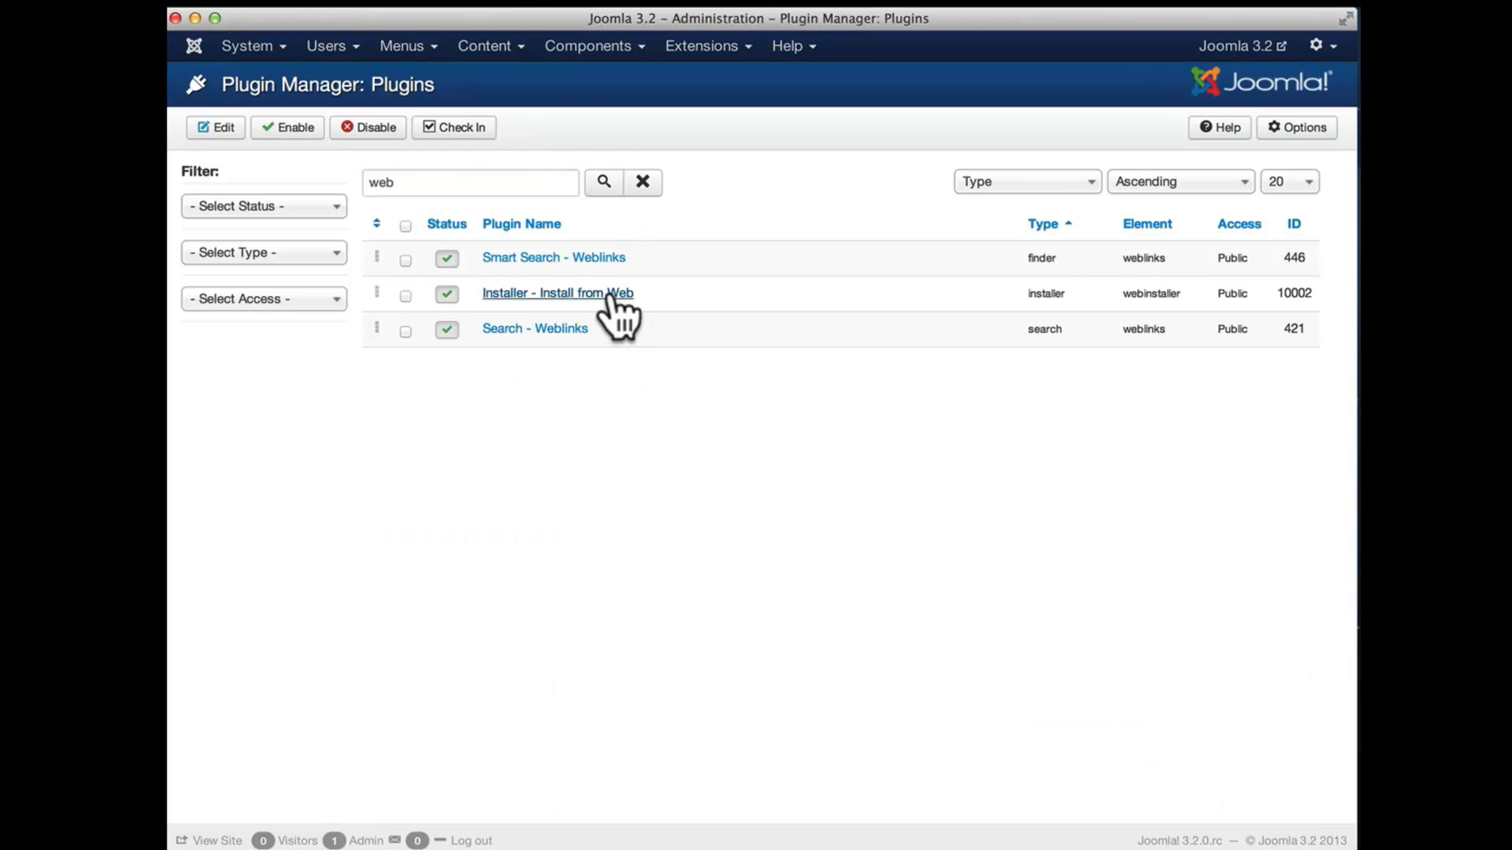
{"action": "left_click", "coordinate": [555, 293]}
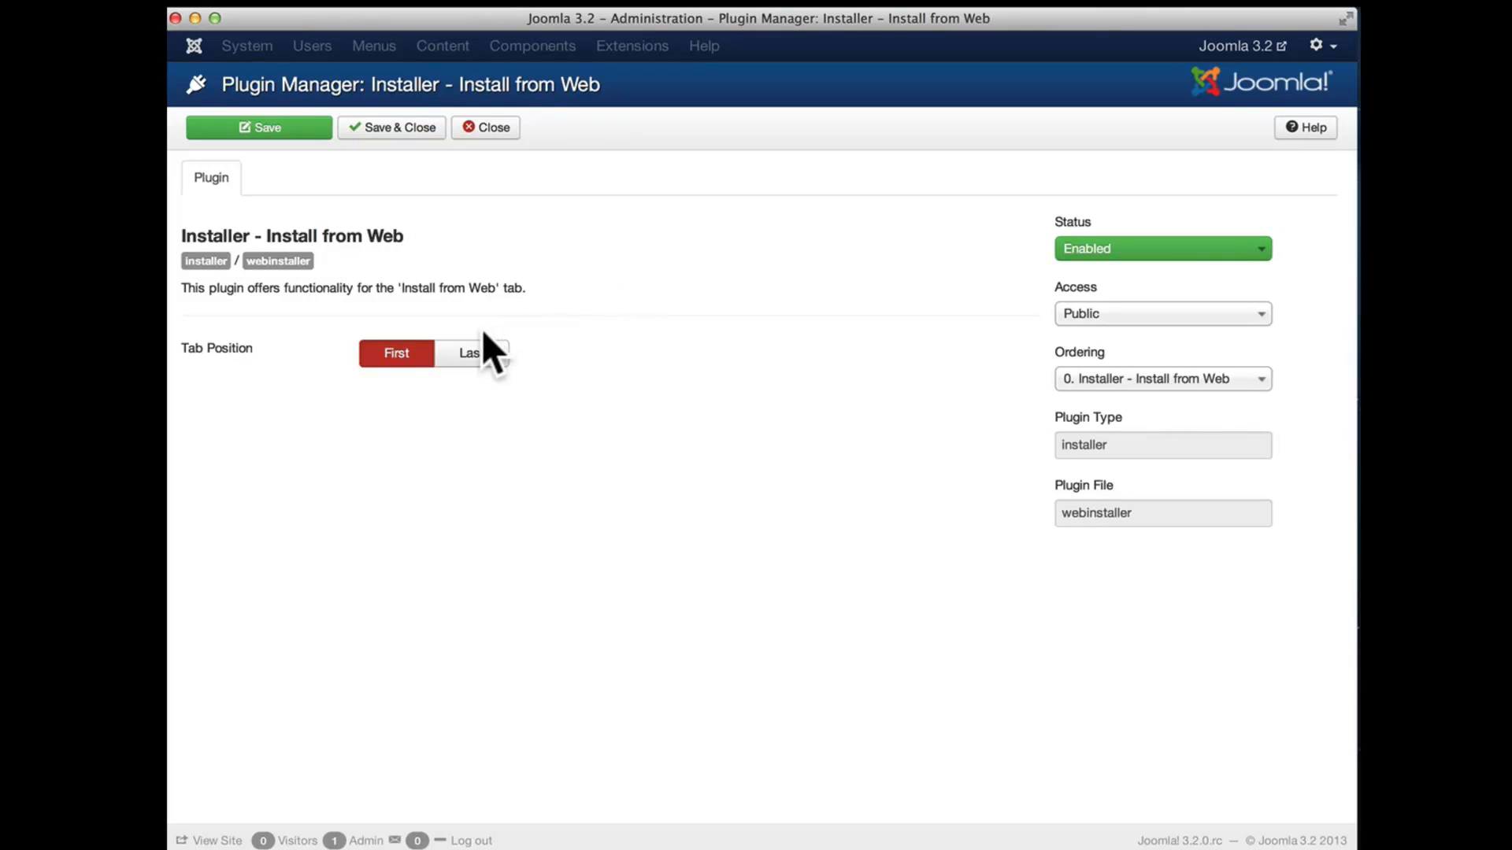
{"action": "left_click", "coordinate": [471, 352]}
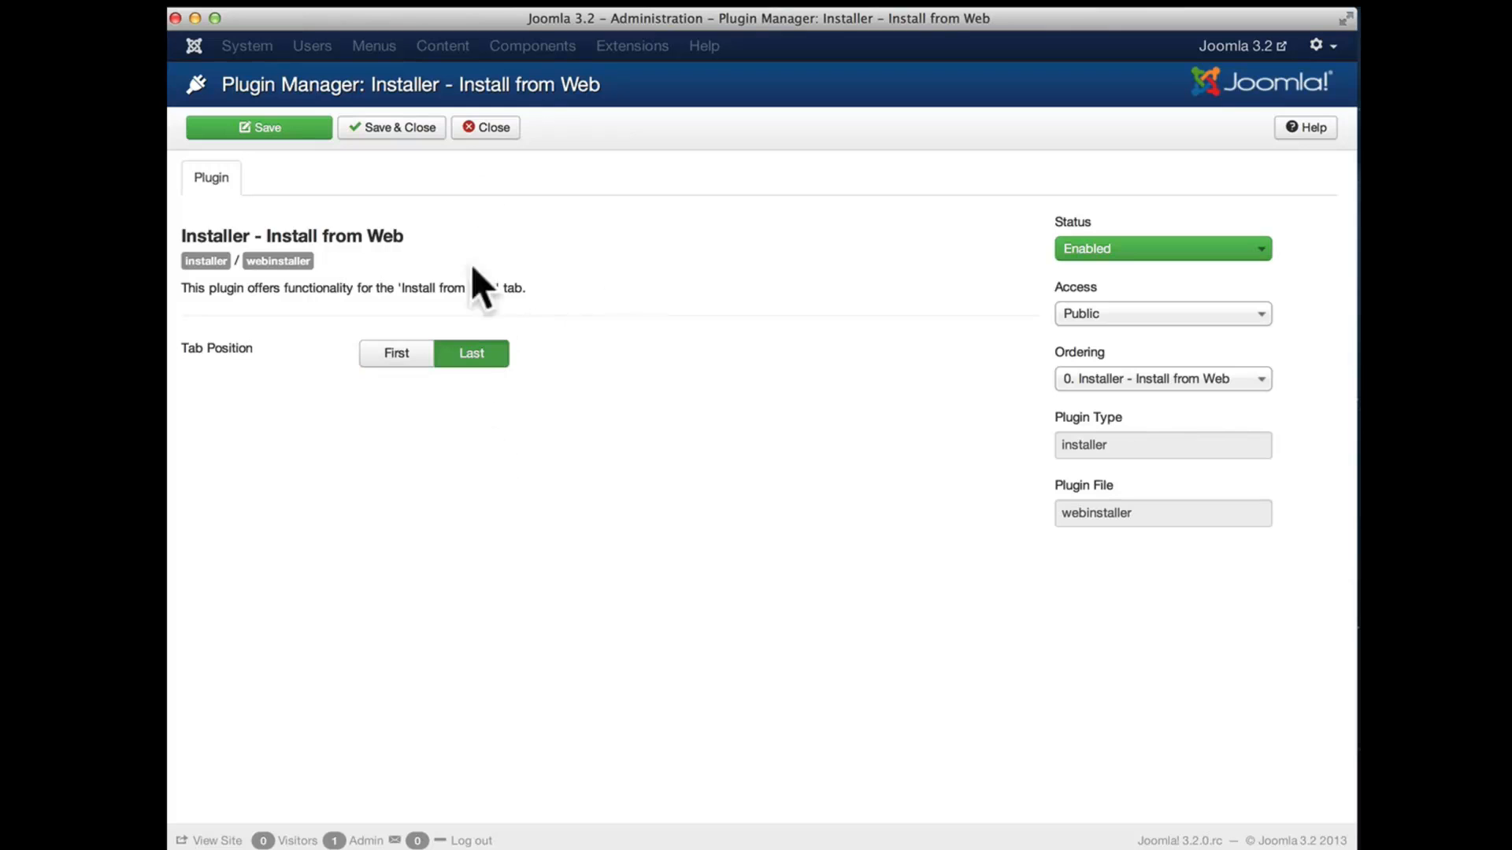
{"action": "left_click", "coordinate": [392, 126]}
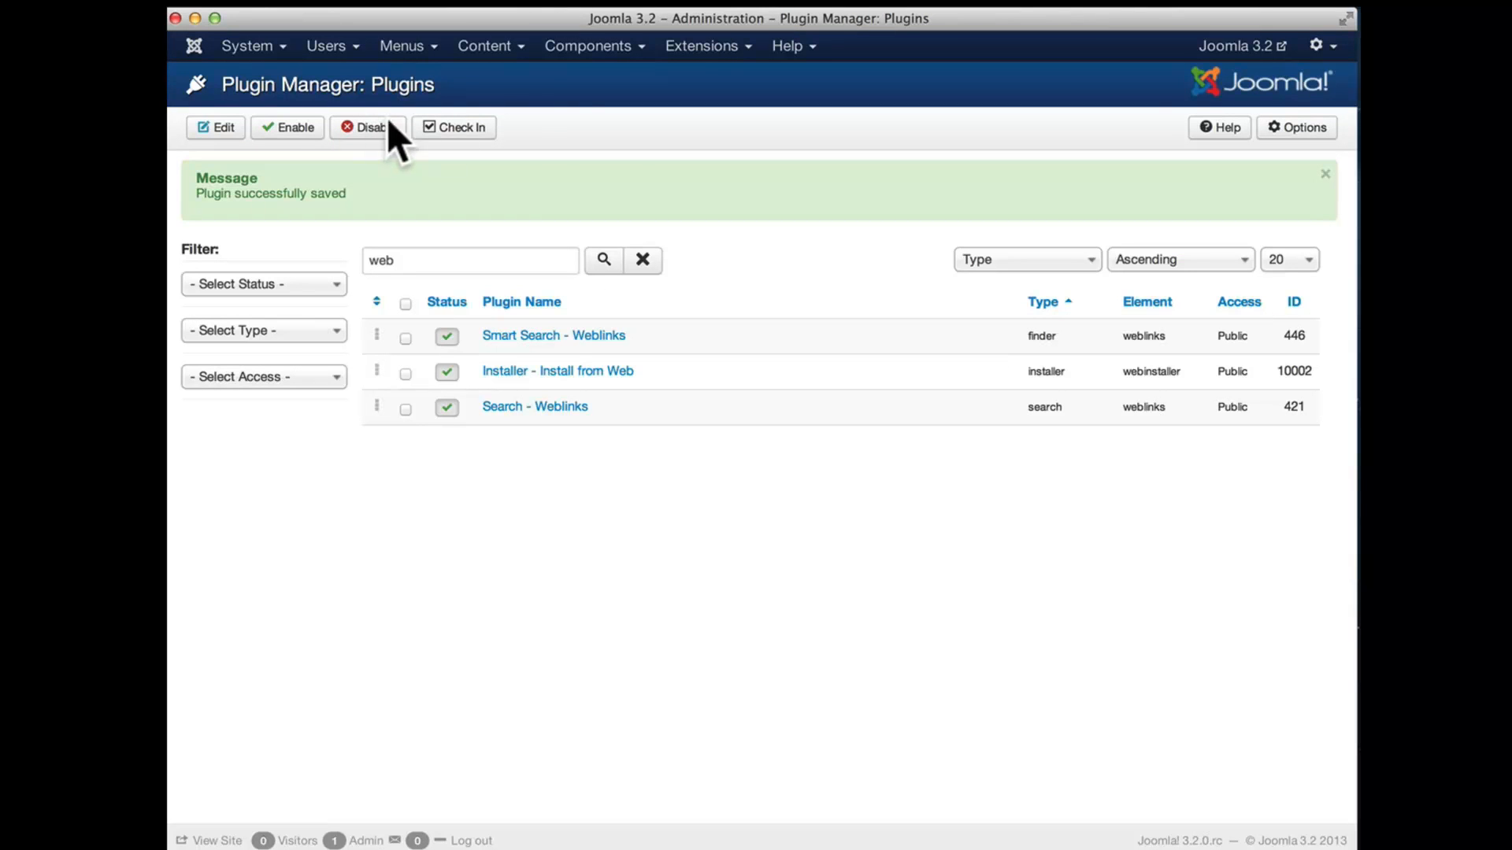
{"action": "left_click", "coordinate": [707, 46]}
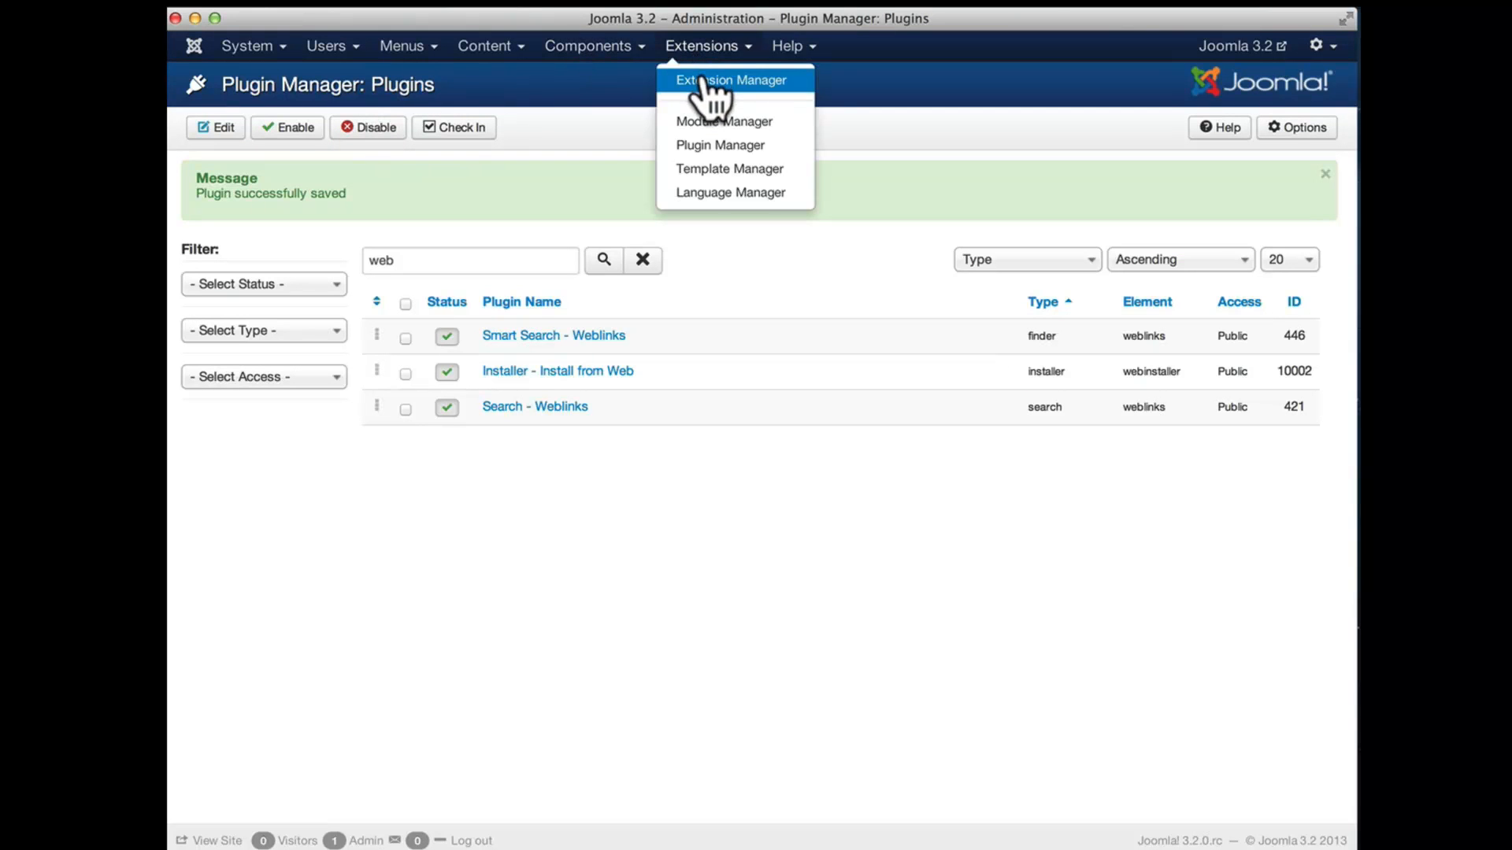
- Check Install from Web now appears as the last installer tab, then return to Upload Package File
{"action": "left_click", "coordinate": [733, 80]}
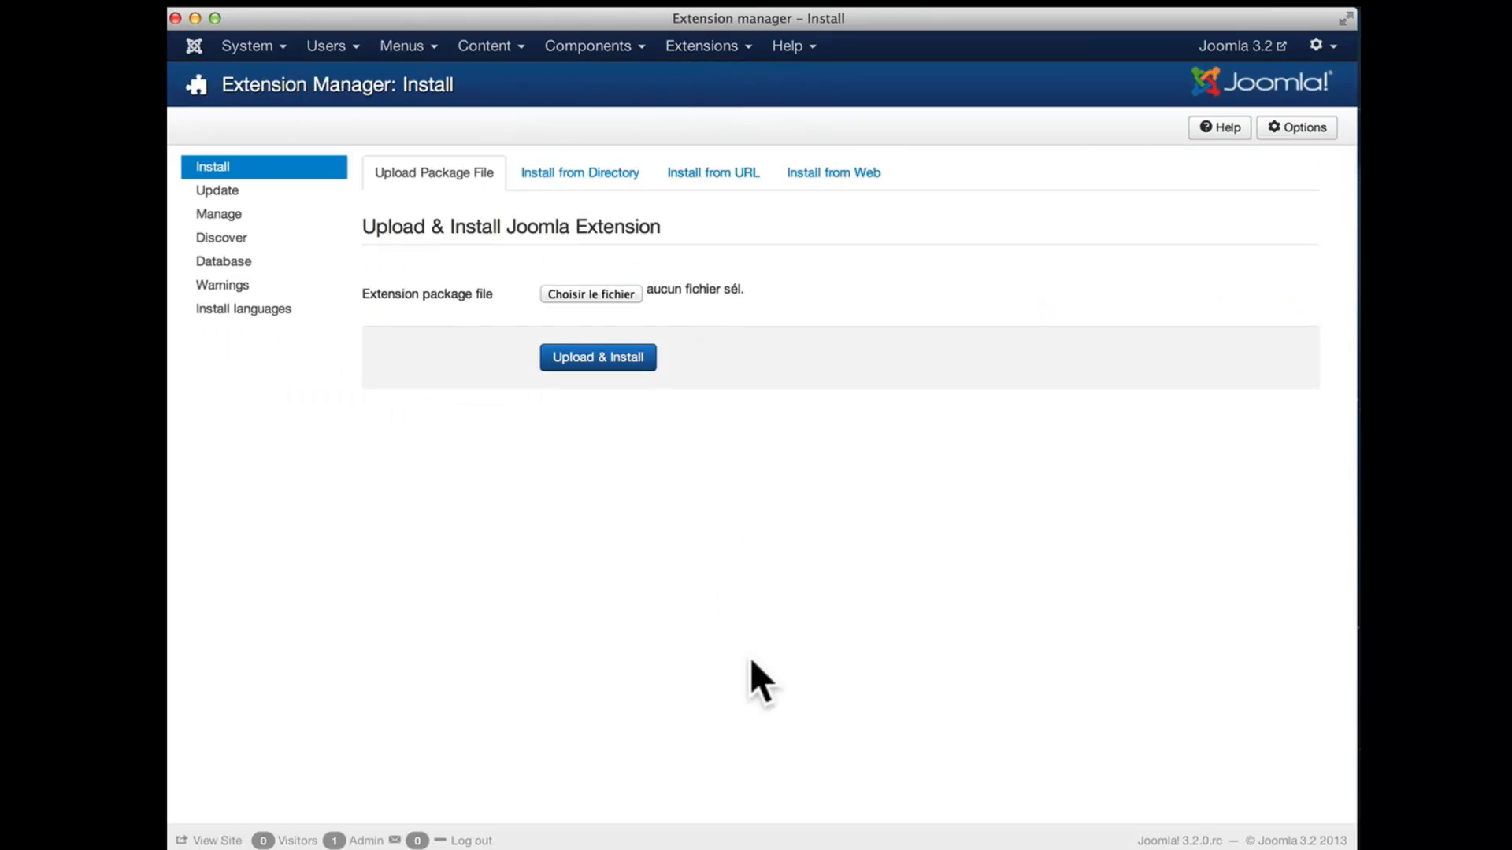
{"action": "mouse_move", "coordinate": [832, 173]}
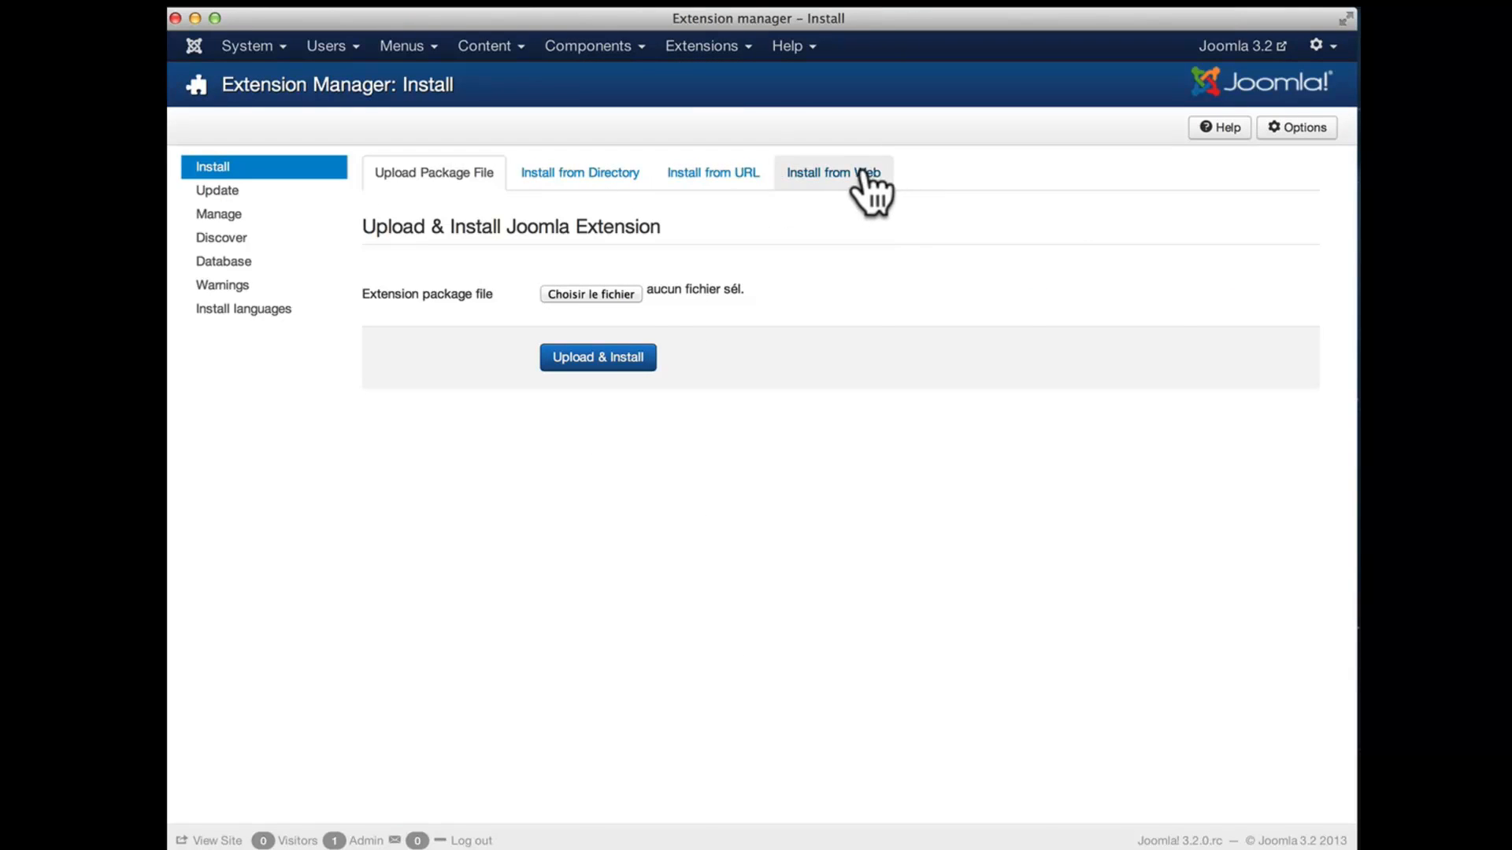
{"action": "left_click", "coordinate": [832, 172]}
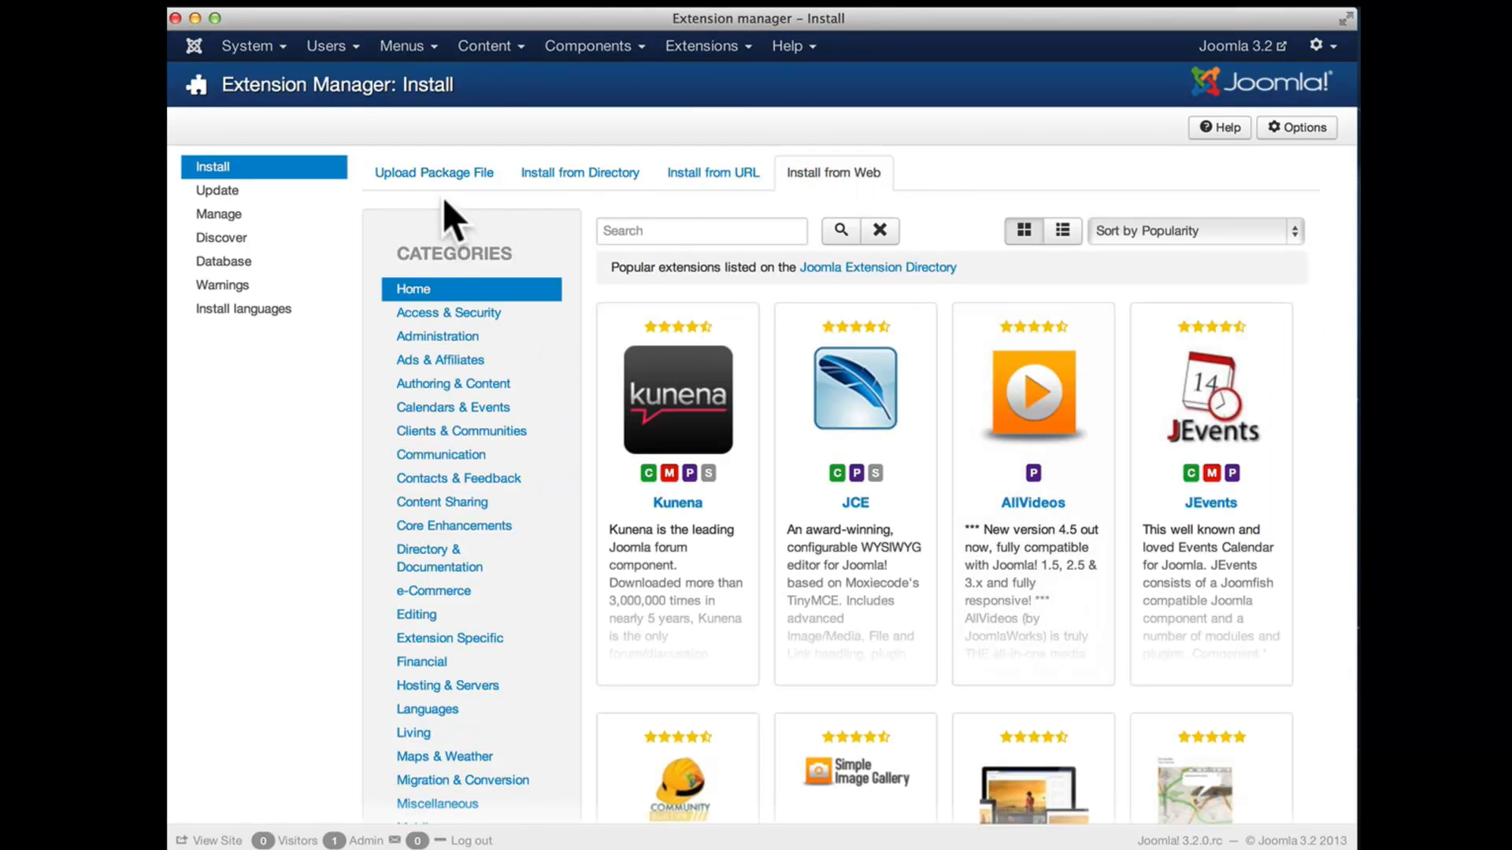
{"action": "left_click", "coordinate": [433, 173]}
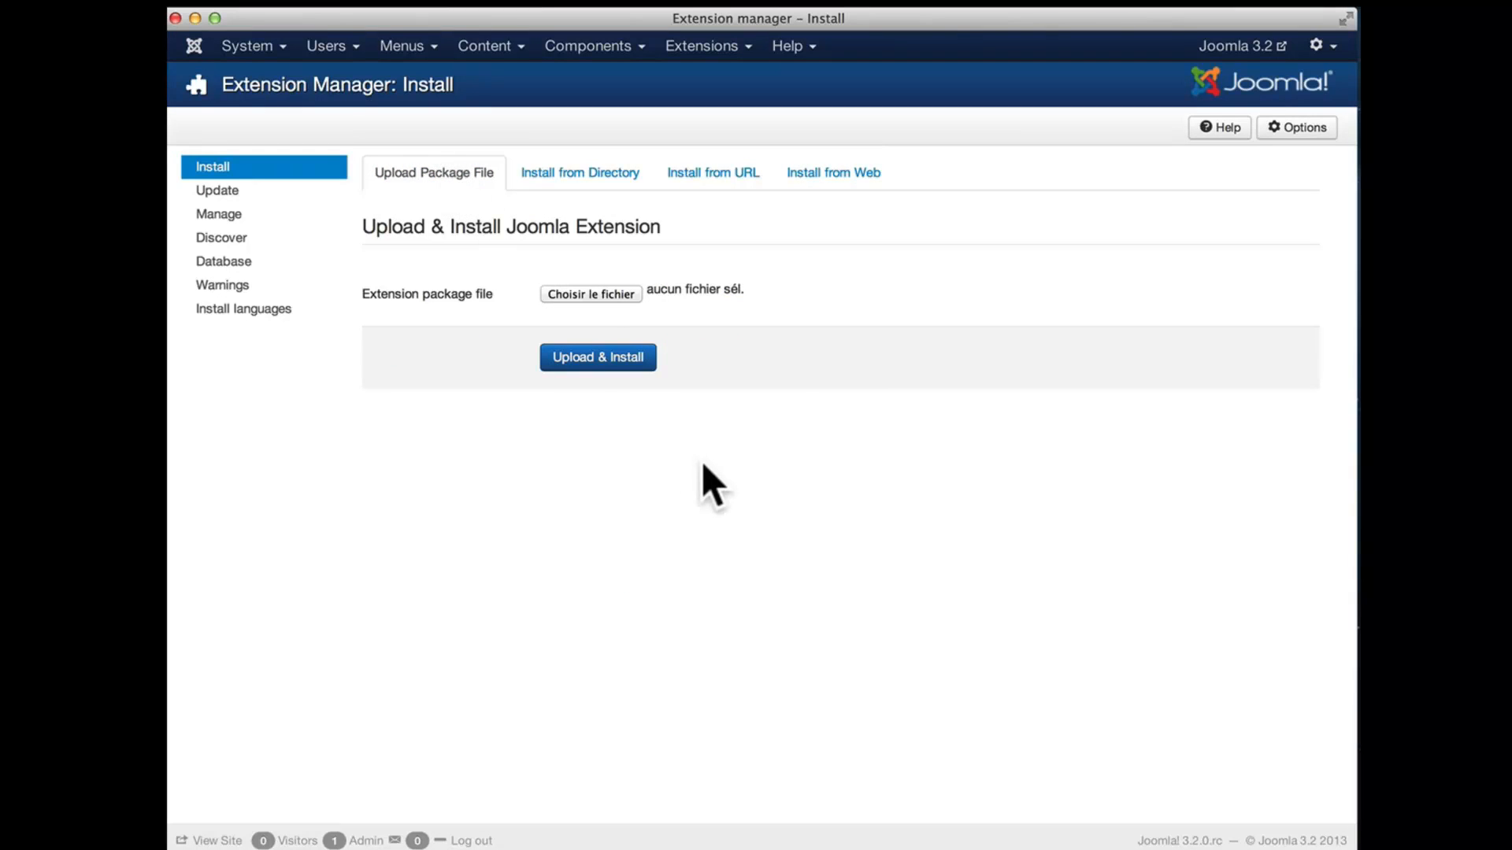